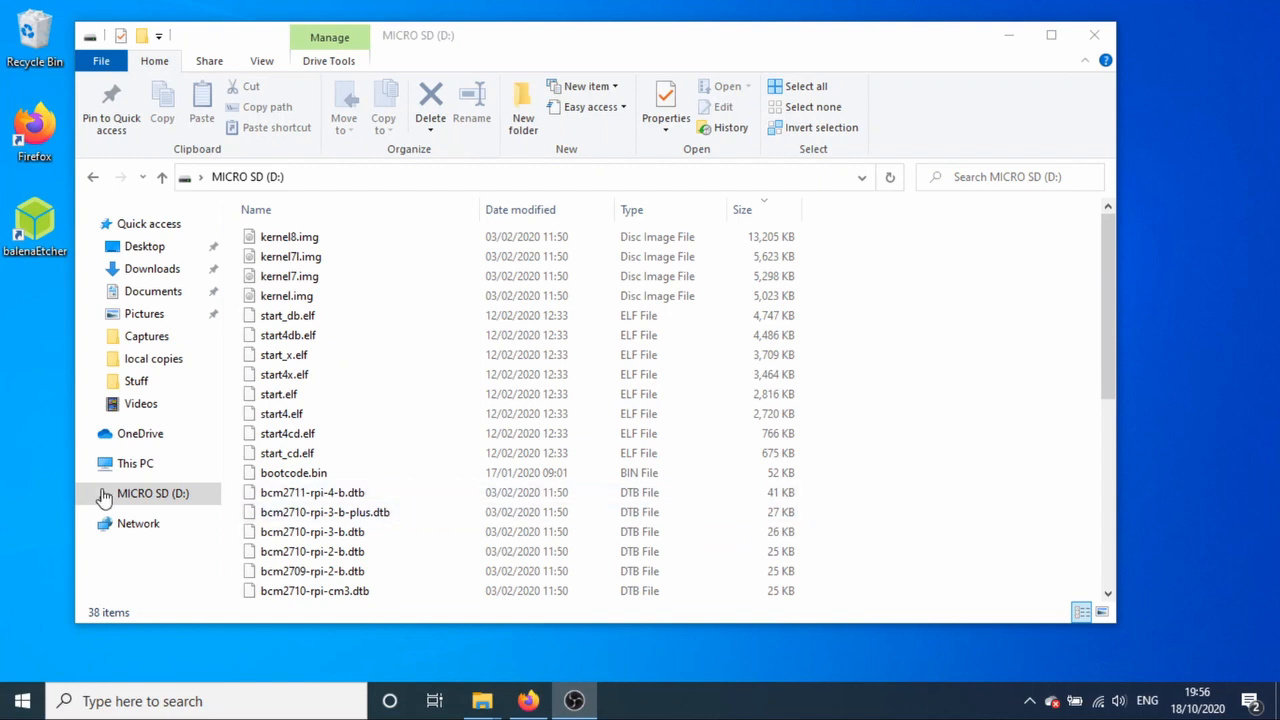
Step: Start a quick format of the MICRO SD (D:) card with FAT32 as the file system
right_click(152, 492)
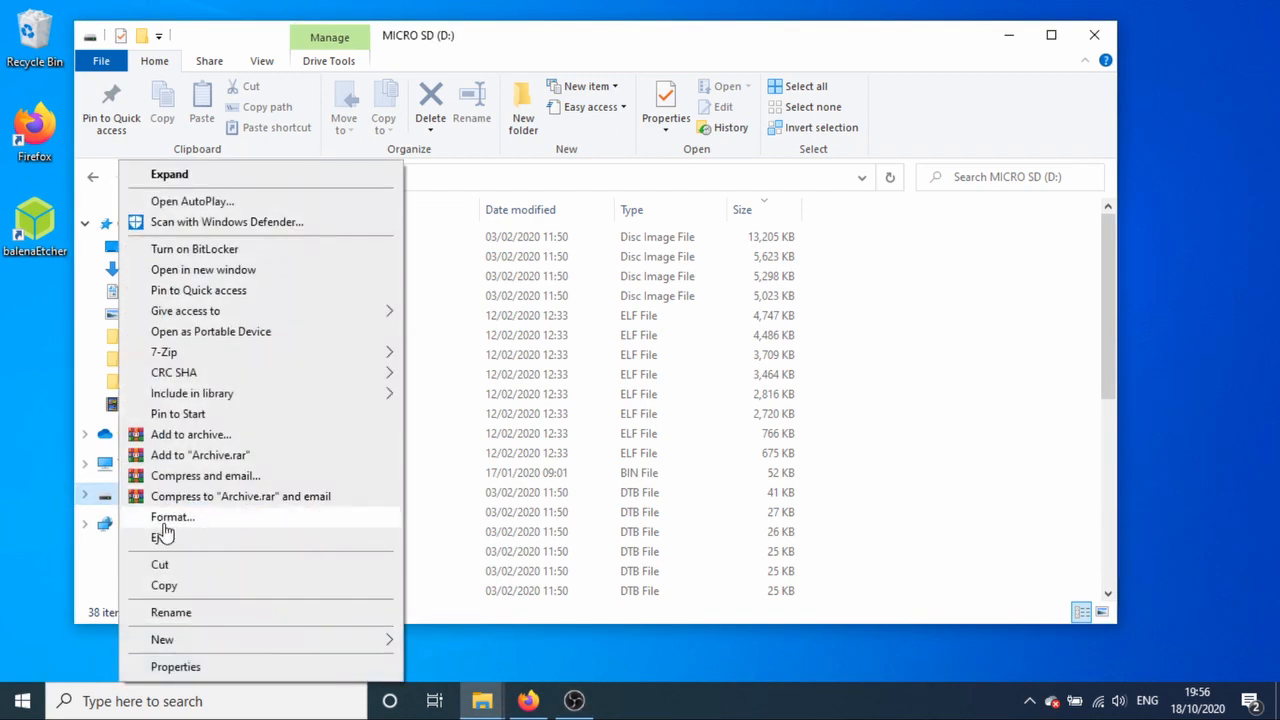
mouse_move(184, 530)
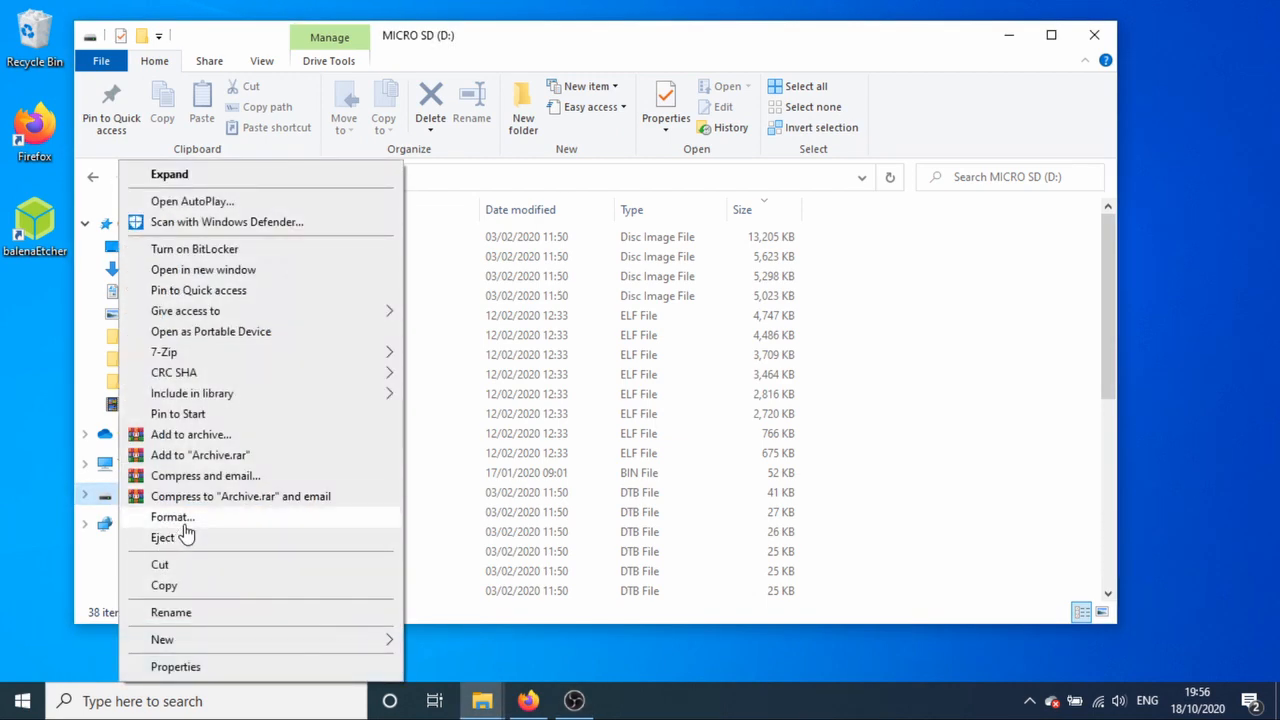
left_click(172, 516)
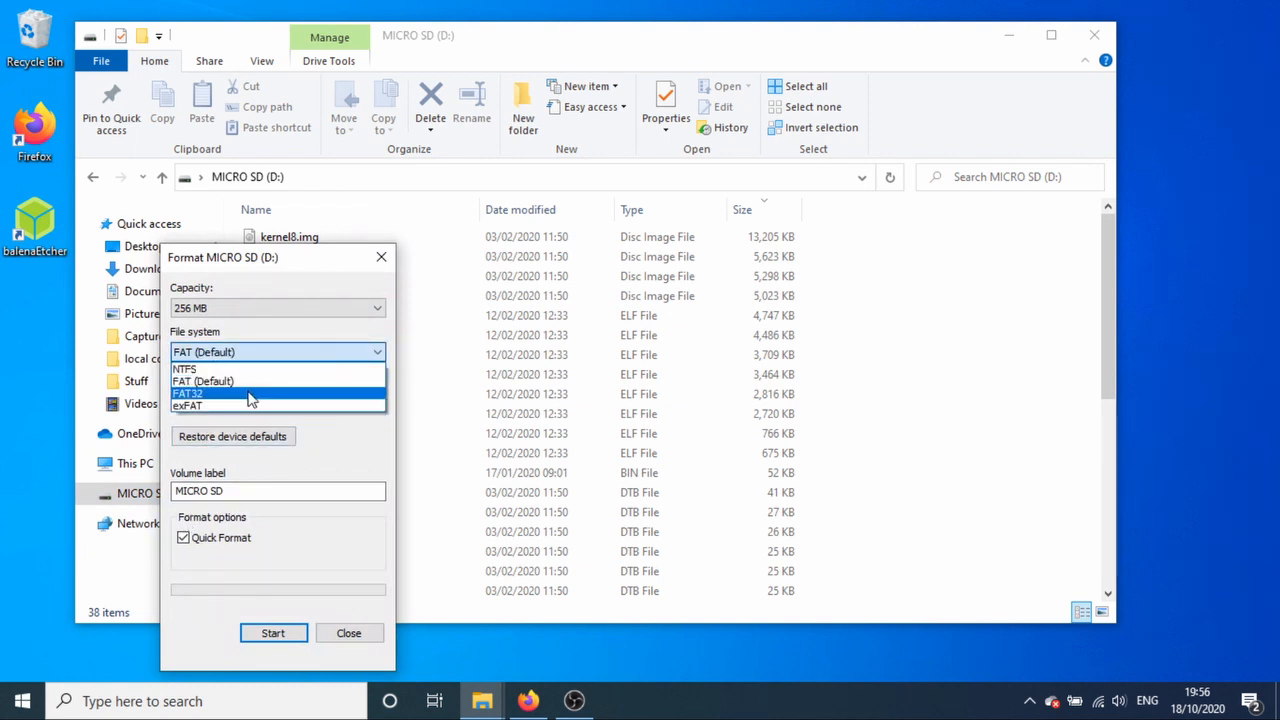
left_click(204, 394)
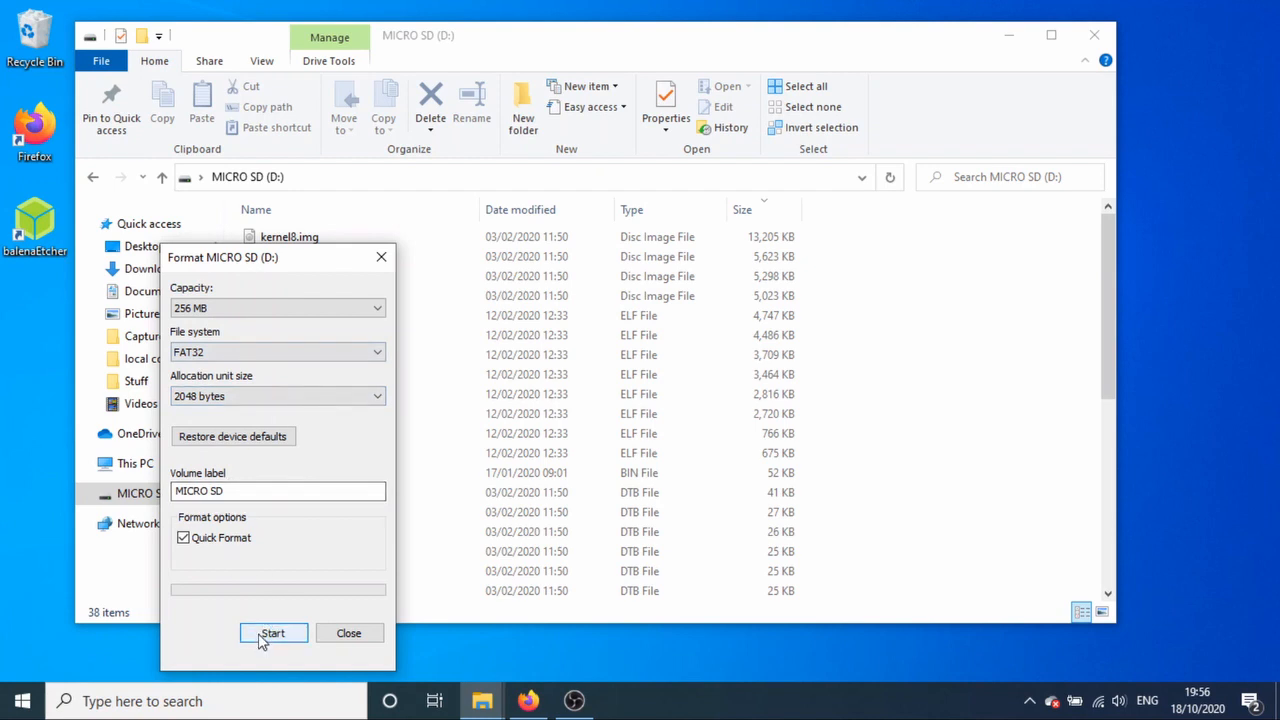
left_click(272, 632)
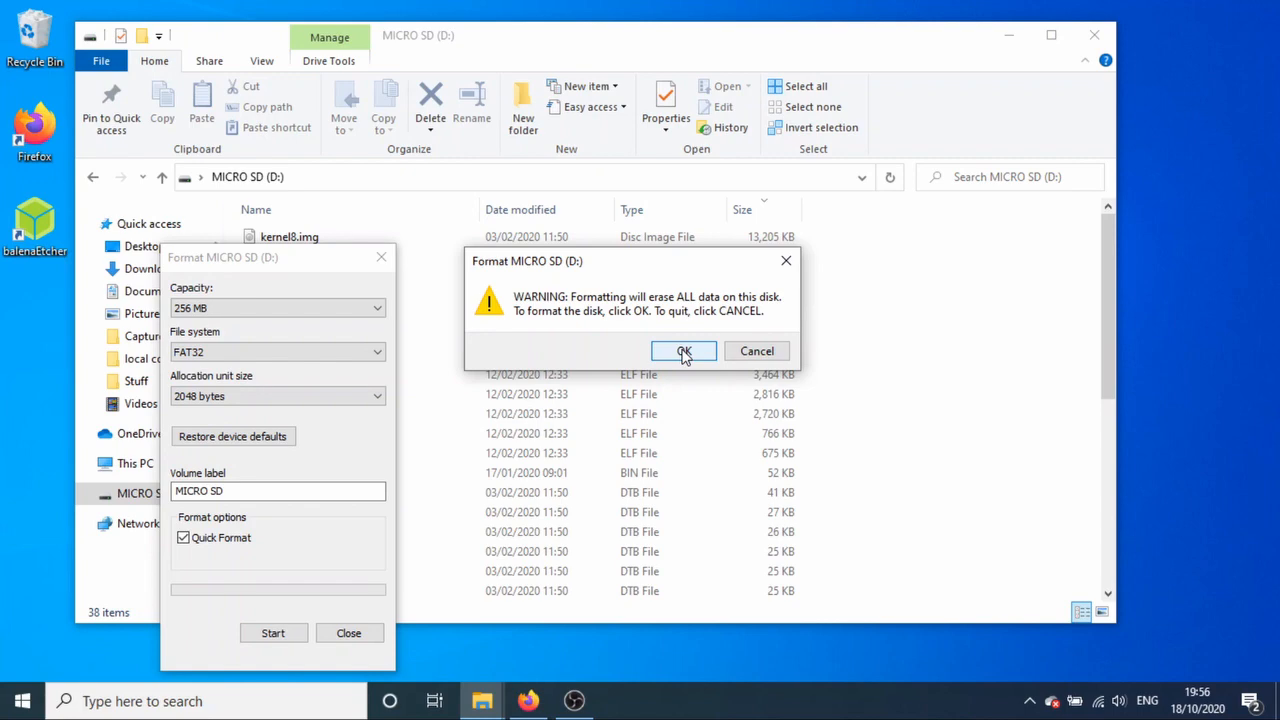
Step: Confirm erasing the card, acknowledge completion and close the format window
left_click(684, 352)
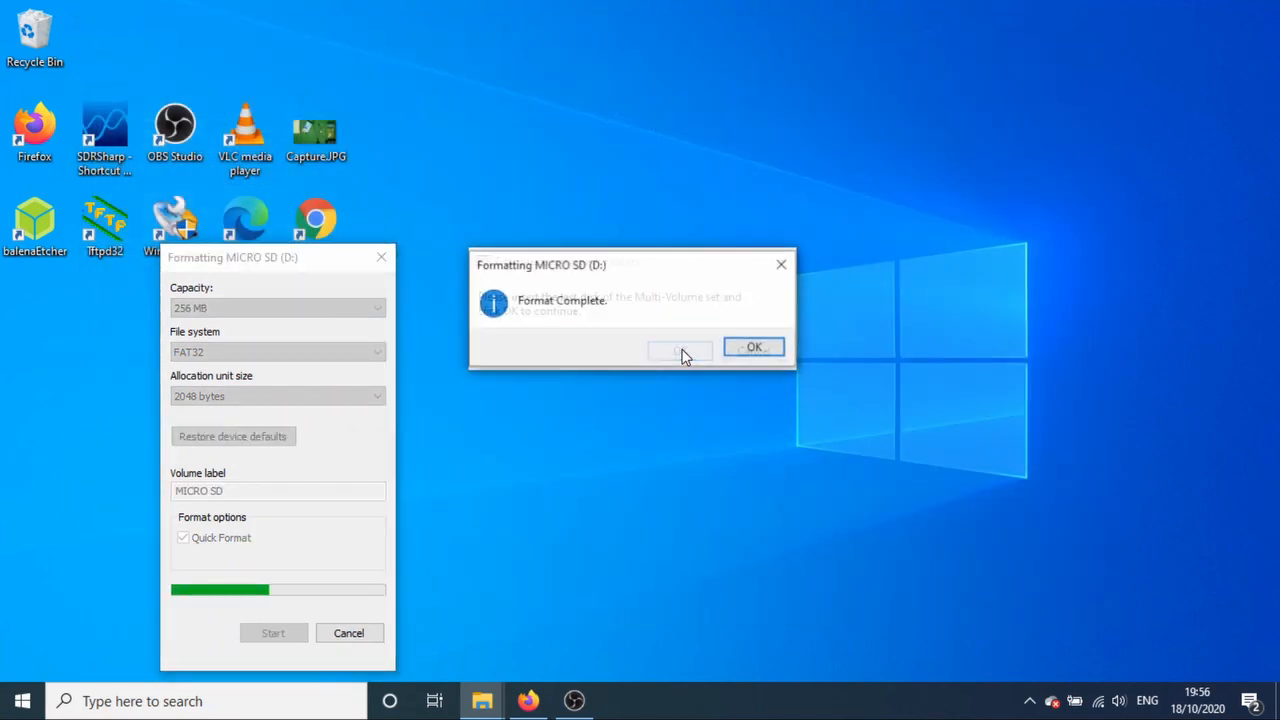
left_click(752, 346)
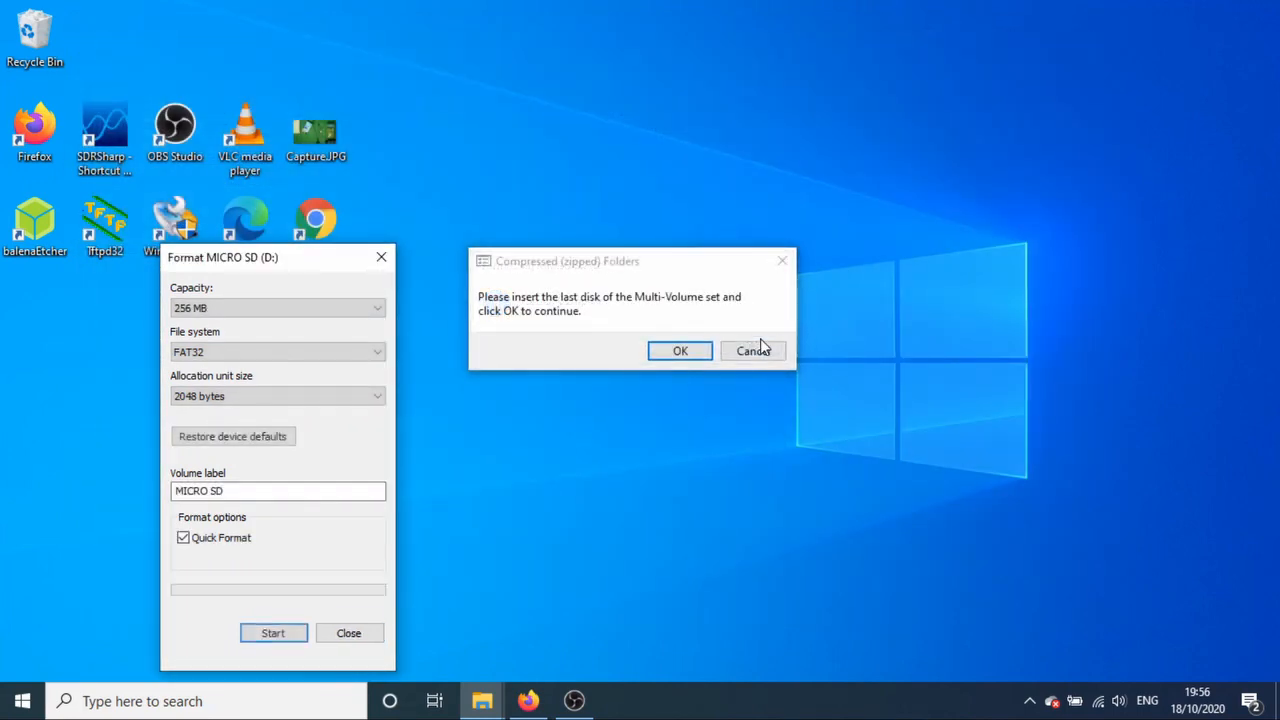
mouse_move(748, 356)
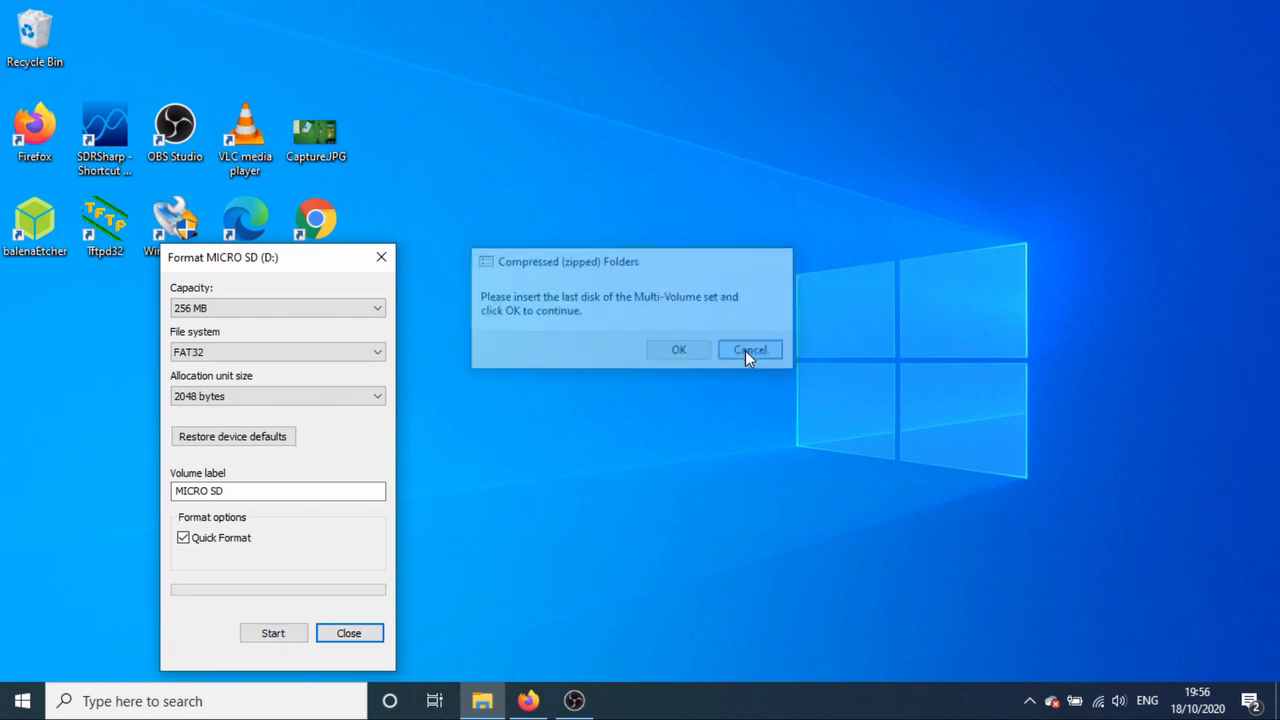
left_click(750, 348)
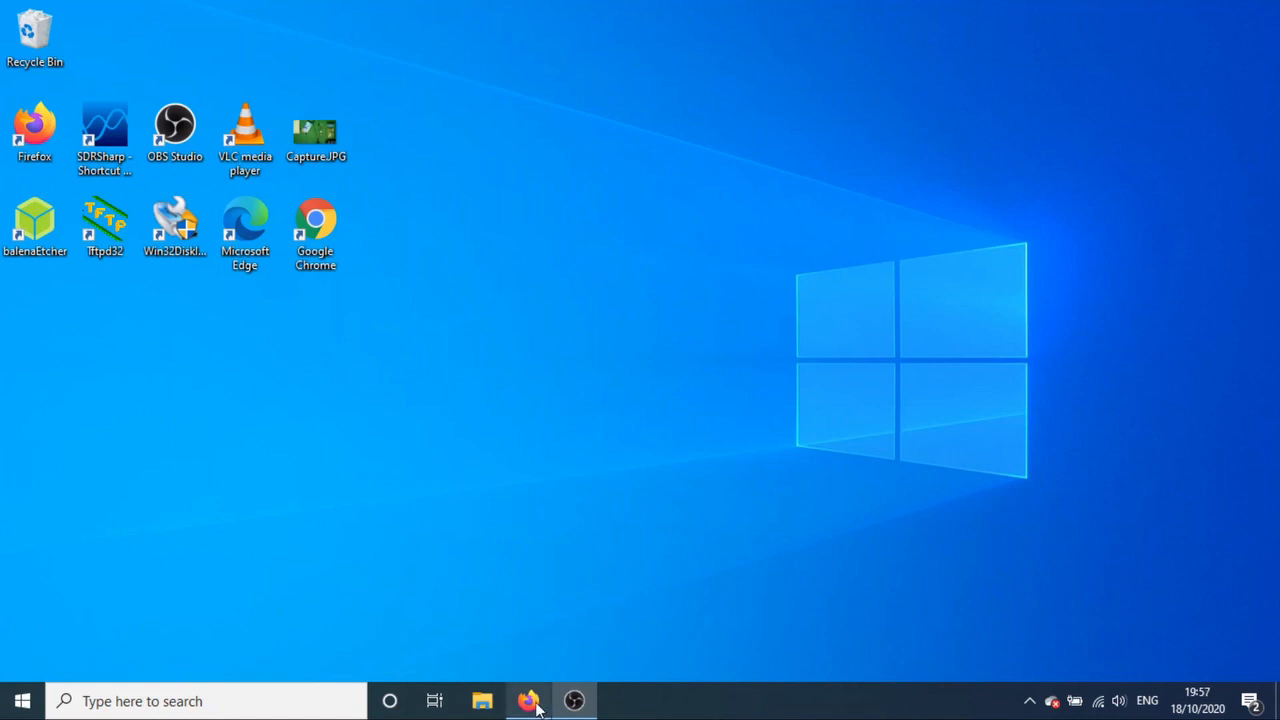
Step: Restore Firefox and switch to the 'Download Raspberry Pi OS' tab
left_click(524, 700)
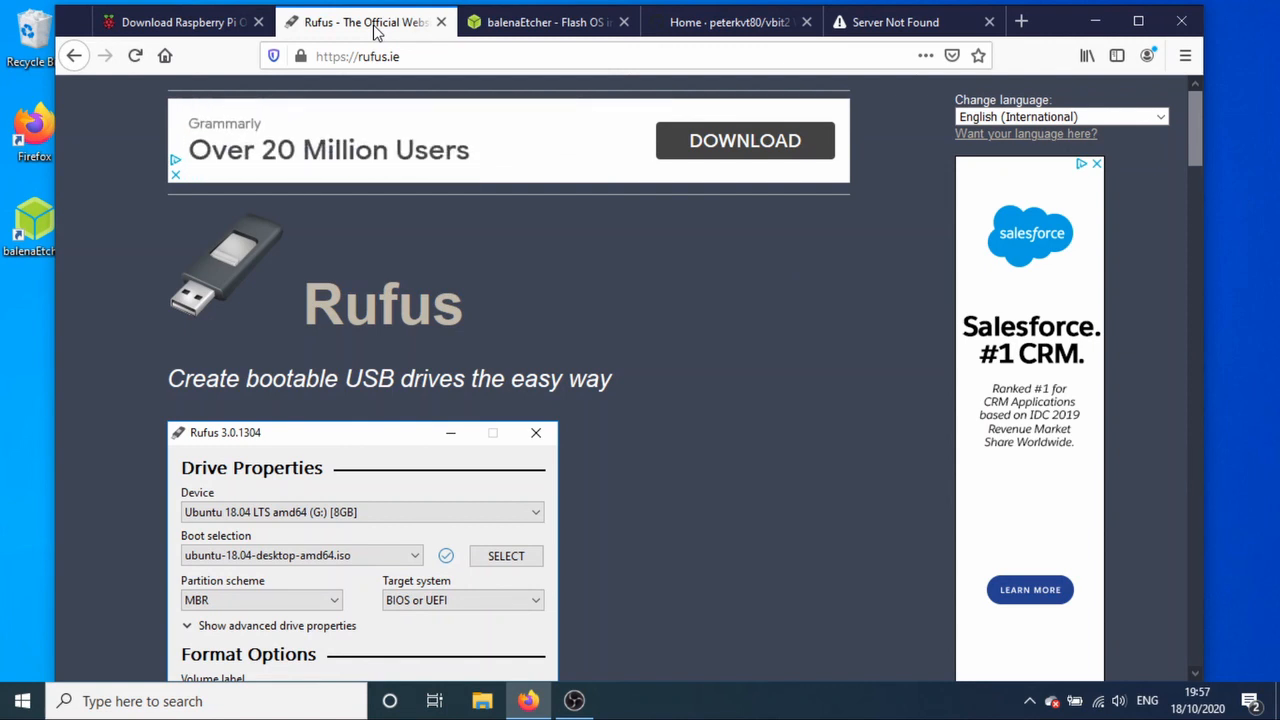
mouse_move(472, 266)
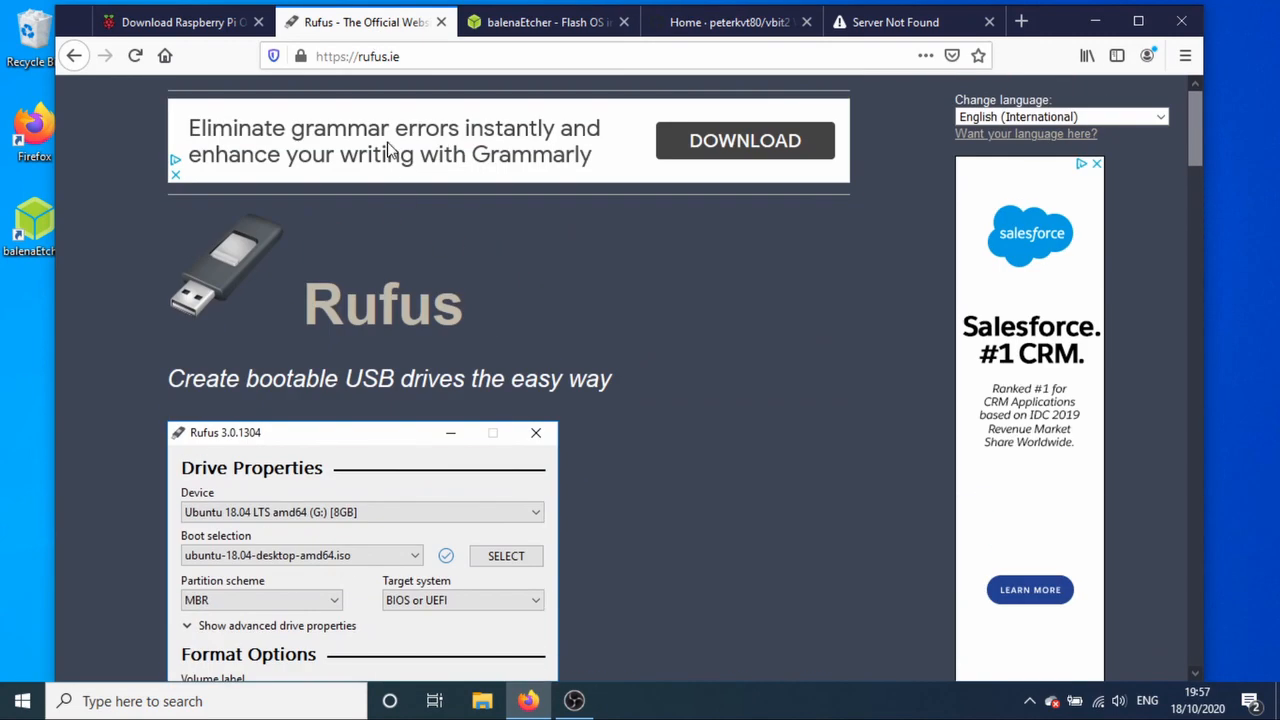
left_click(544, 22)
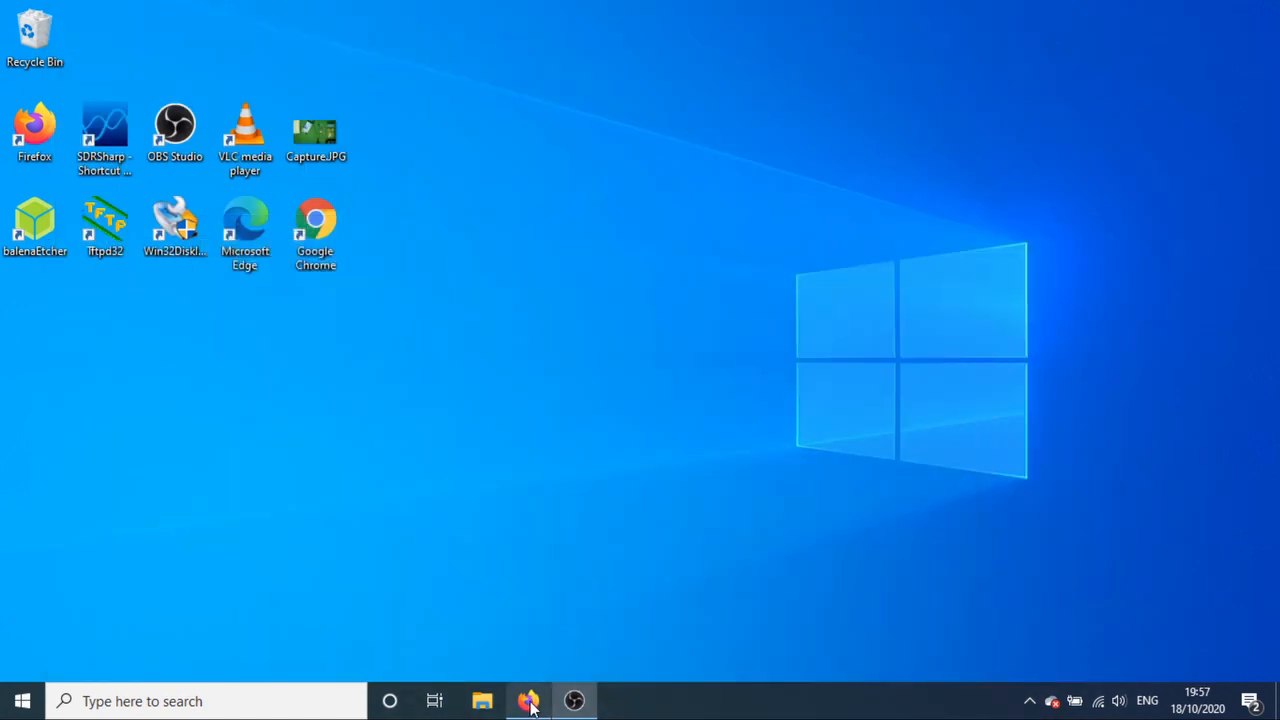
left_click(528, 700)
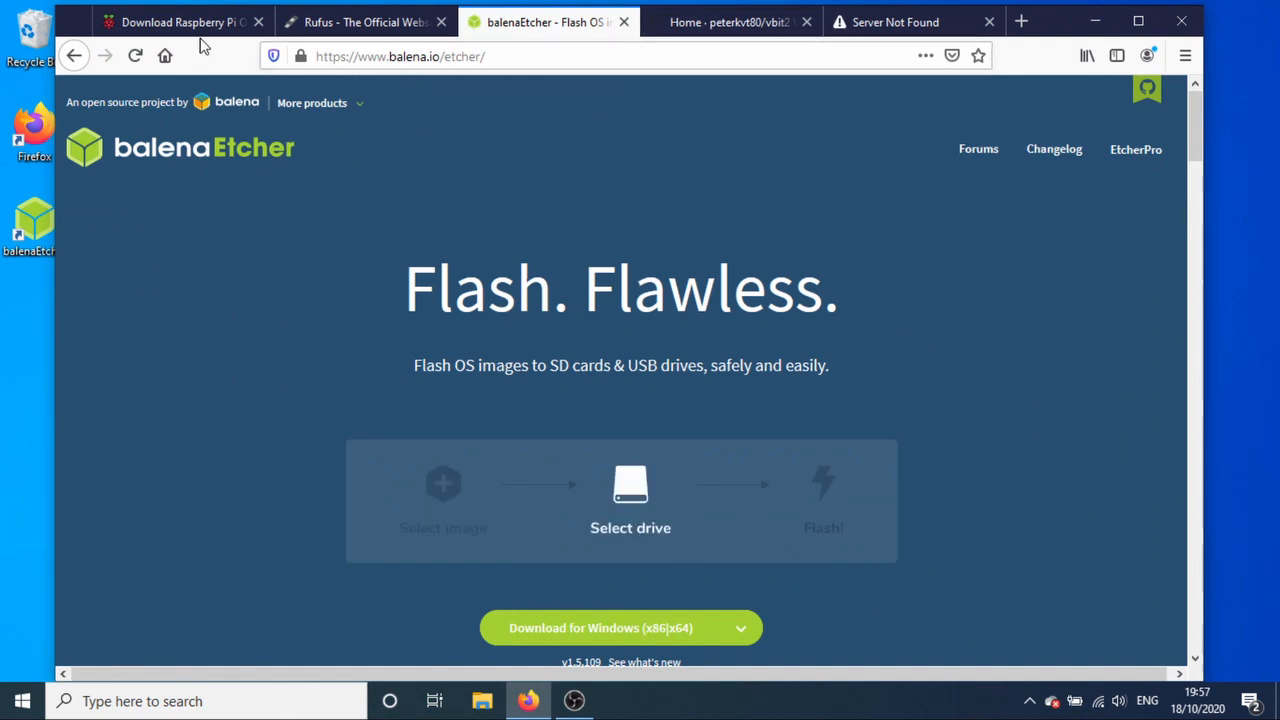
left_click(180, 22)
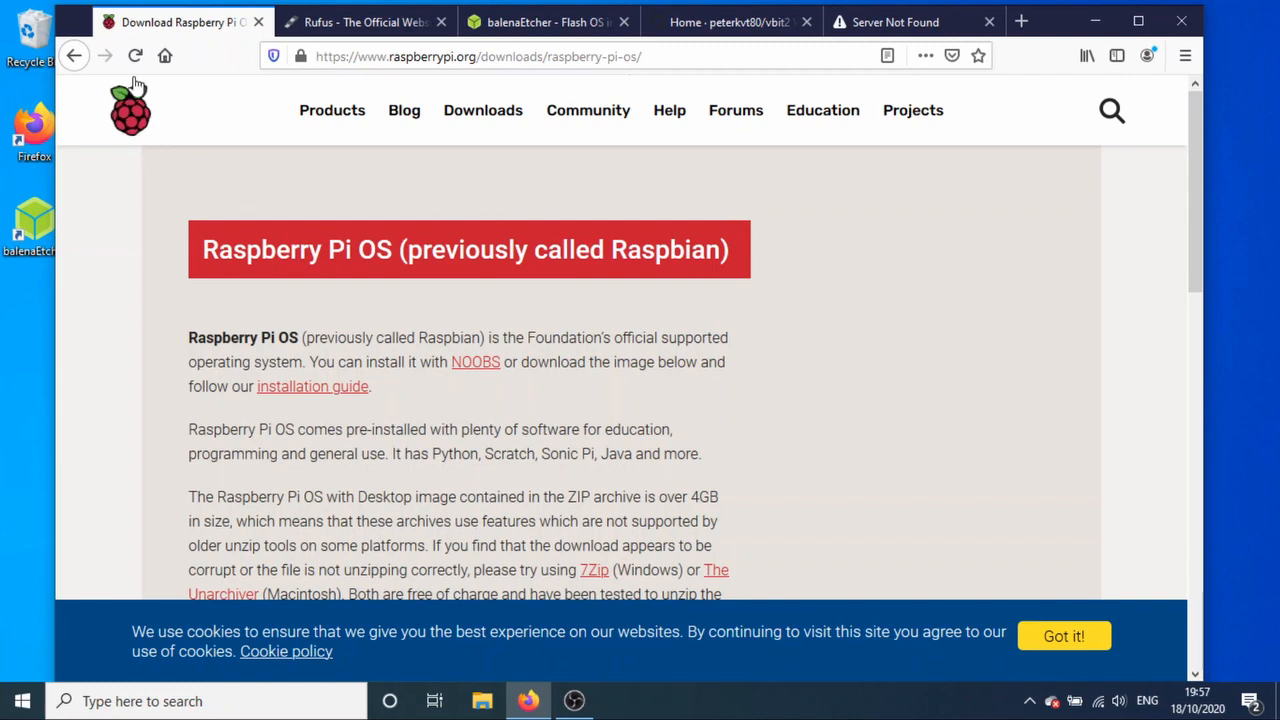
Step: Return to the search results, open Raspberry Pi Downloads and scroll to the 32-bit Lite image
left_click(80, 52)
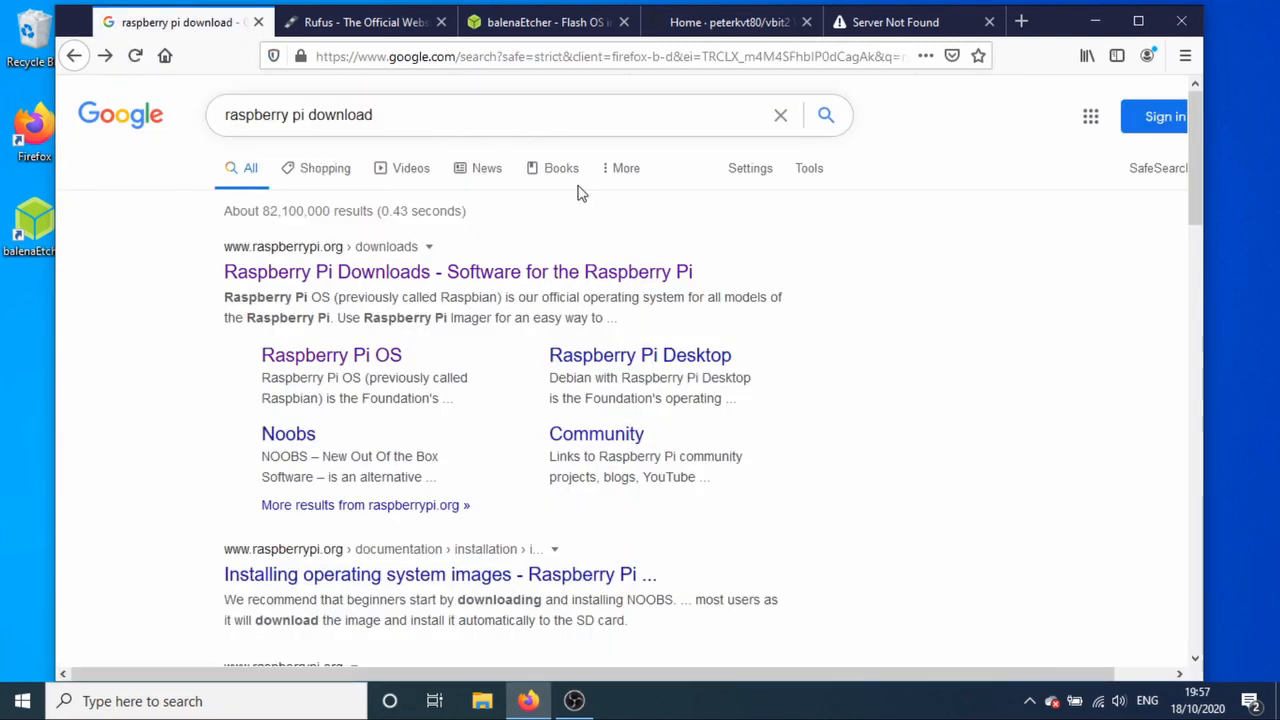
left_click(460, 272)
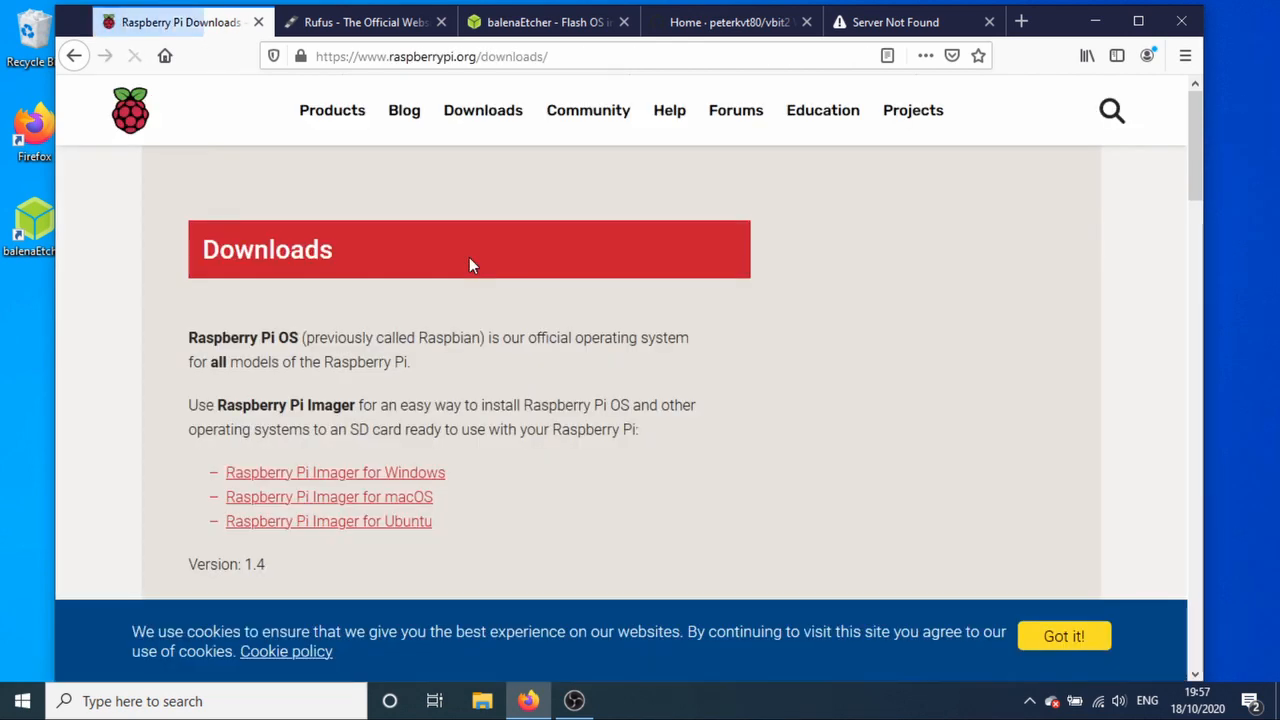
scroll("down", 3)
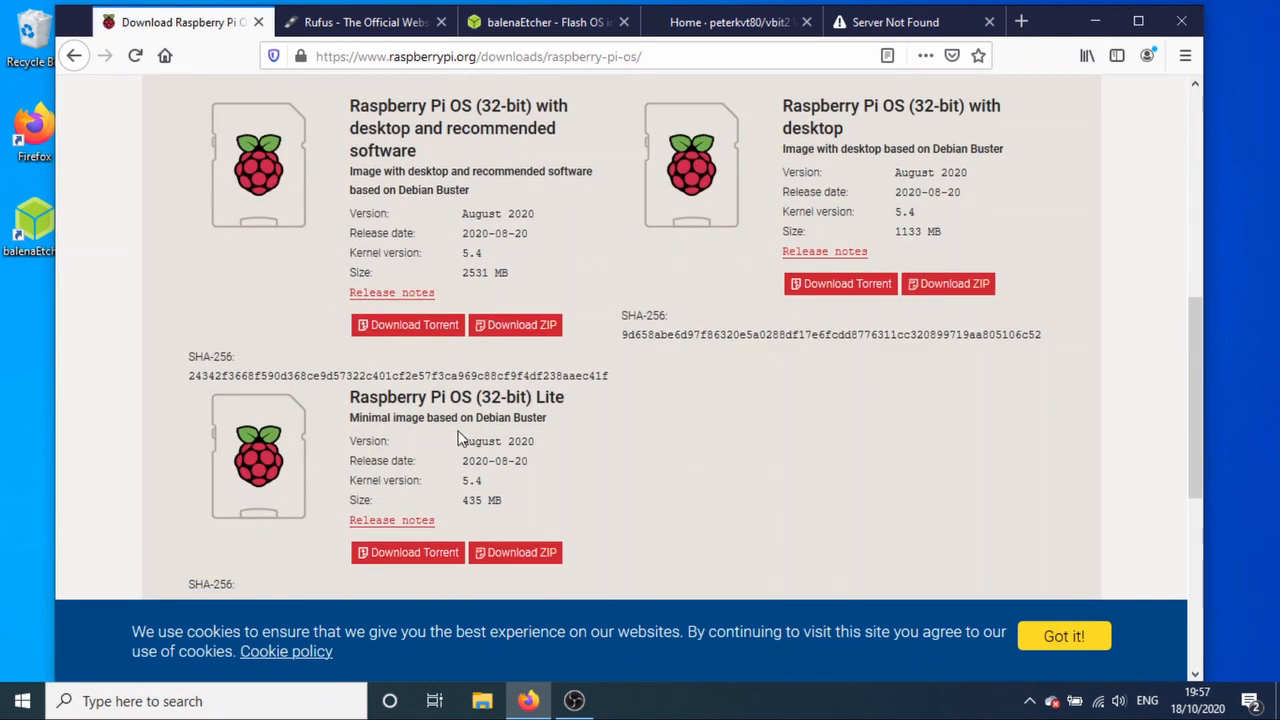
mouse_move(500, 418)
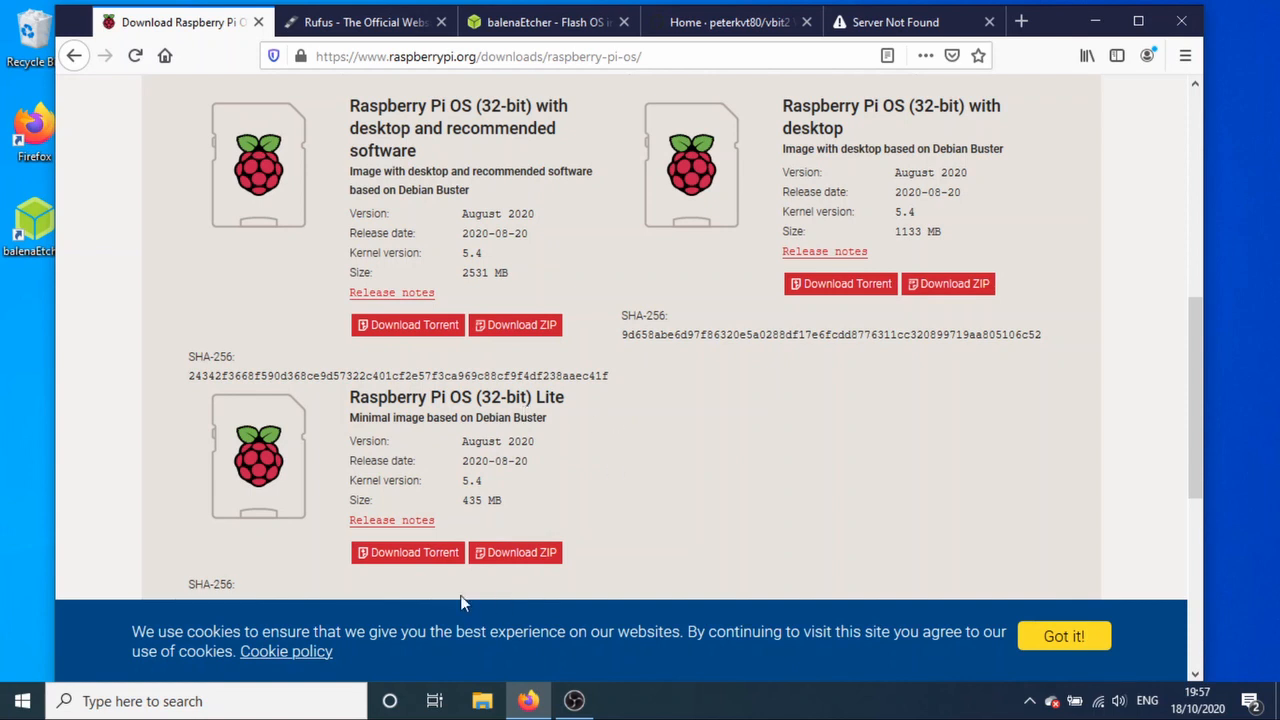
mouse_move(532, 574)
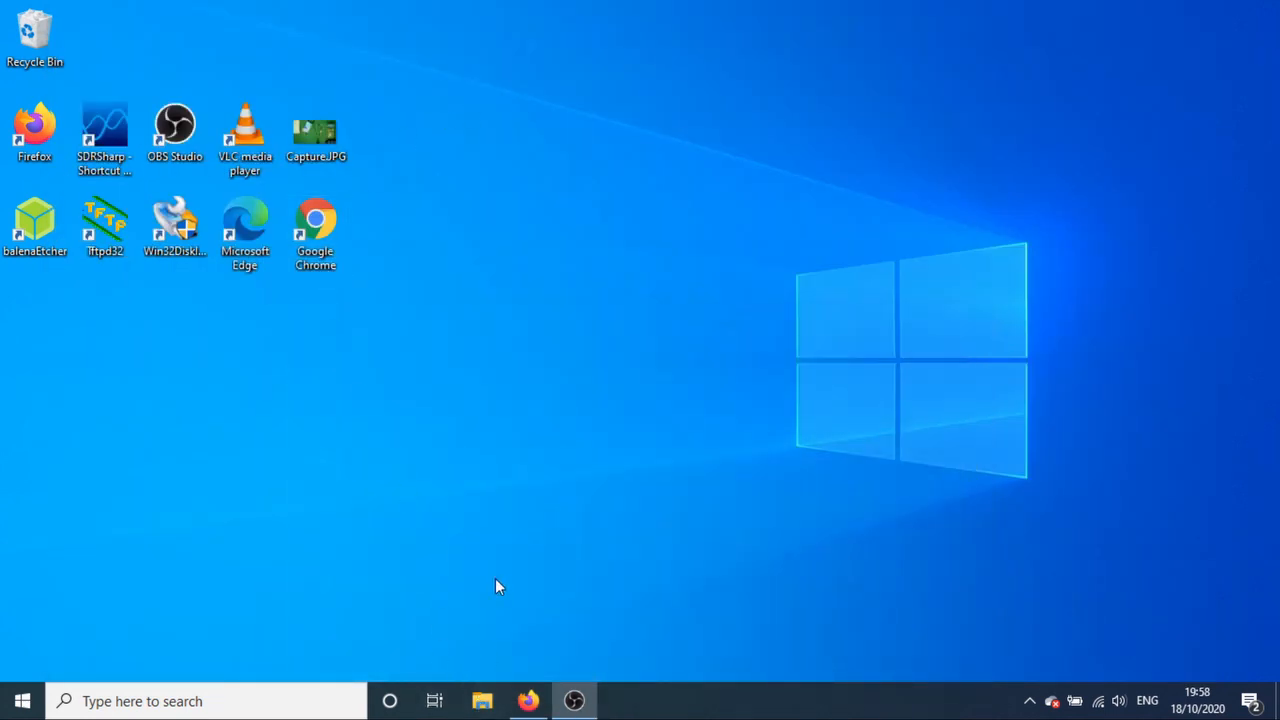
Step: Extract the raspios zip into local copies and open the 2020-08-20-raspios-buster-armhf-lite folder
left_click(480, 700)
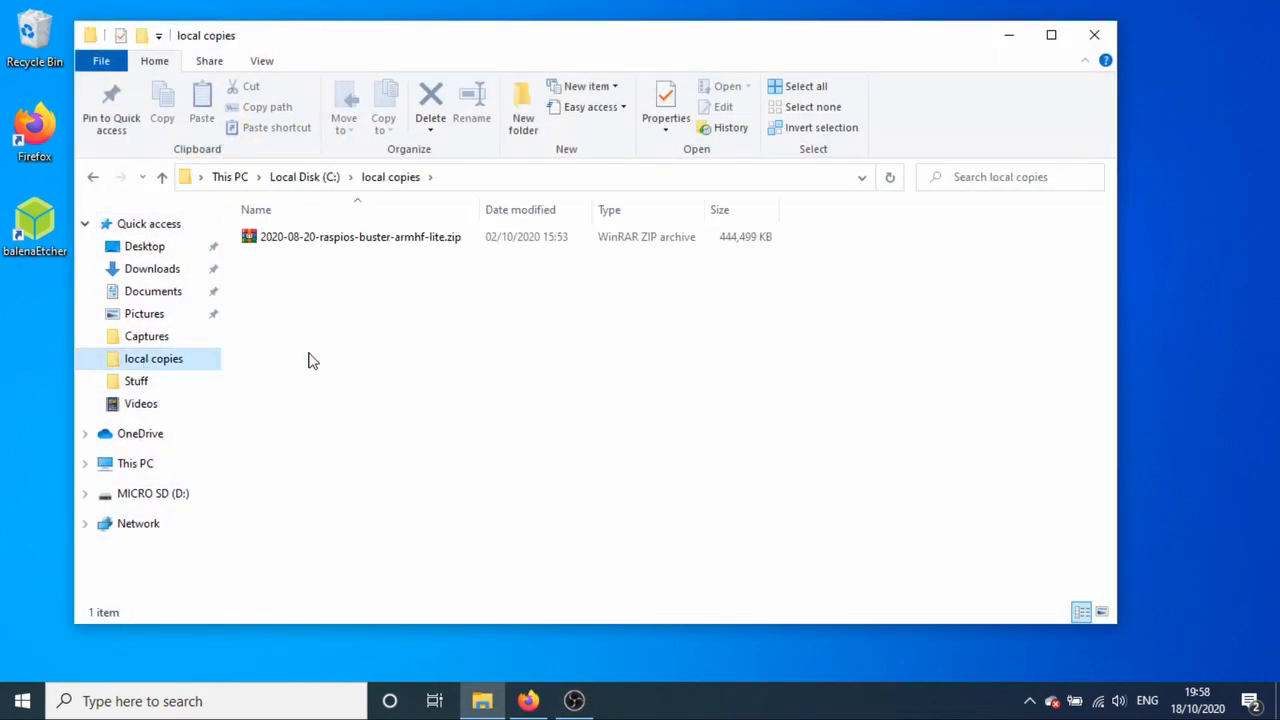
mouse_move(356, 280)
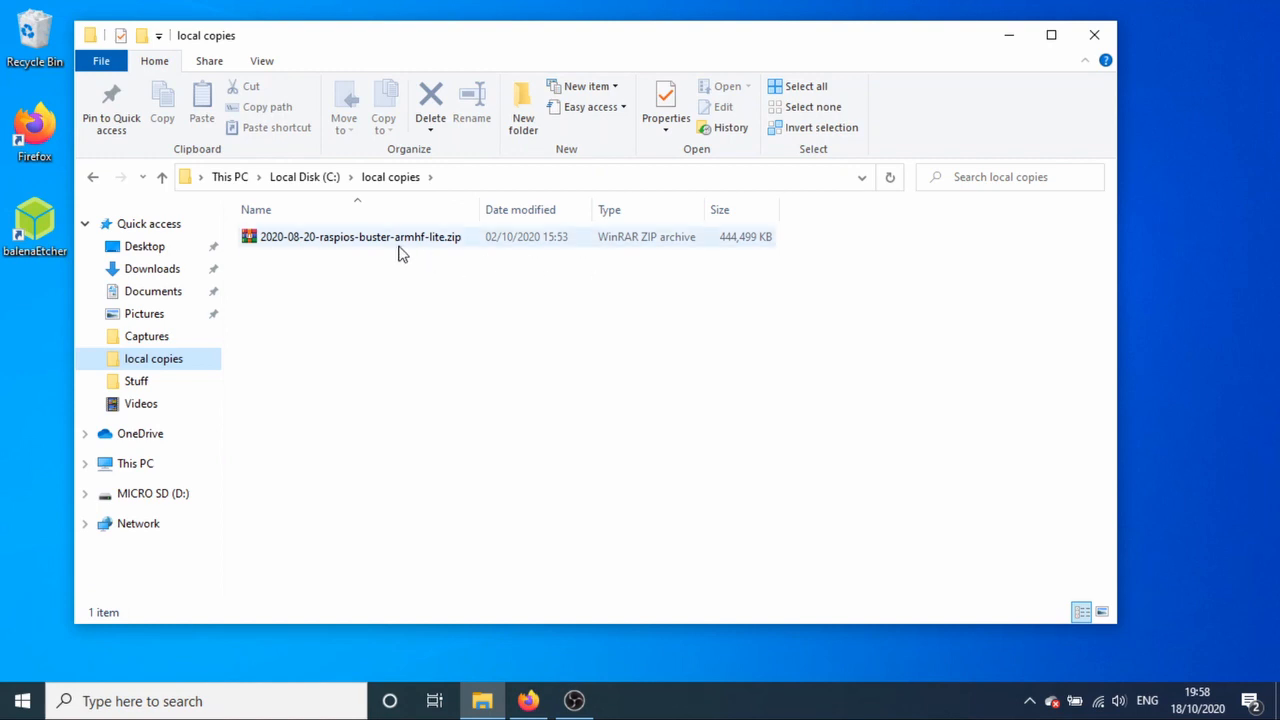
mouse_move(402, 240)
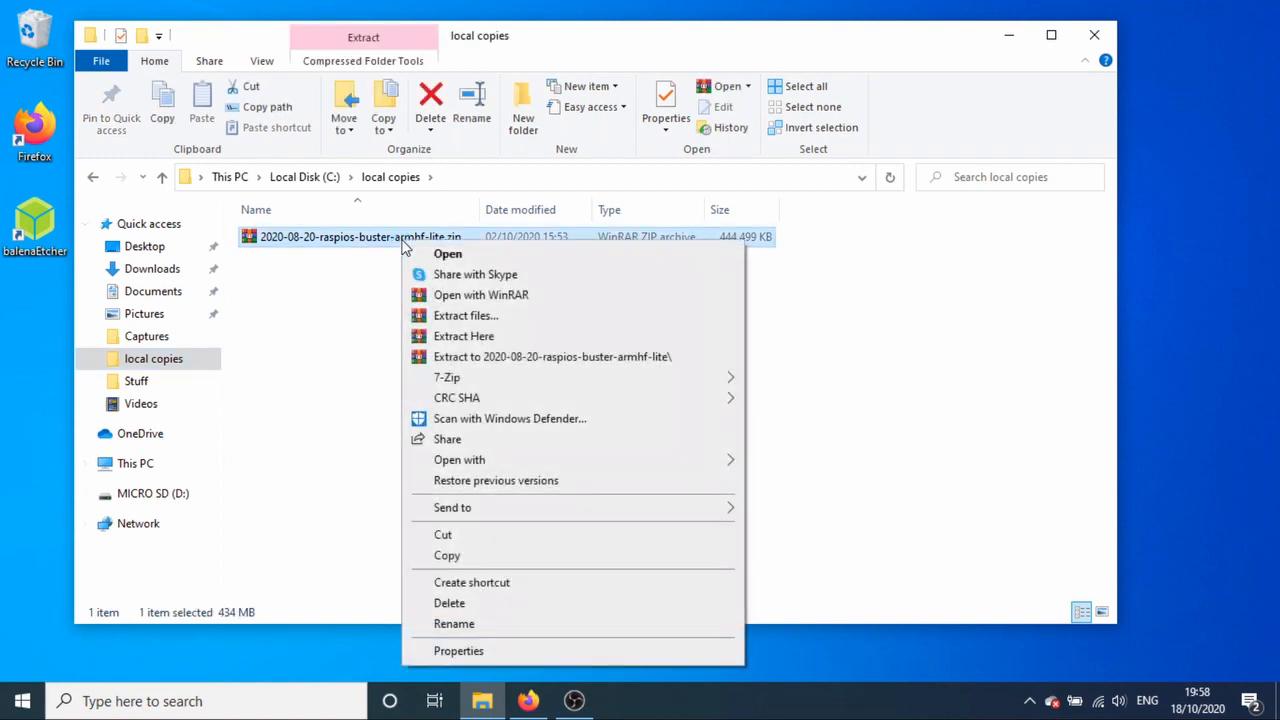
mouse_move(368, 300)
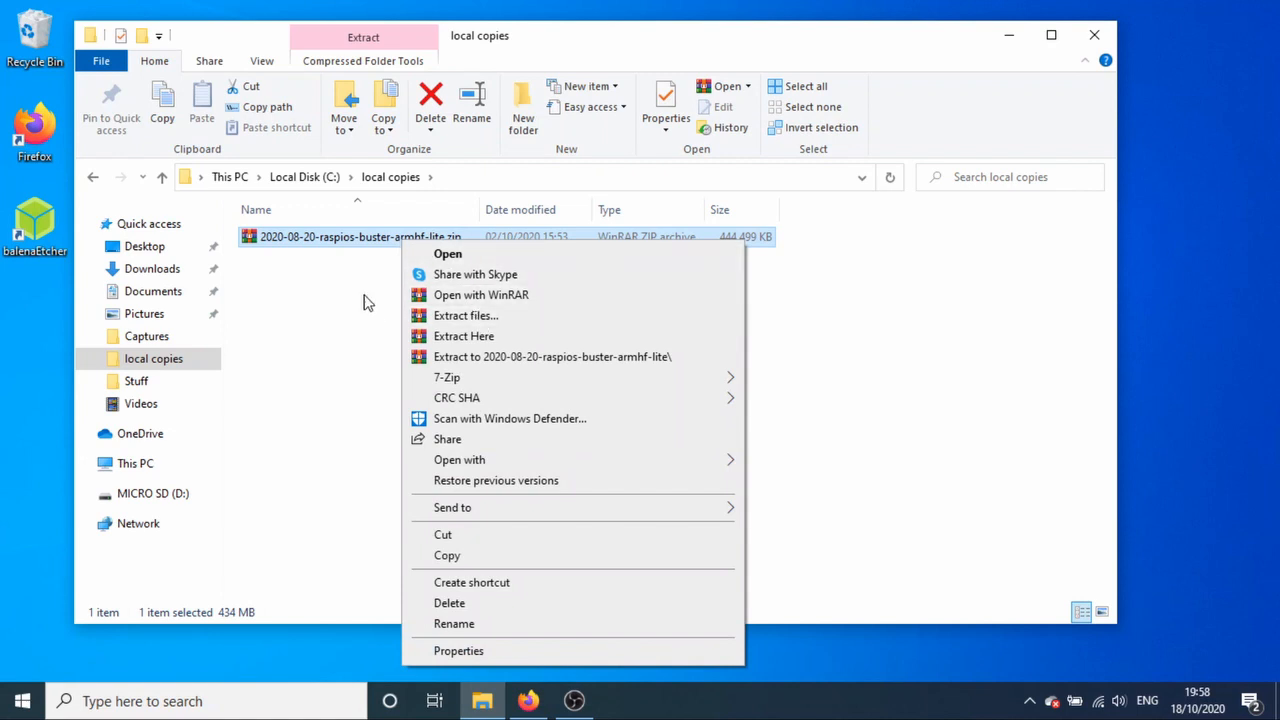
mouse_move(456, 320)
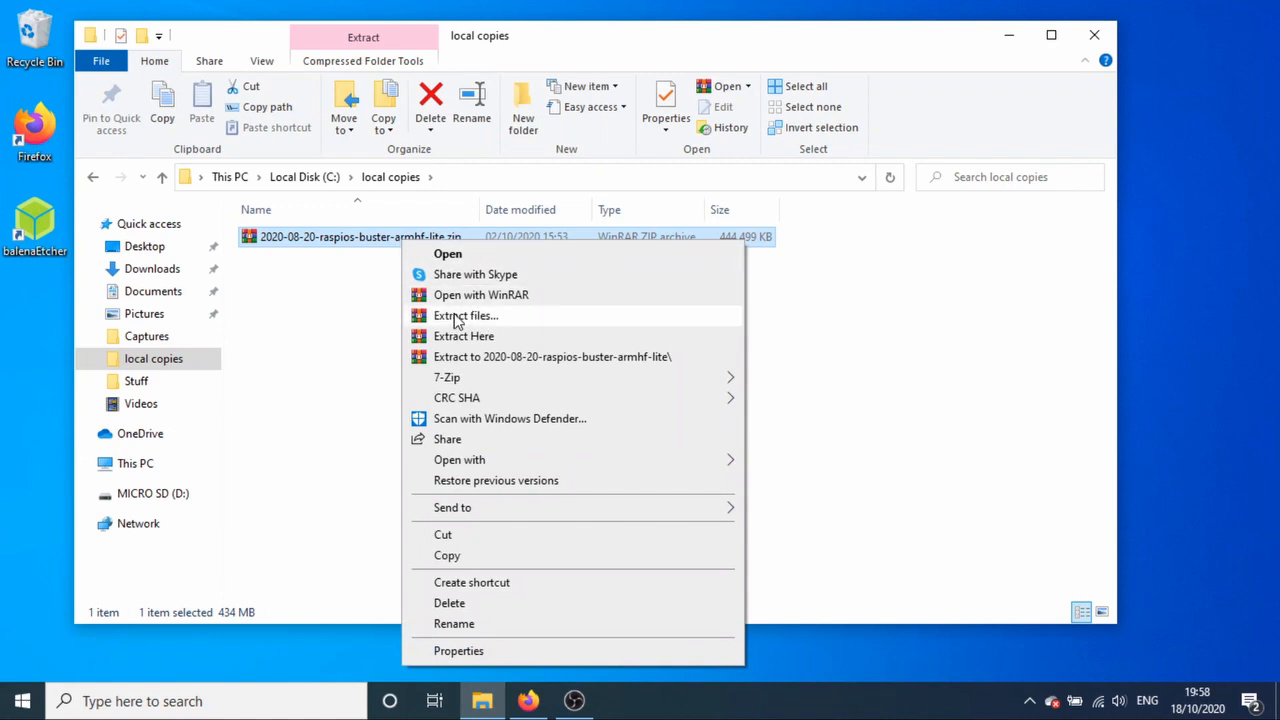
left_click(462, 316)
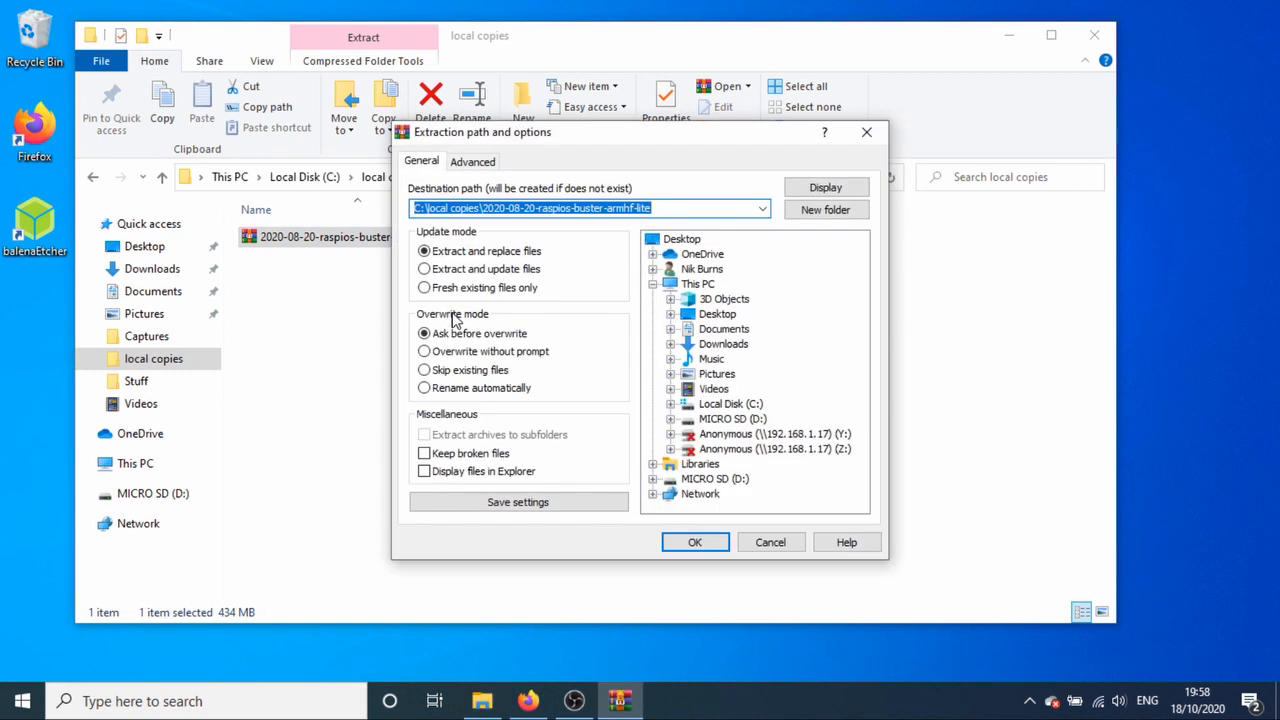
left_click(696, 542)
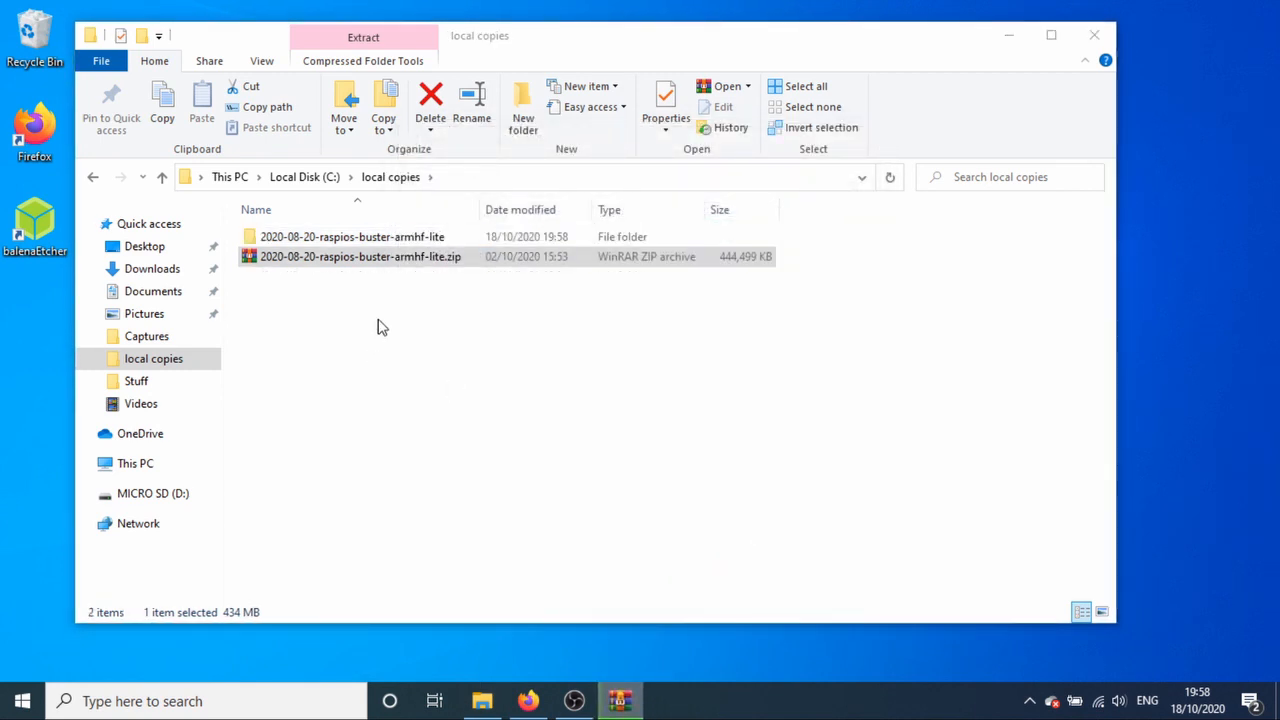
left_click(352, 236)
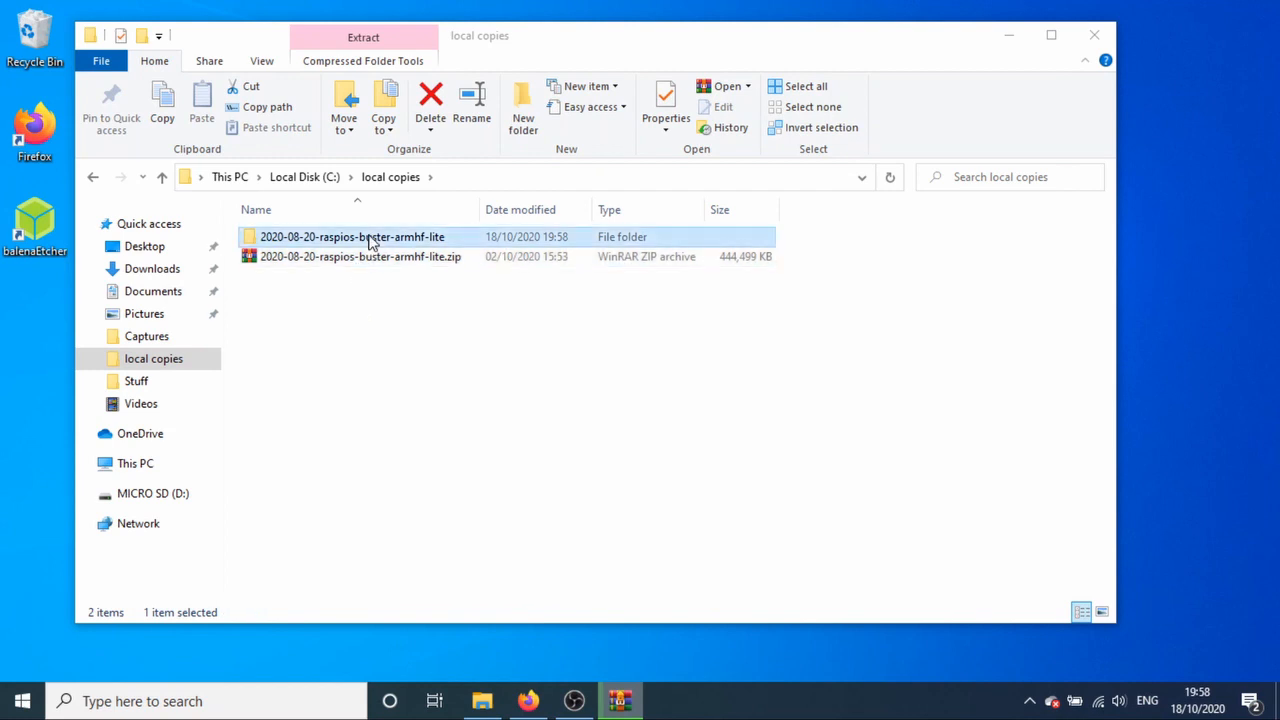
double_click(352, 236)
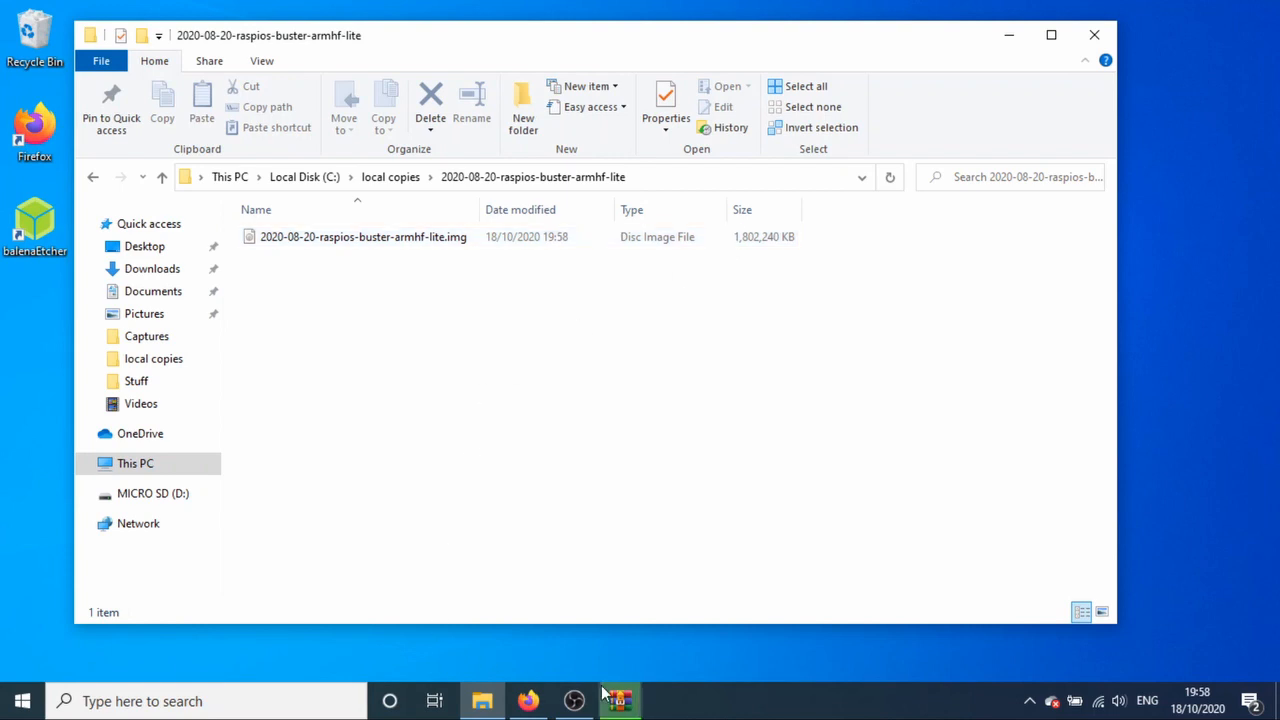
Step: Launch balenaEtcher and choose the Raspberry Pi OS Lite .img from local copies as the source
type("b")
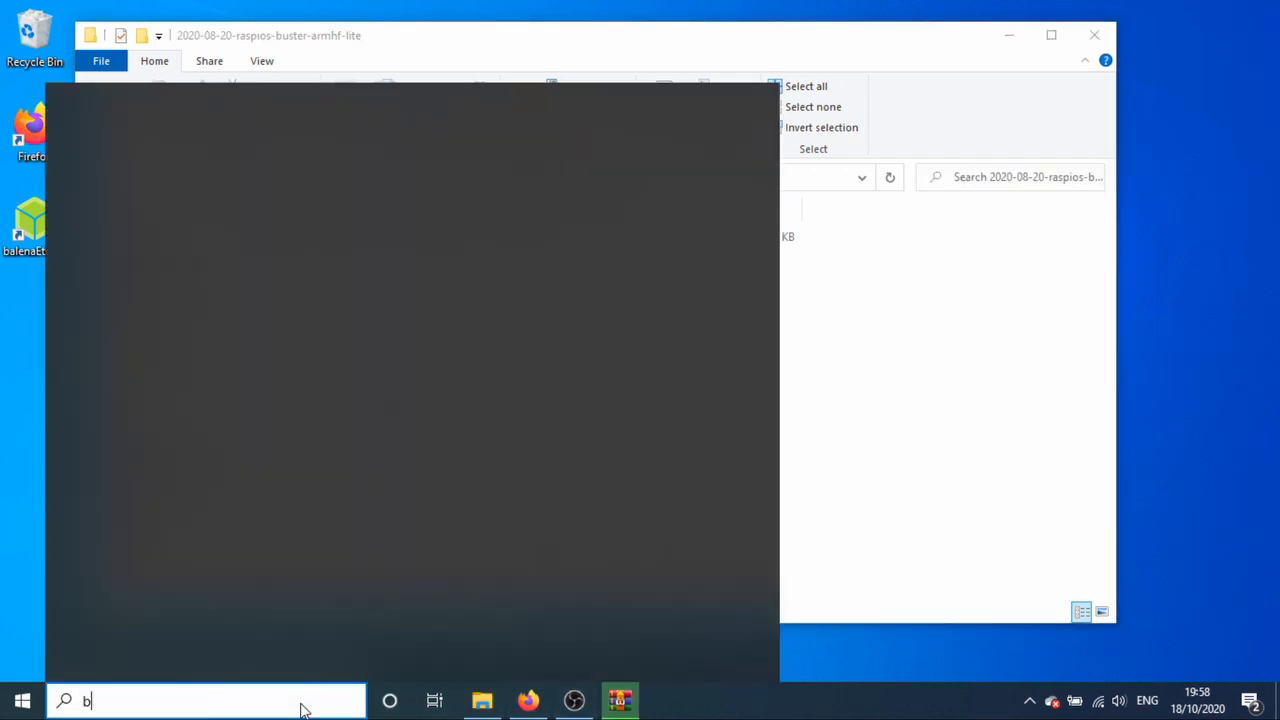
type("alana")
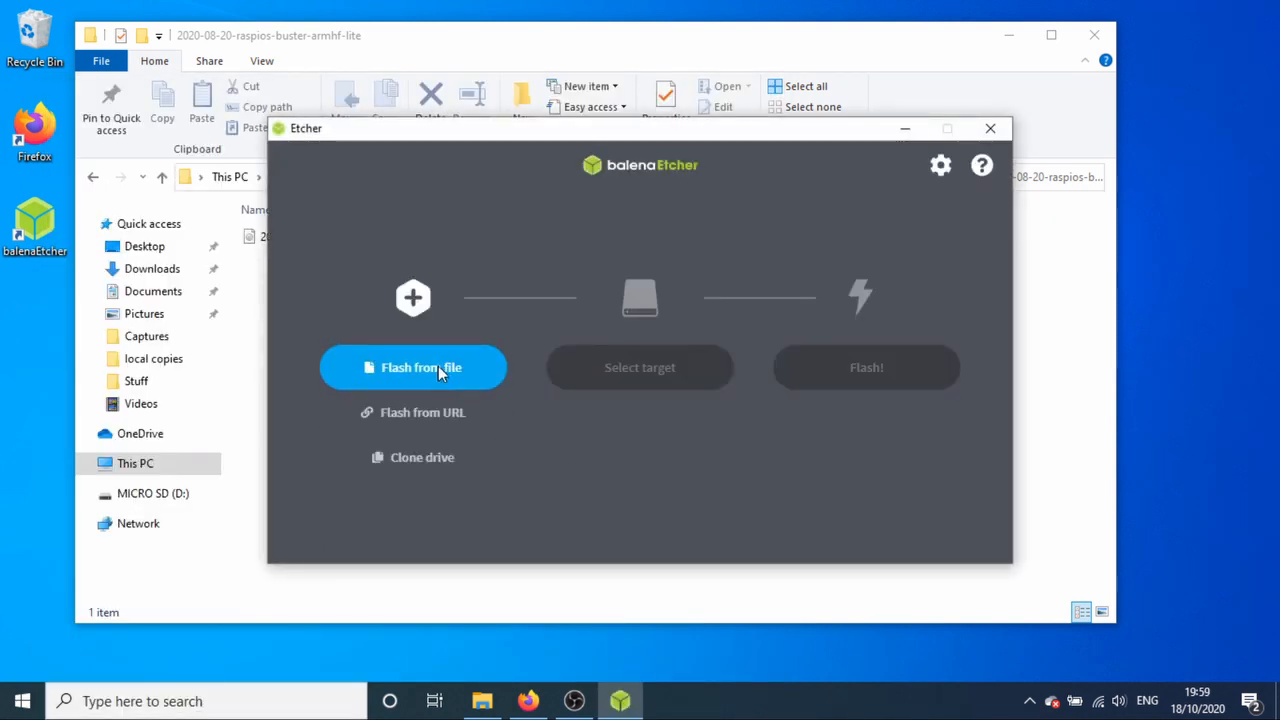
left_click(412, 368)
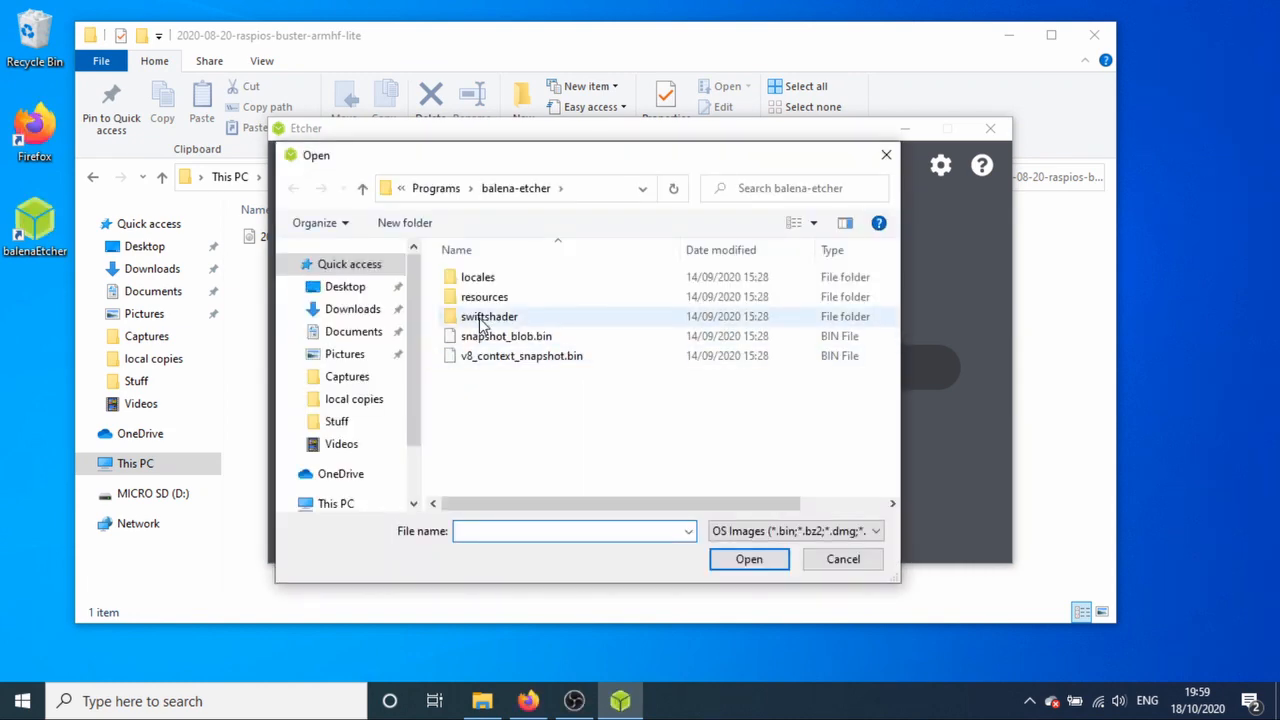
left_click(354, 398)
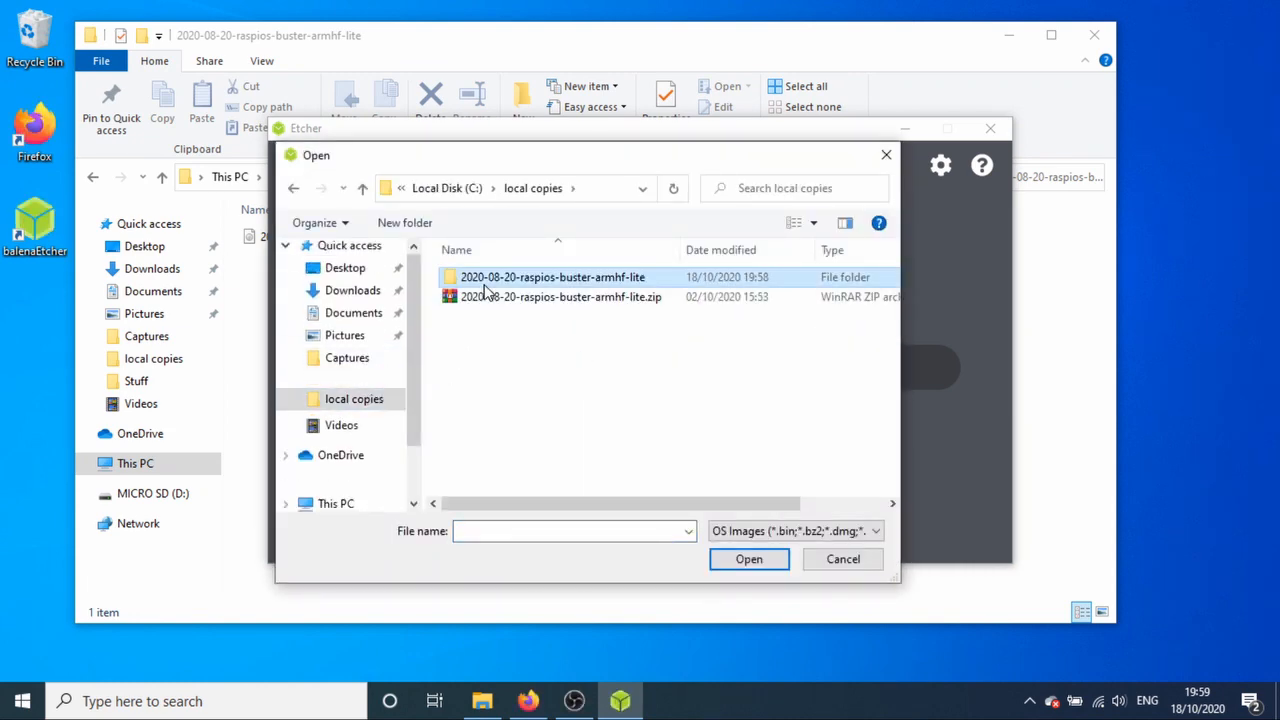
left_click(748, 560)
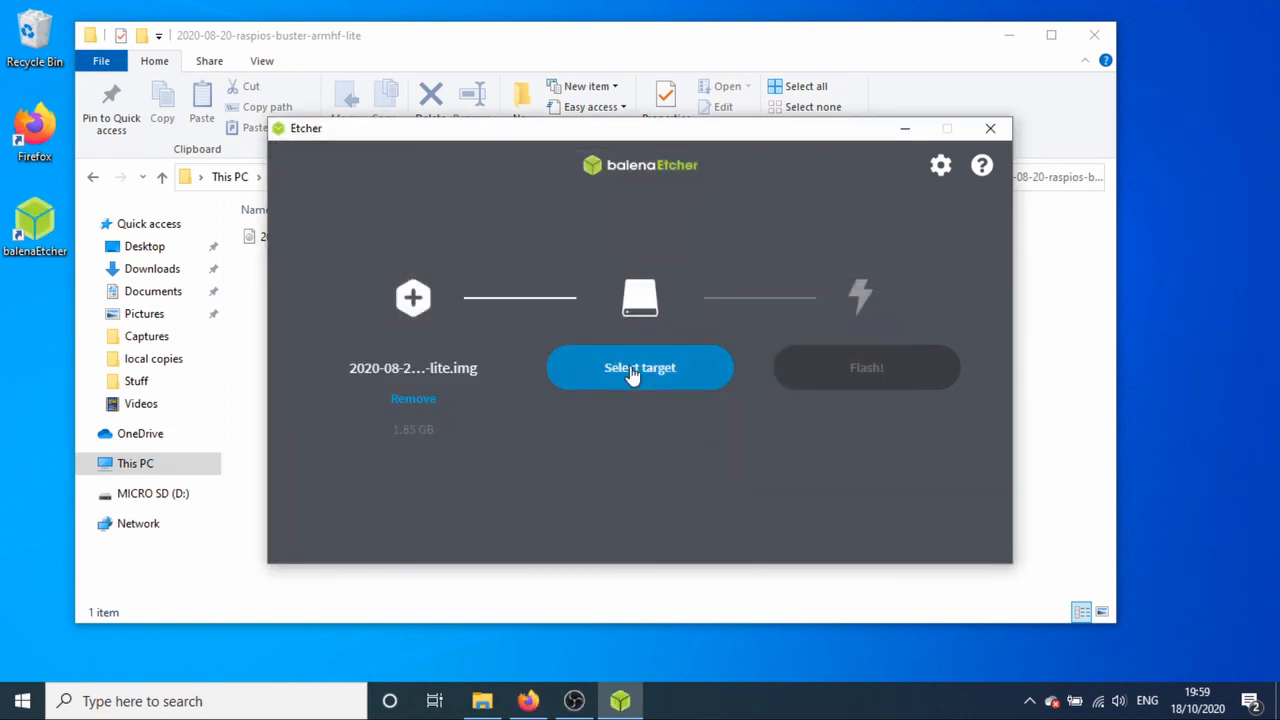
Step: Select the 31.3 GB USB device as target and start flashing the image
left_click(640, 368)
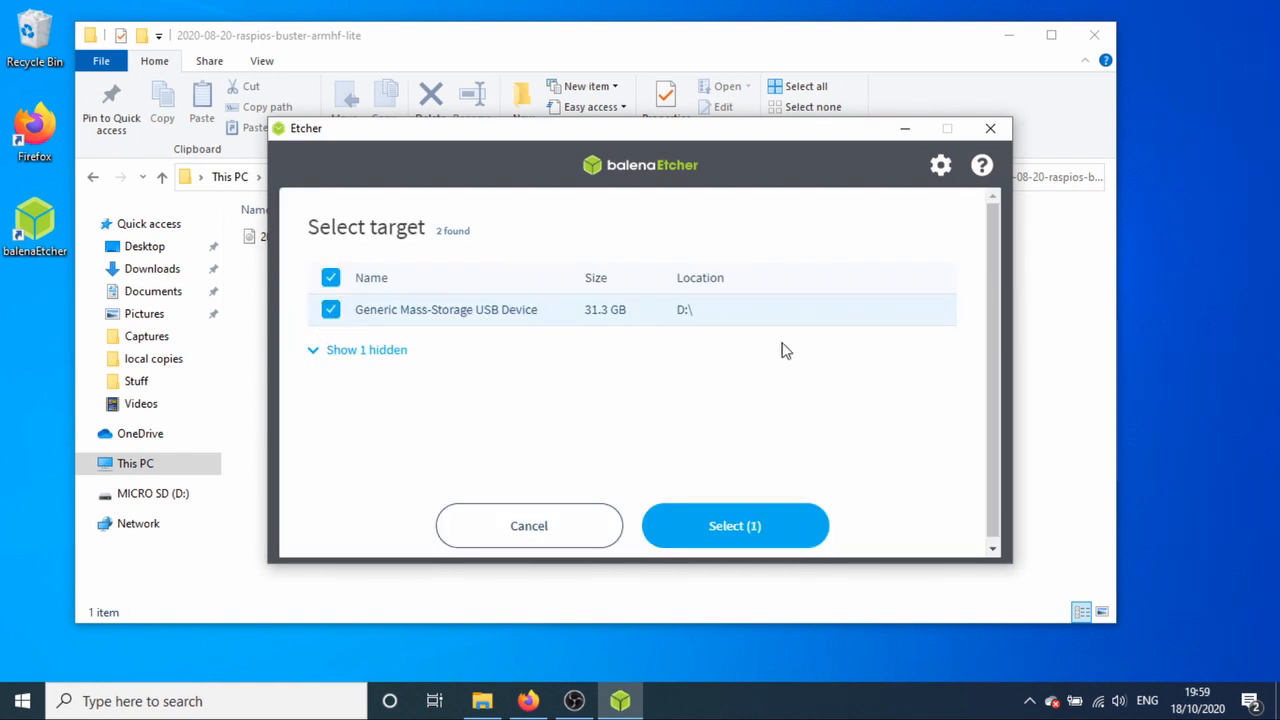
mouse_move(700, 392)
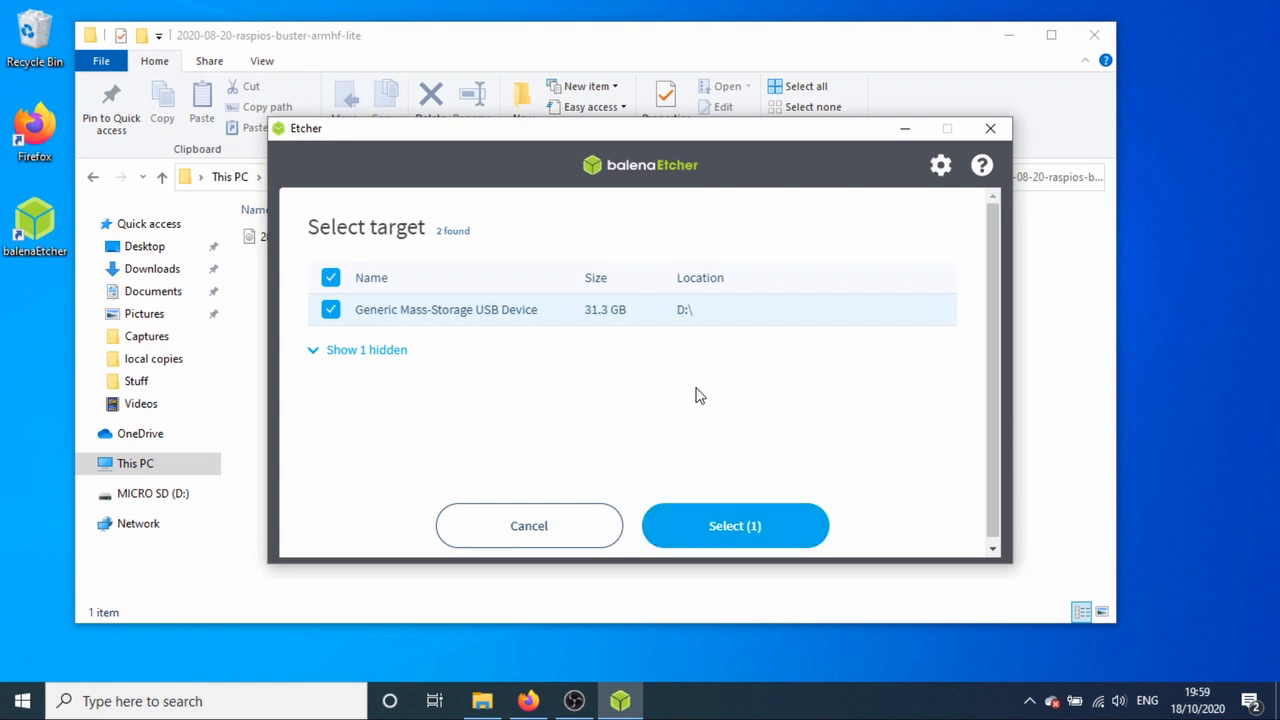
left_click(736, 524)
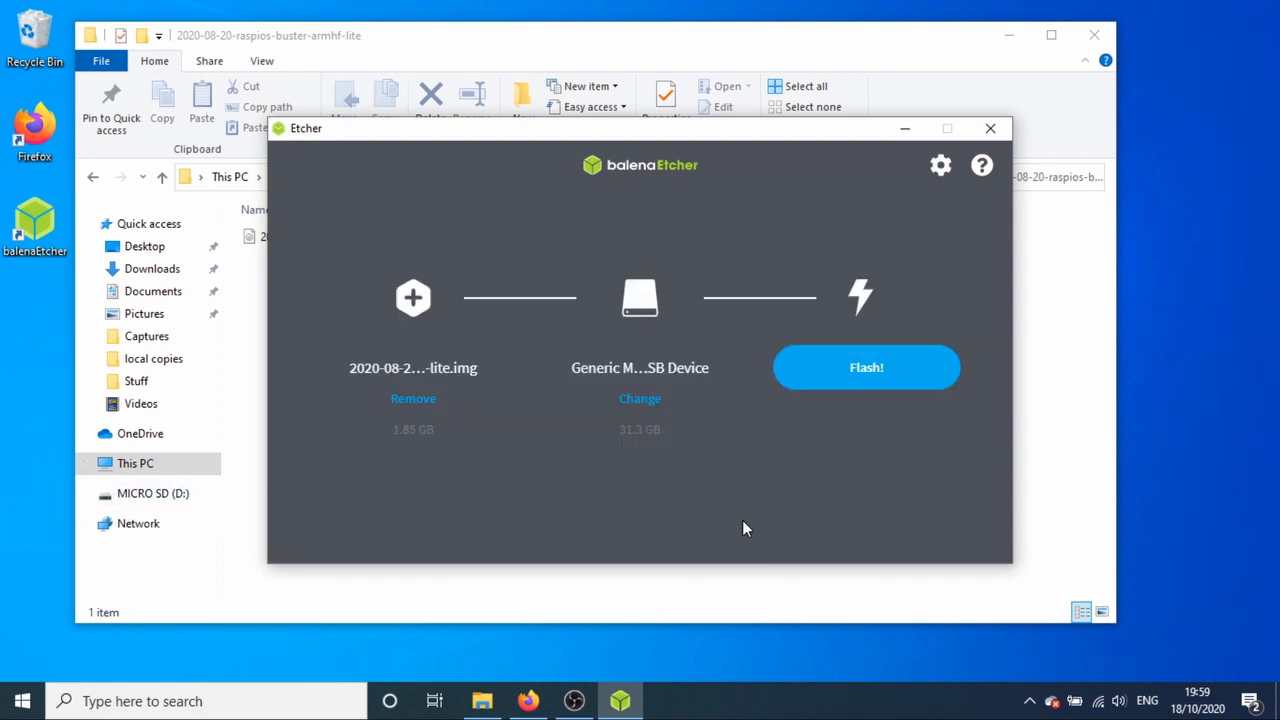
left_click(866, 368)
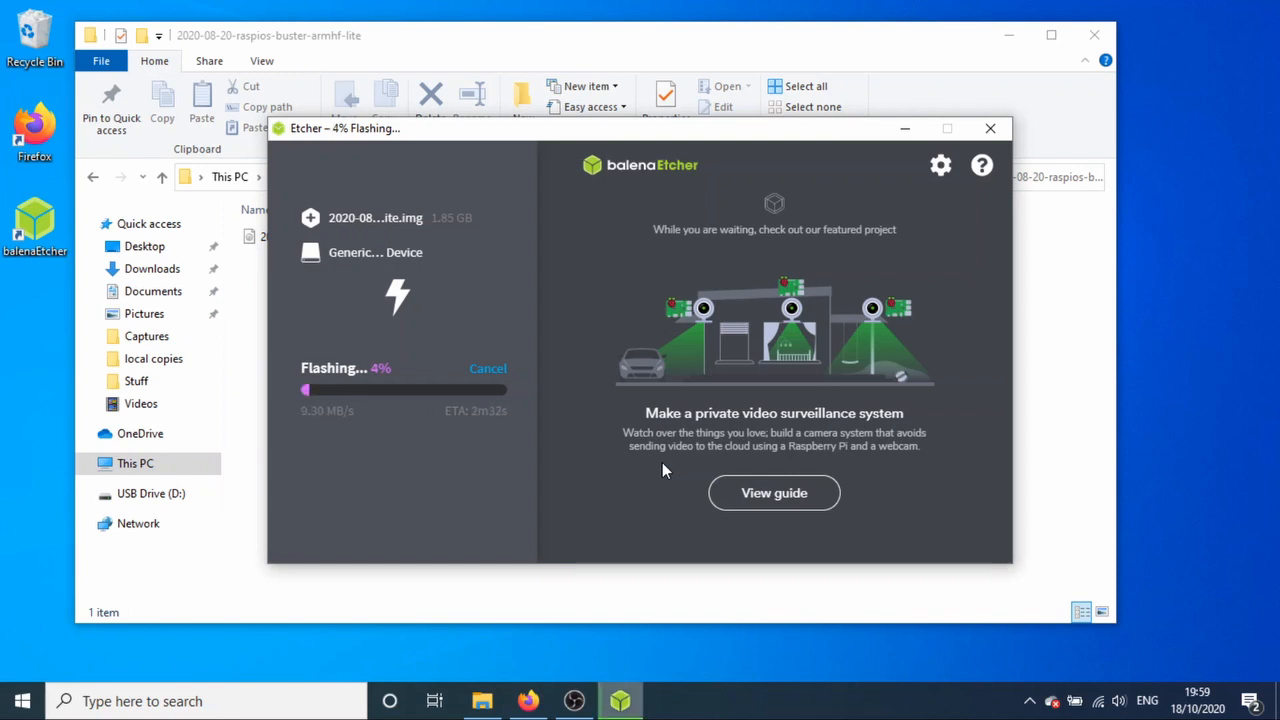
left_click(528, 700)
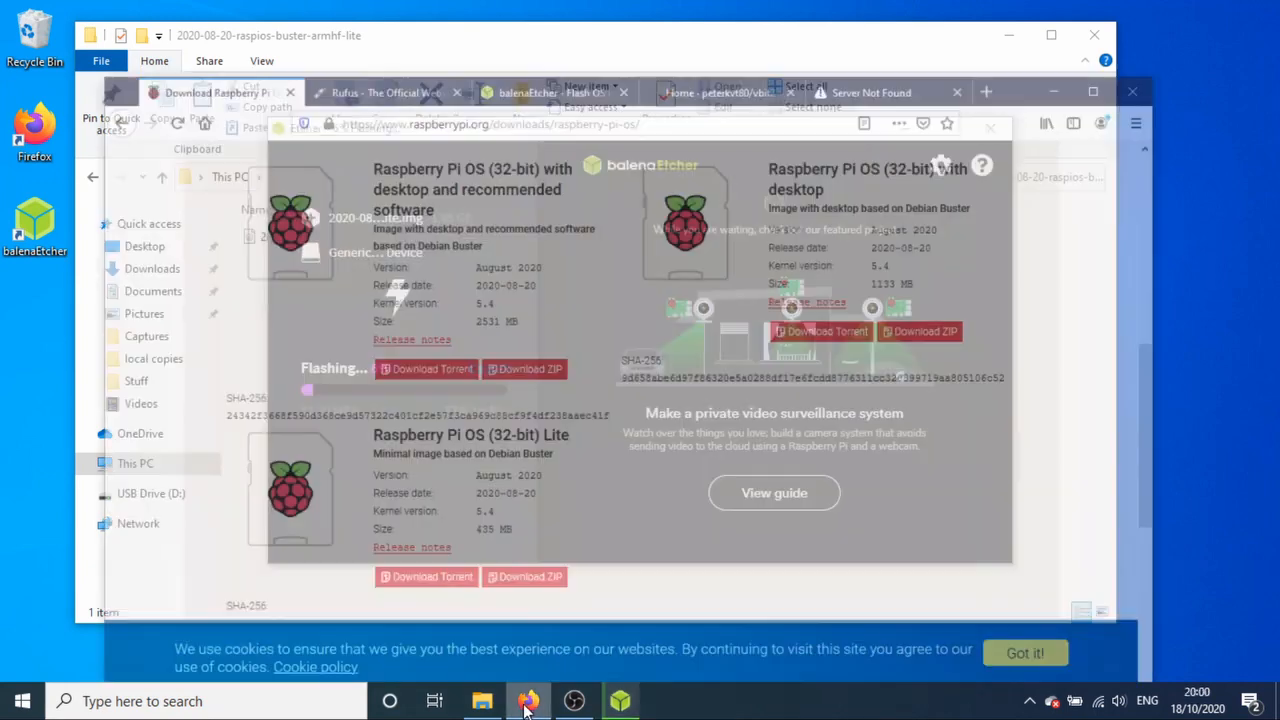
Step: Show the vbit2 wiki page, scroll through it and visit the peterkvt80 profile
left_click(526, 700)
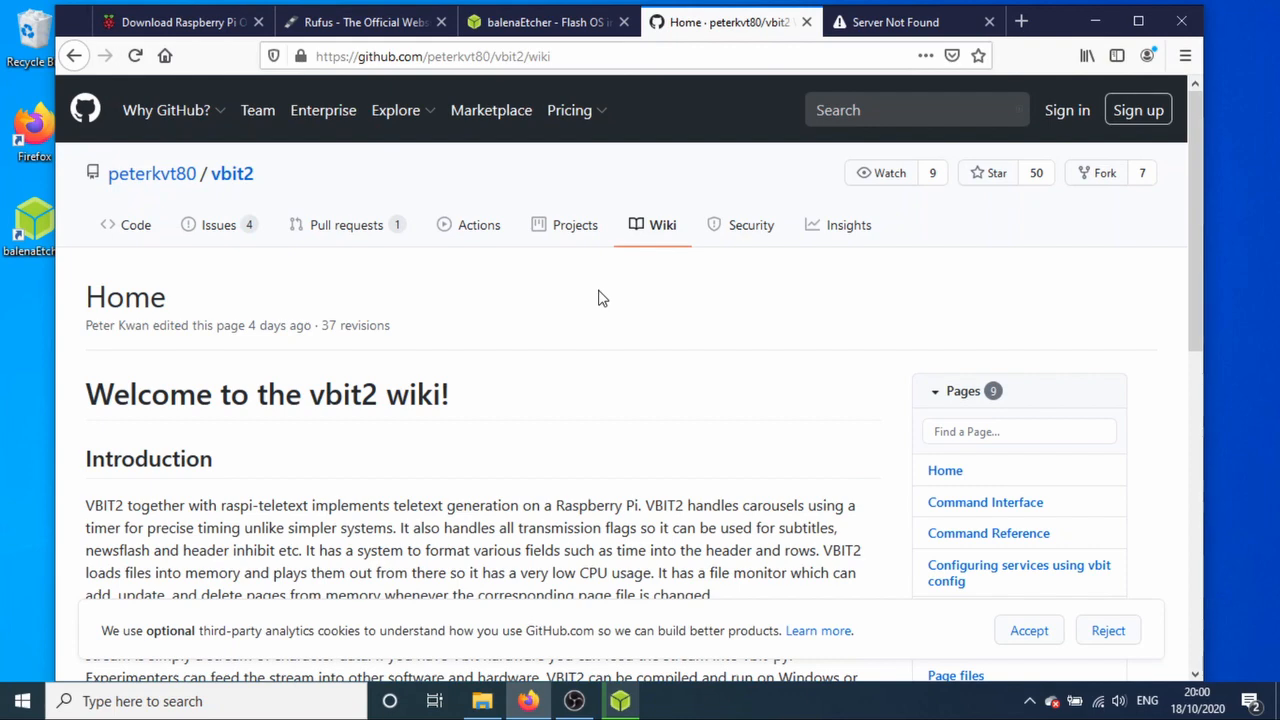
scroll("down", 3)
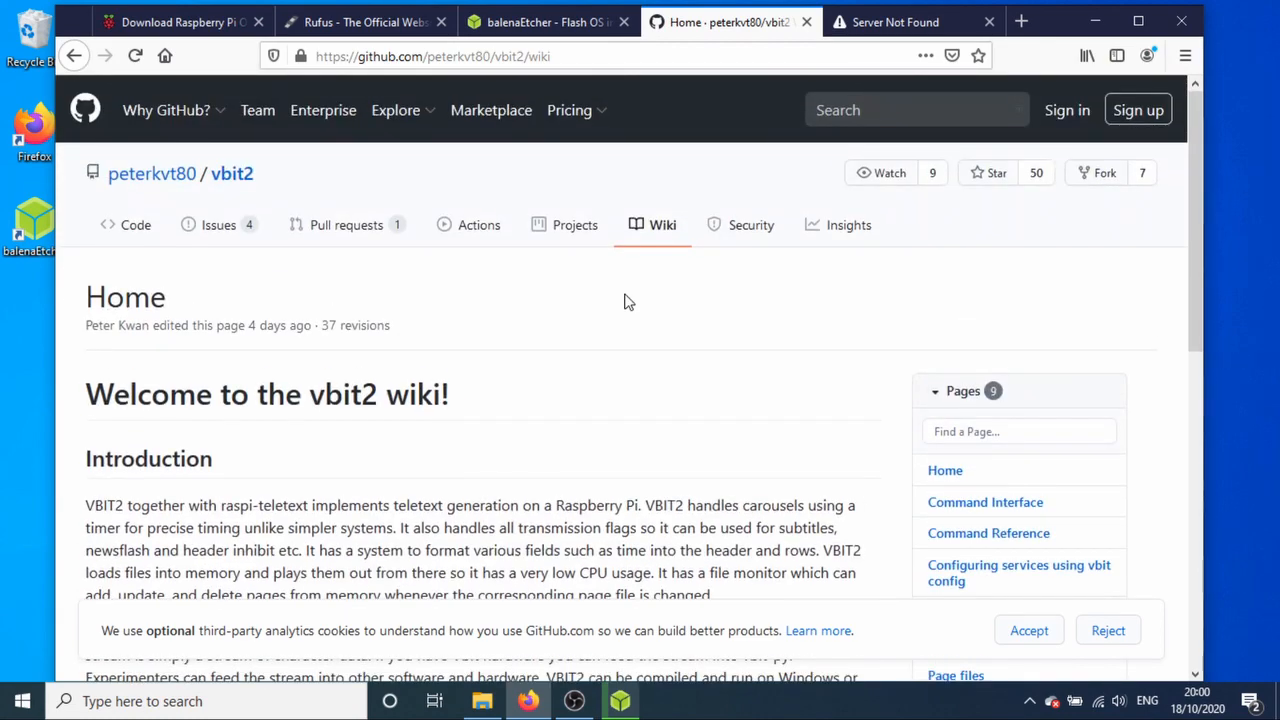
mouse_move(628, 336)
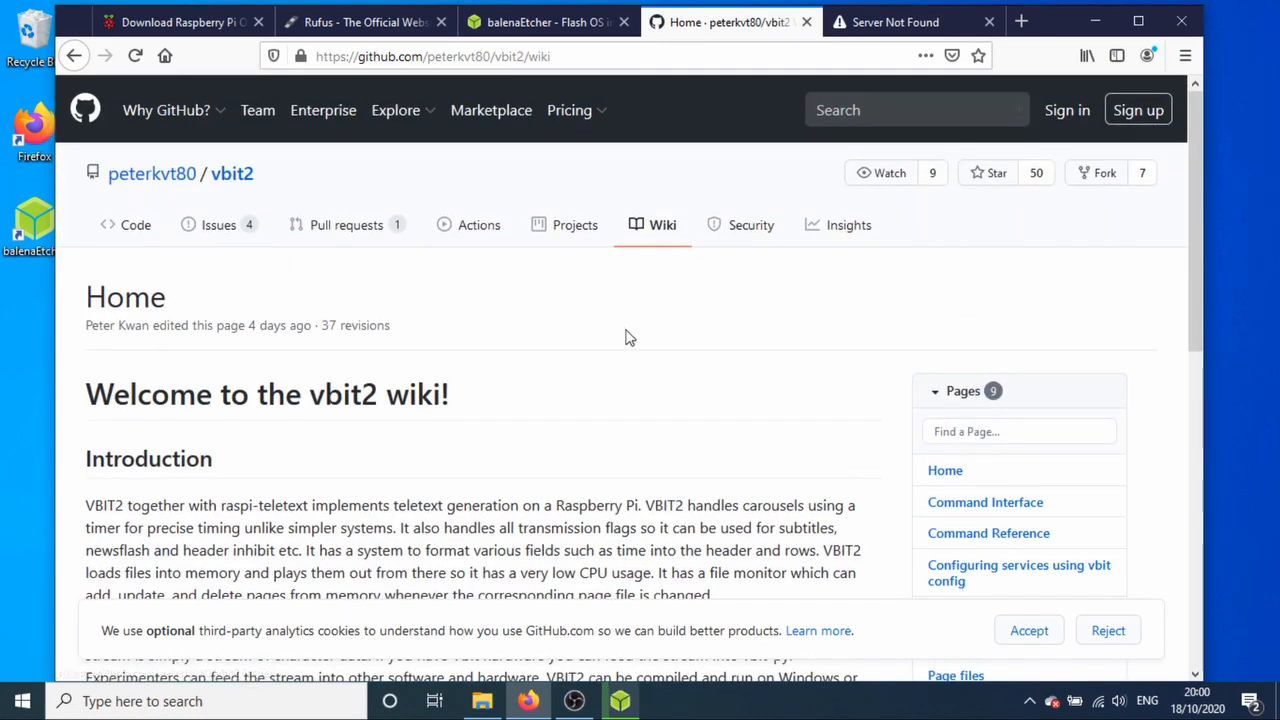
scroll("down", 3)
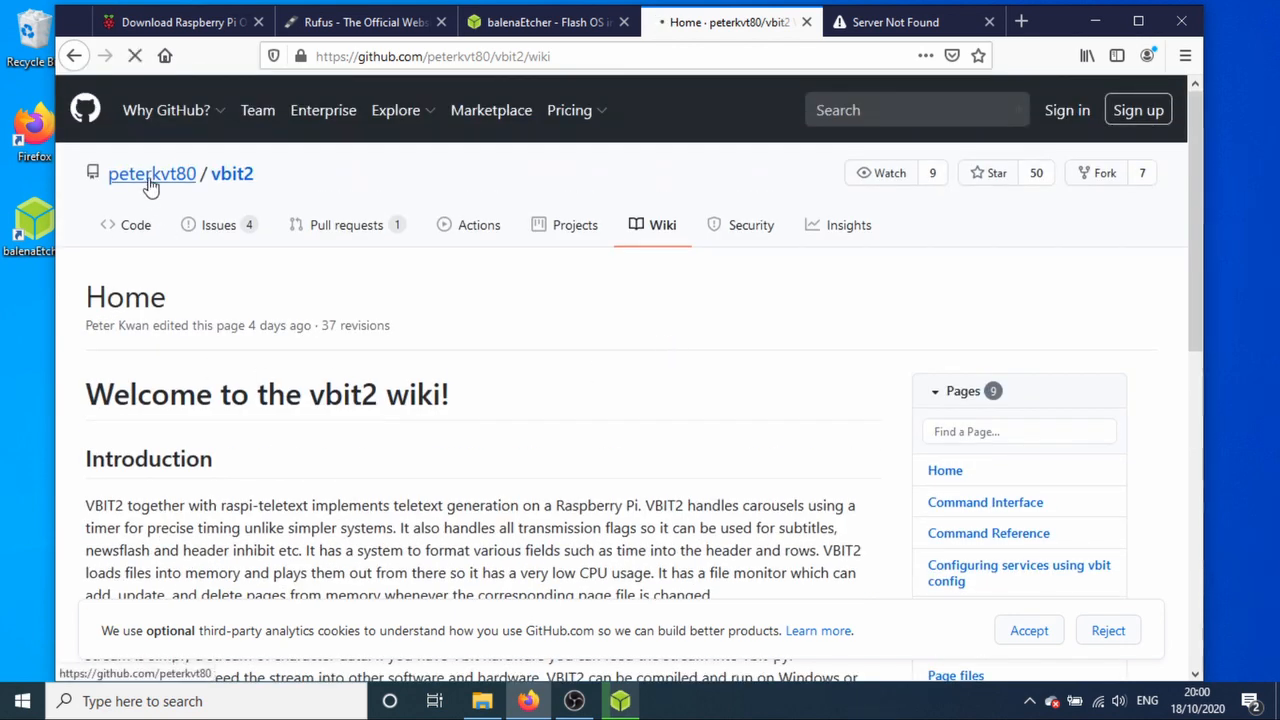
left_click(152, 172)
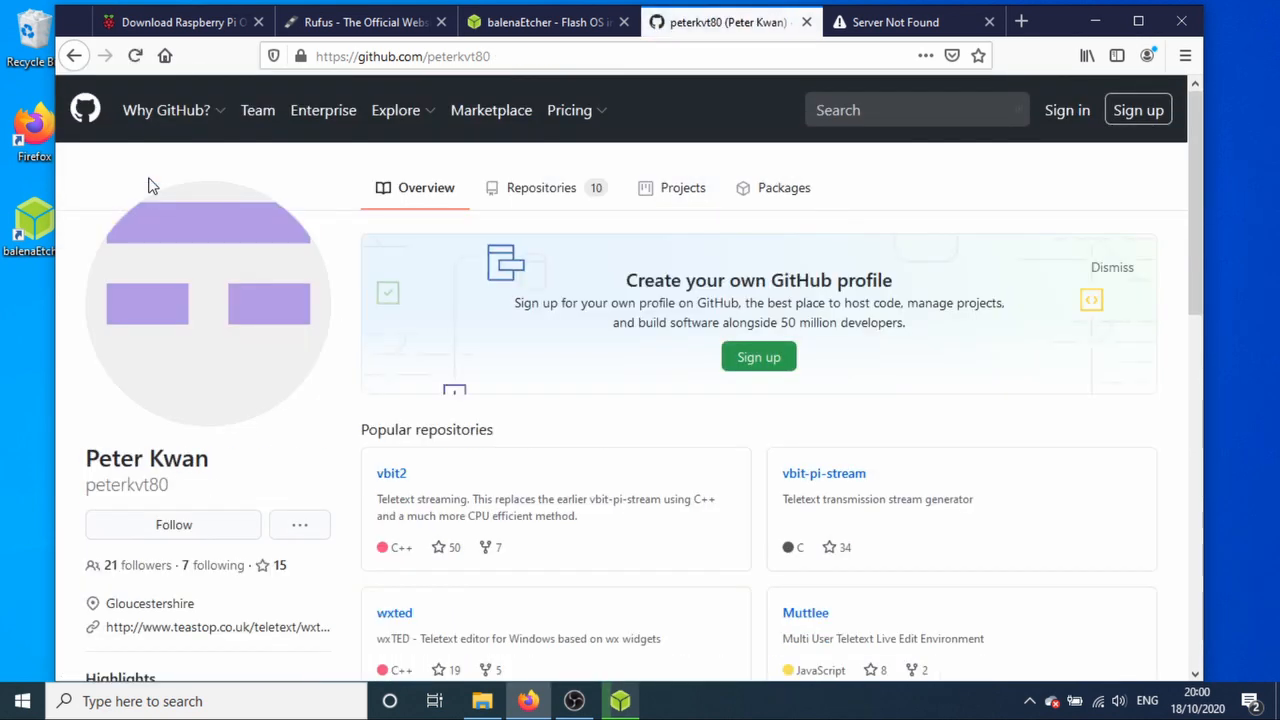
Step: Return to the vbit2 wiki and scroll to its Introduction section
scroll("down", 3)
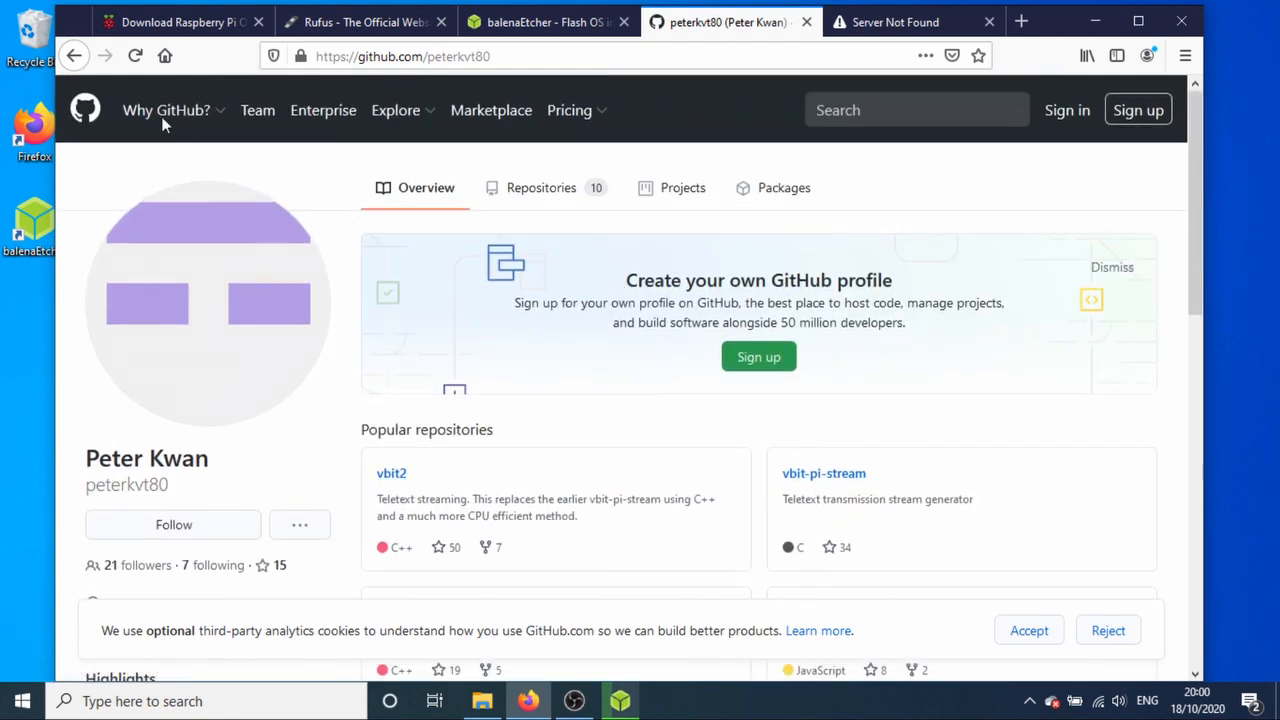
left_click(390, 472)
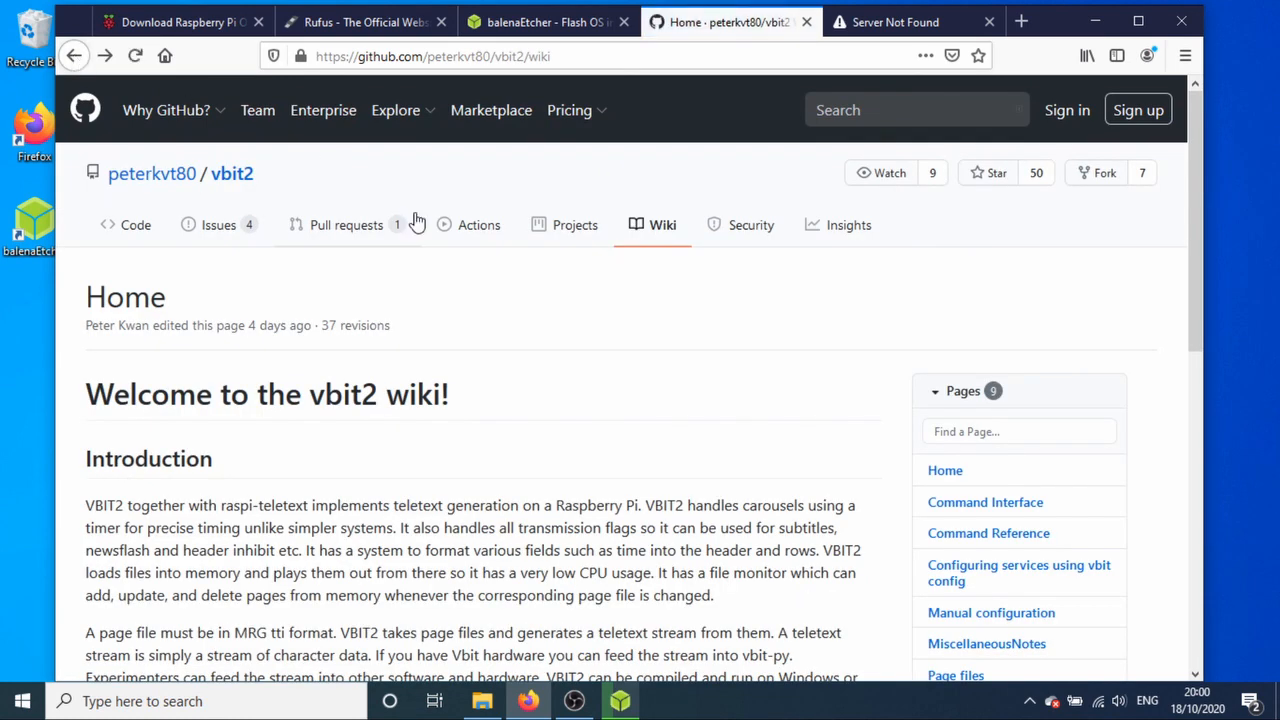
scroll("down", 3)
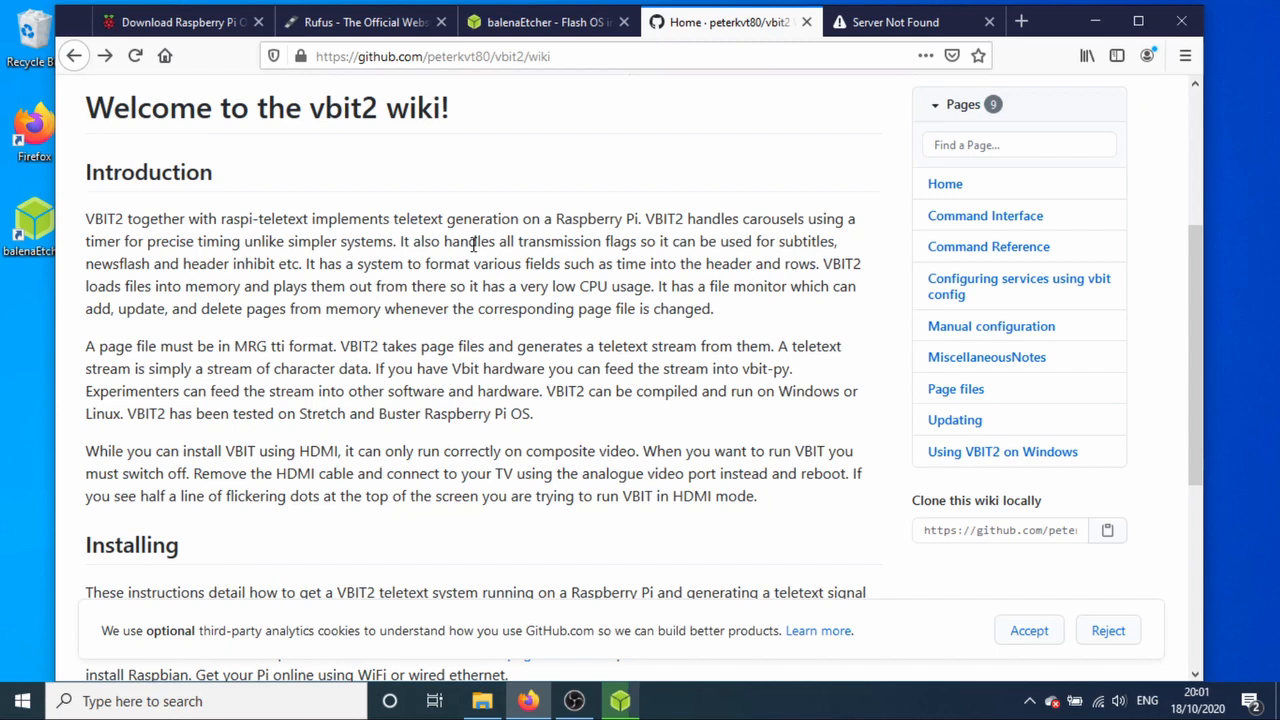
mouse_move(452, 124)
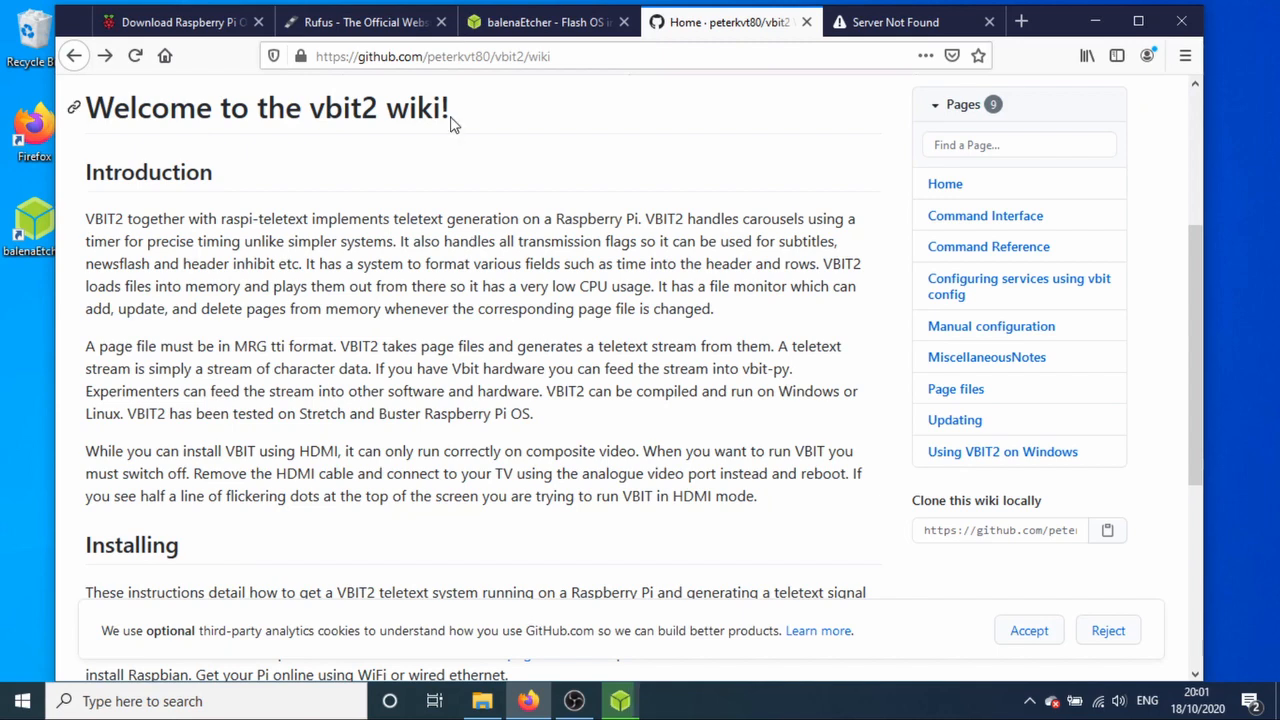
Step: Search for 'tele', scroll the results and open the vbit2 wiki from the readme
left_click(424, 56)
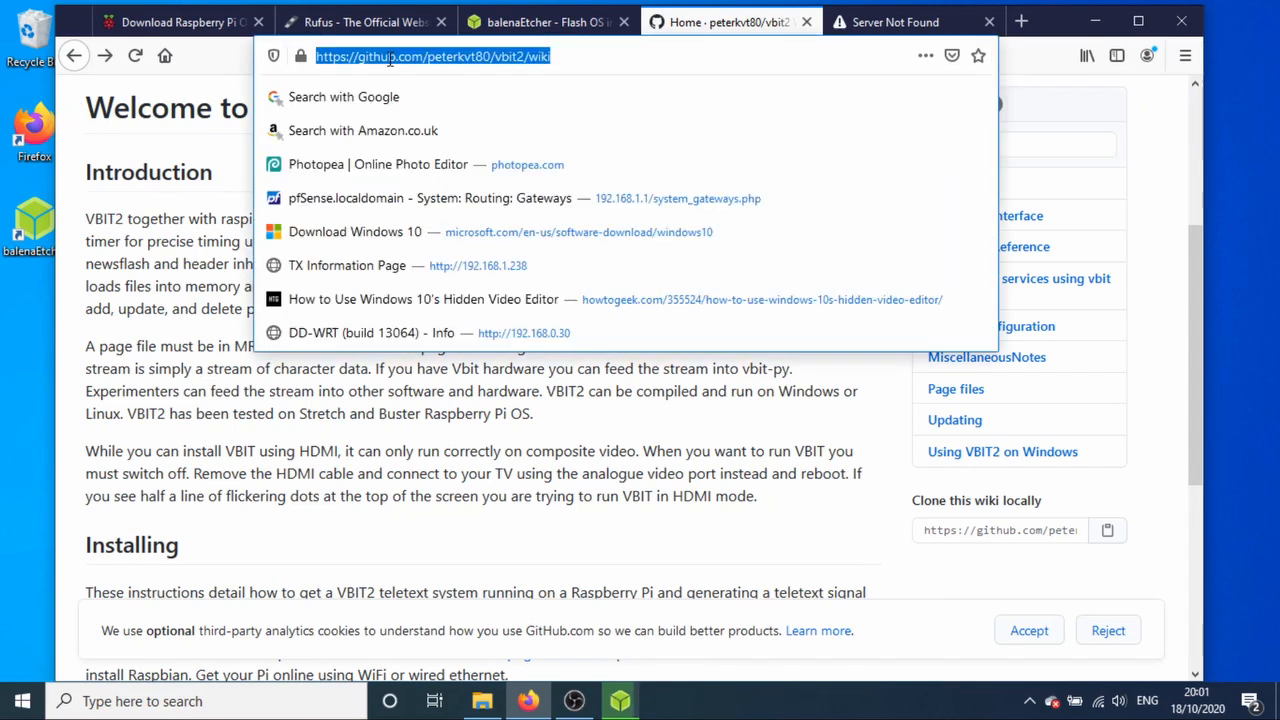
type("teletext+github+pi")
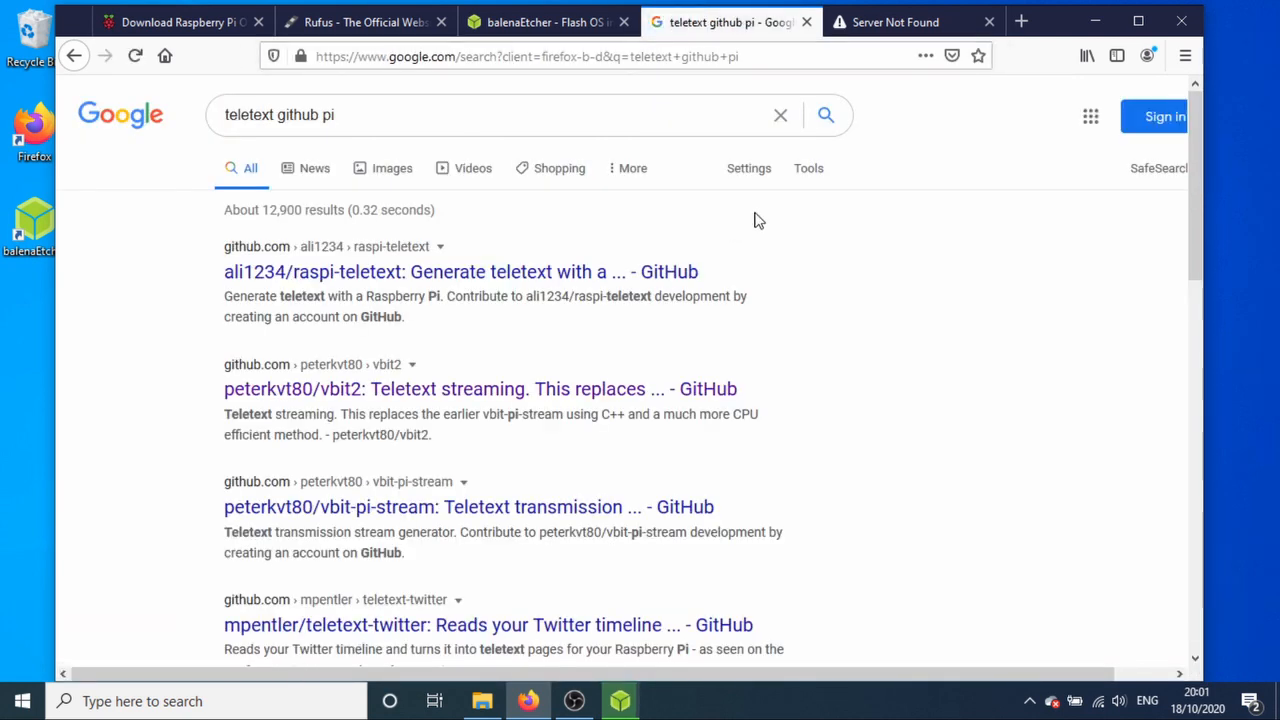
mouse_move(384, 412)
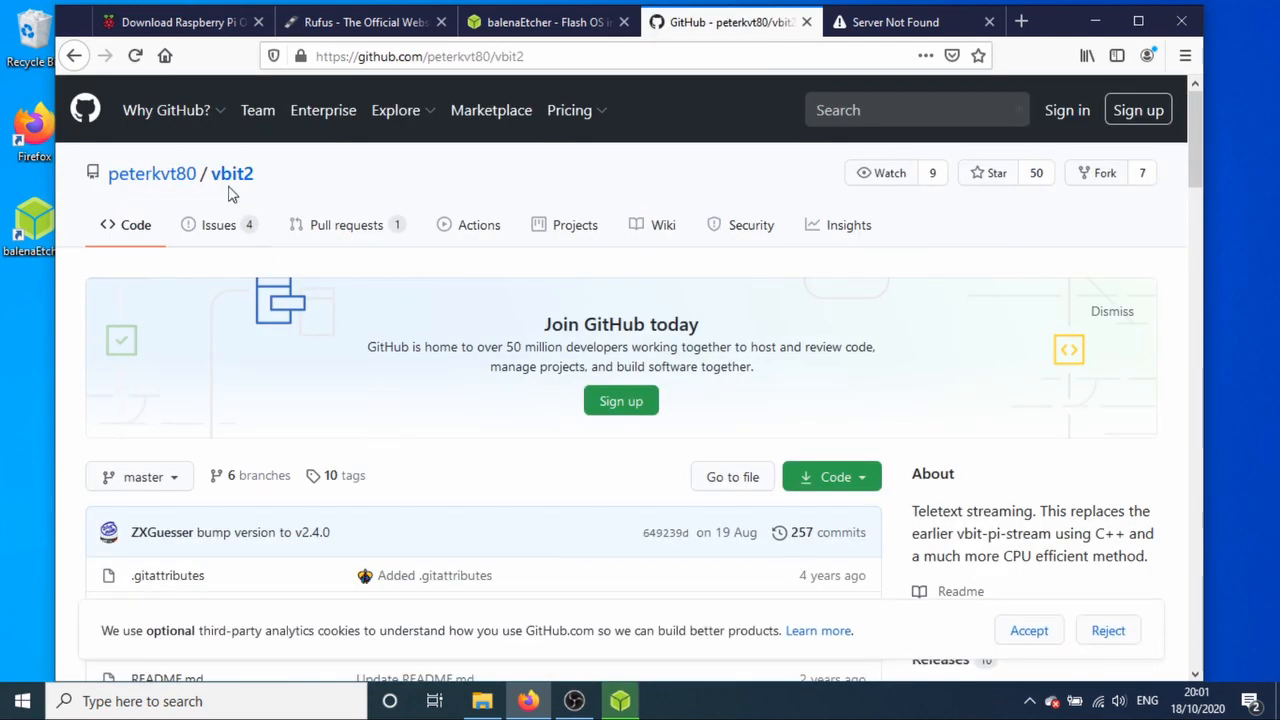
scroll("down", 3)
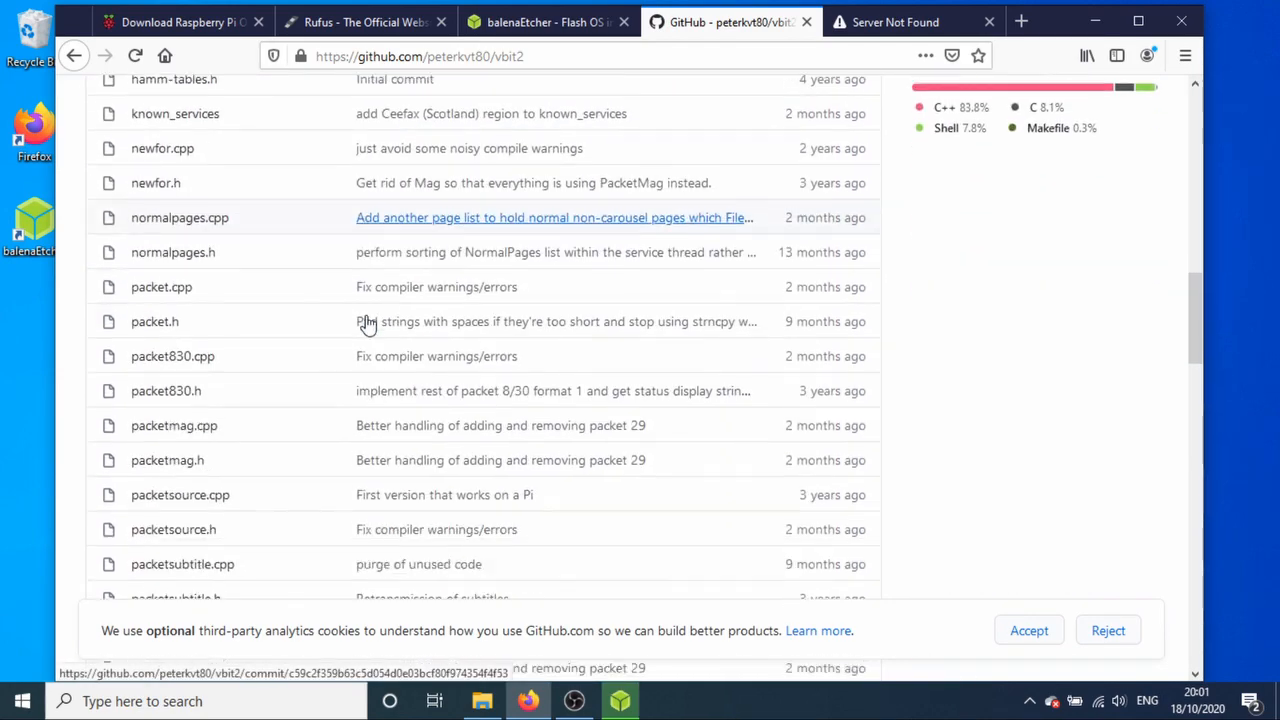
scroll("down", 3)
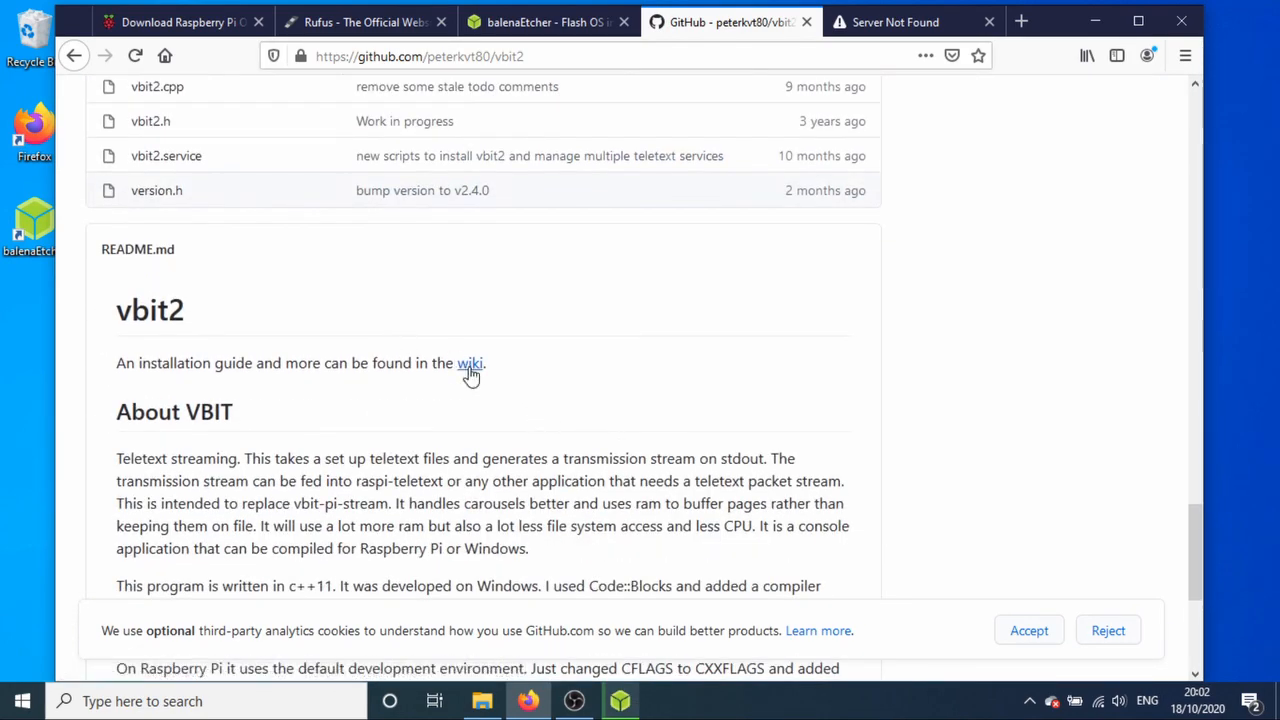
left_click(468, 364)
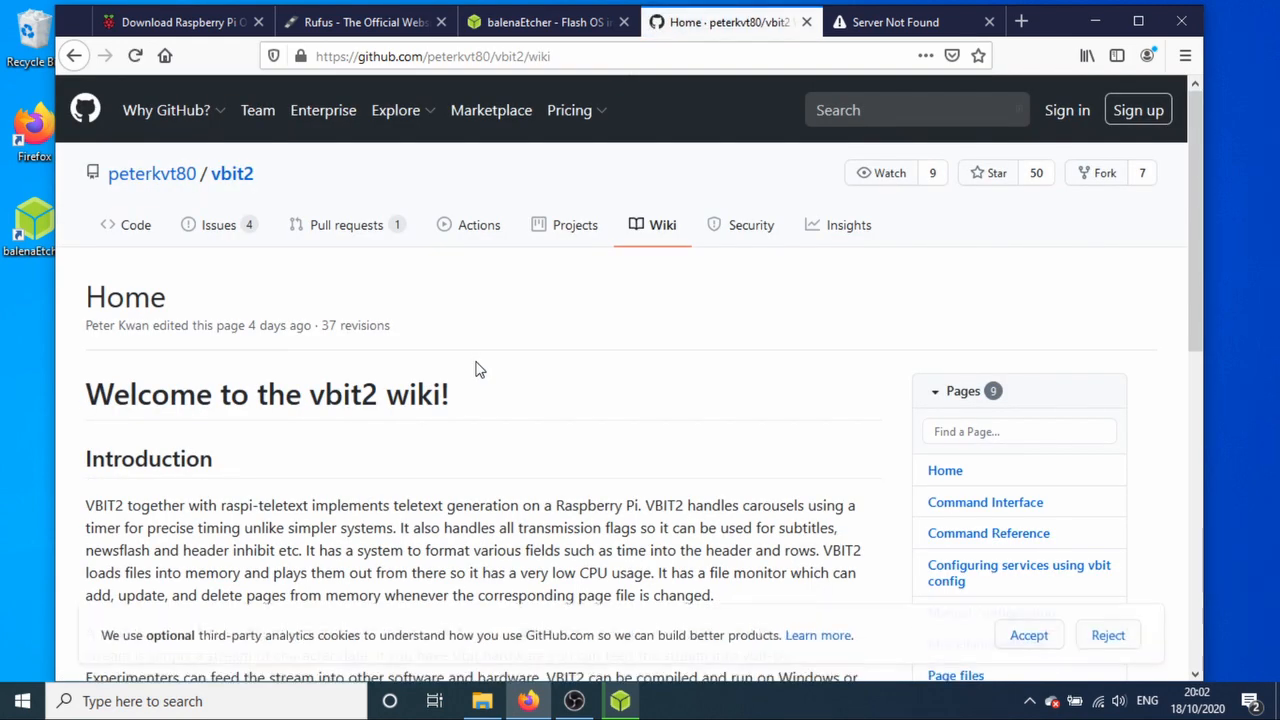
Step: Scroll to Installing VBIT2 and select the getvbit2 raw.githubusercontent.com script URL
scroll("down", 3)
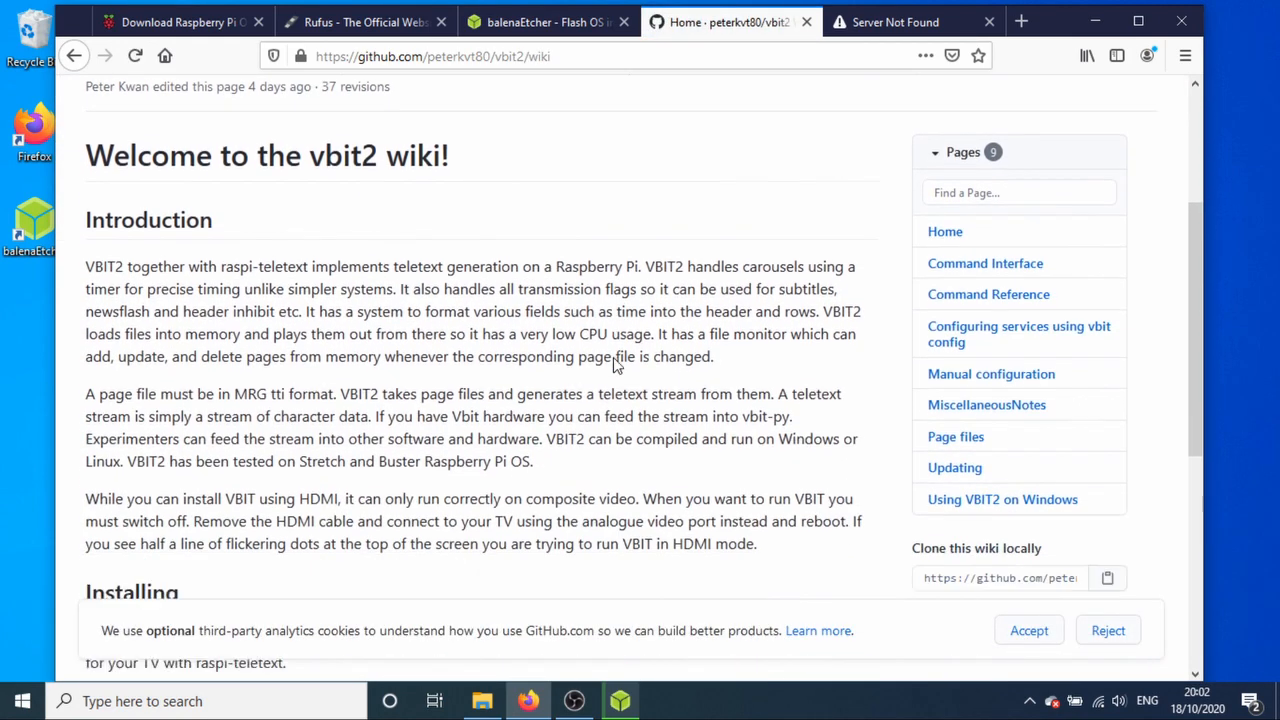
scroll("down", 3)
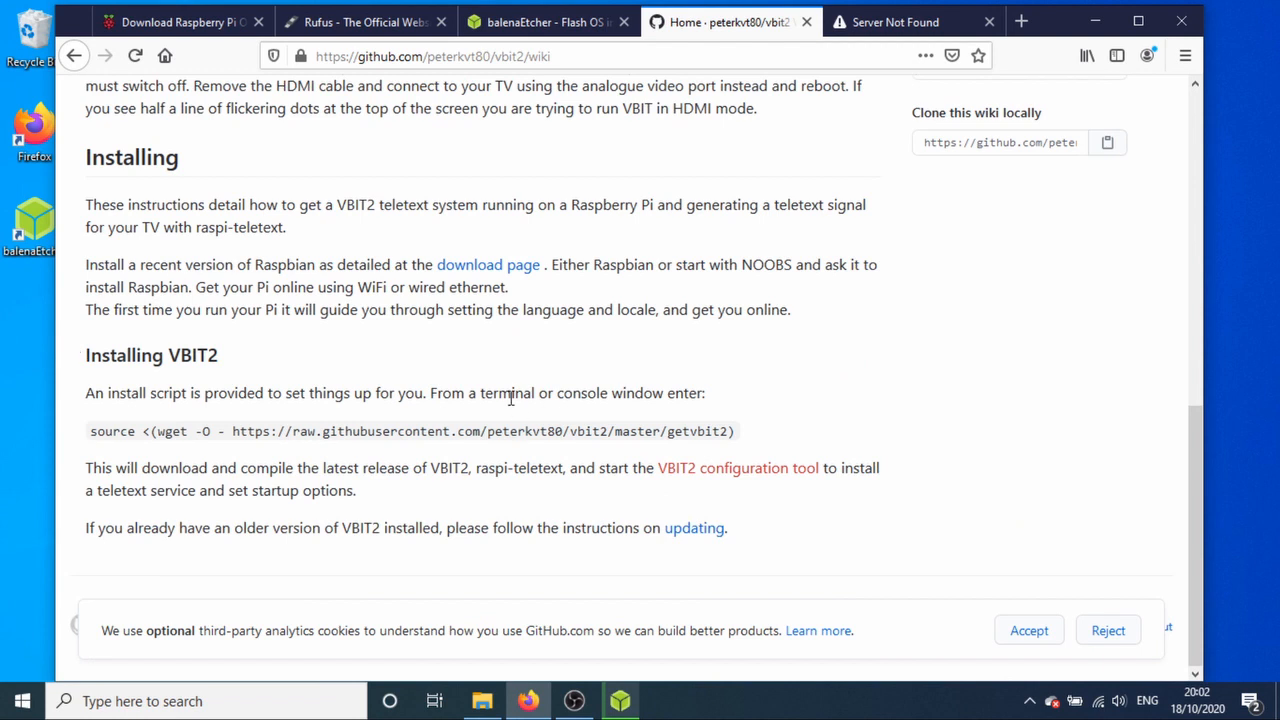
mouse_move(140, 388)
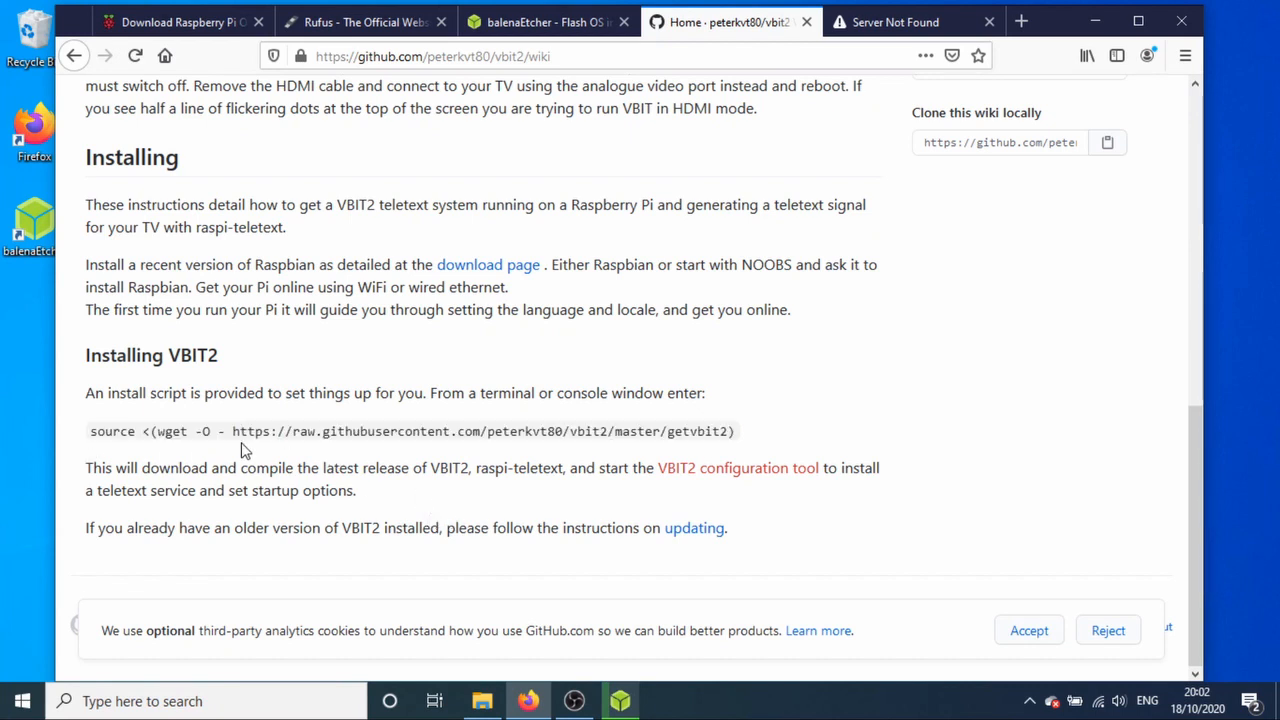
left_click_drag(232, 432, 730, 432)
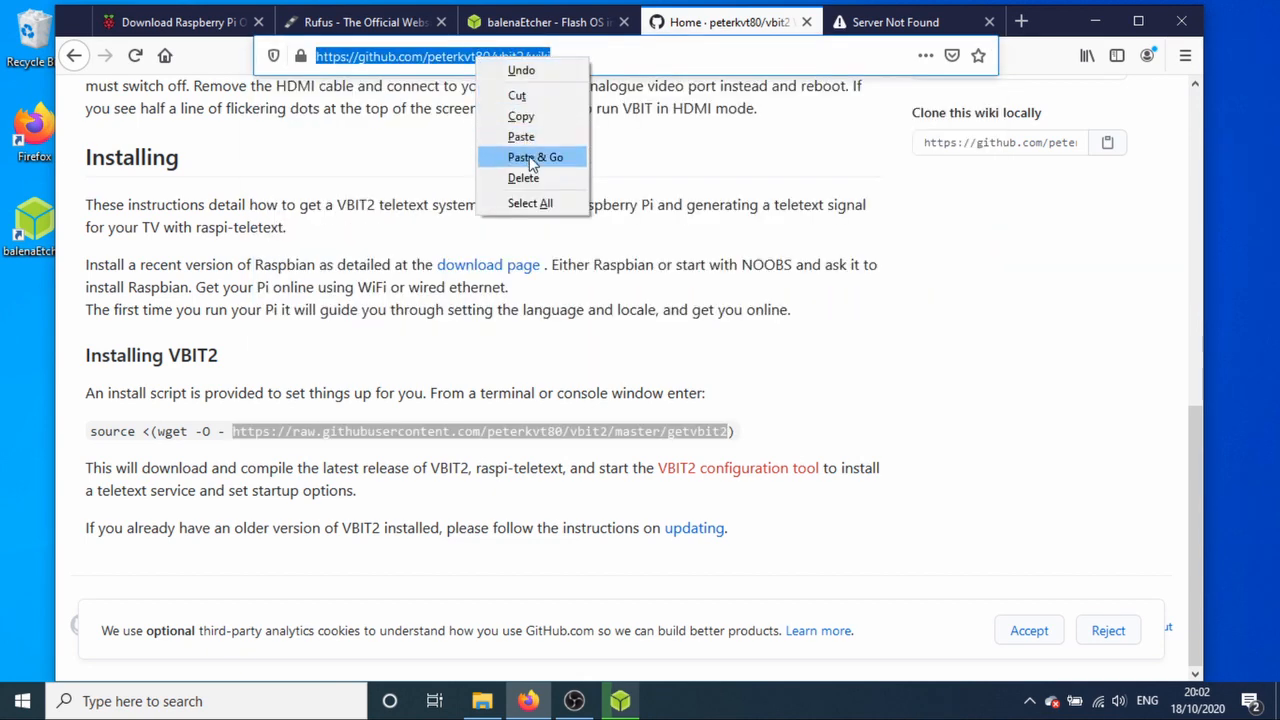
Step: Load the raw getvbit2 script via Paste & Go and highlight its final vbit-config command
left_click(532, 156)
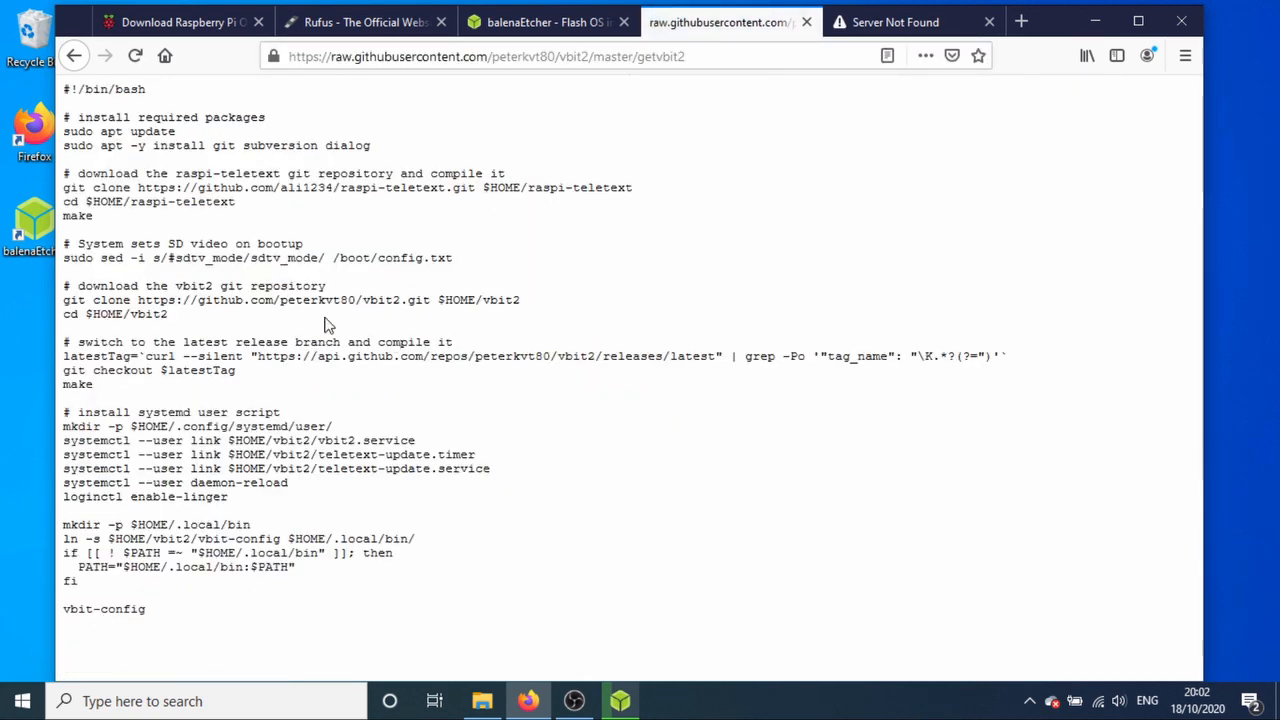
mouse_move(140, 164)
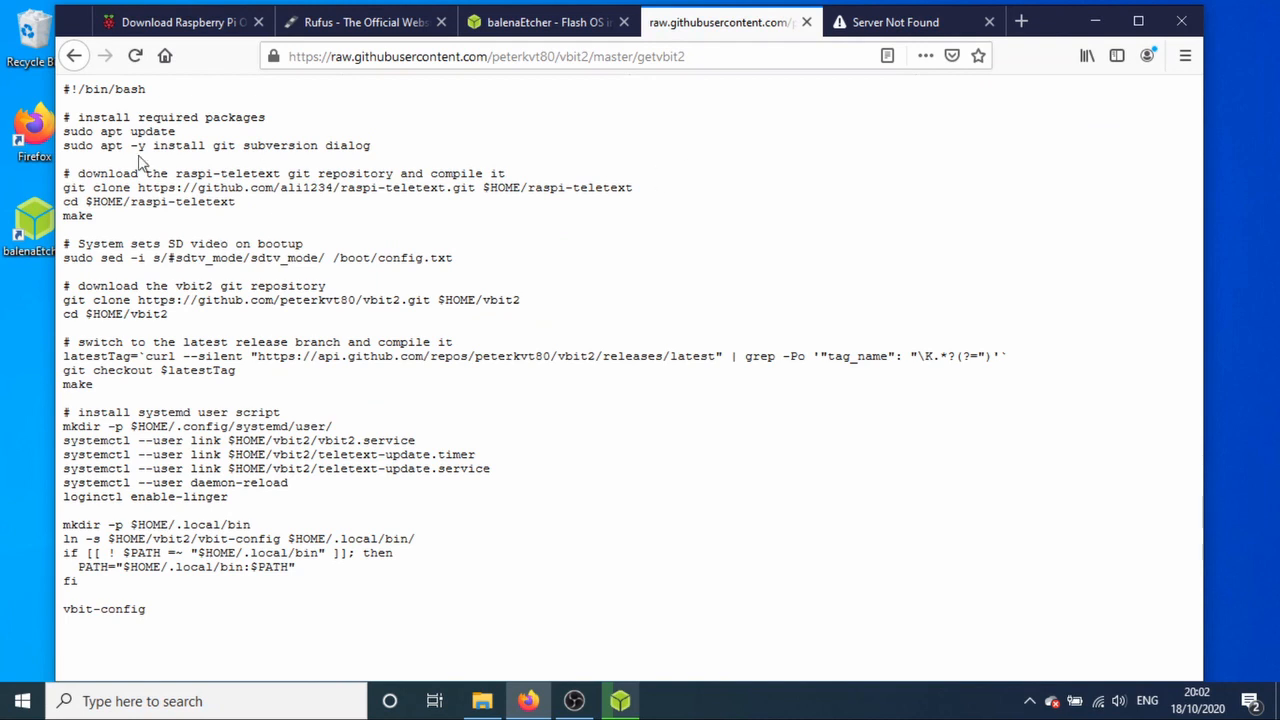
mouse_move(84, 116)
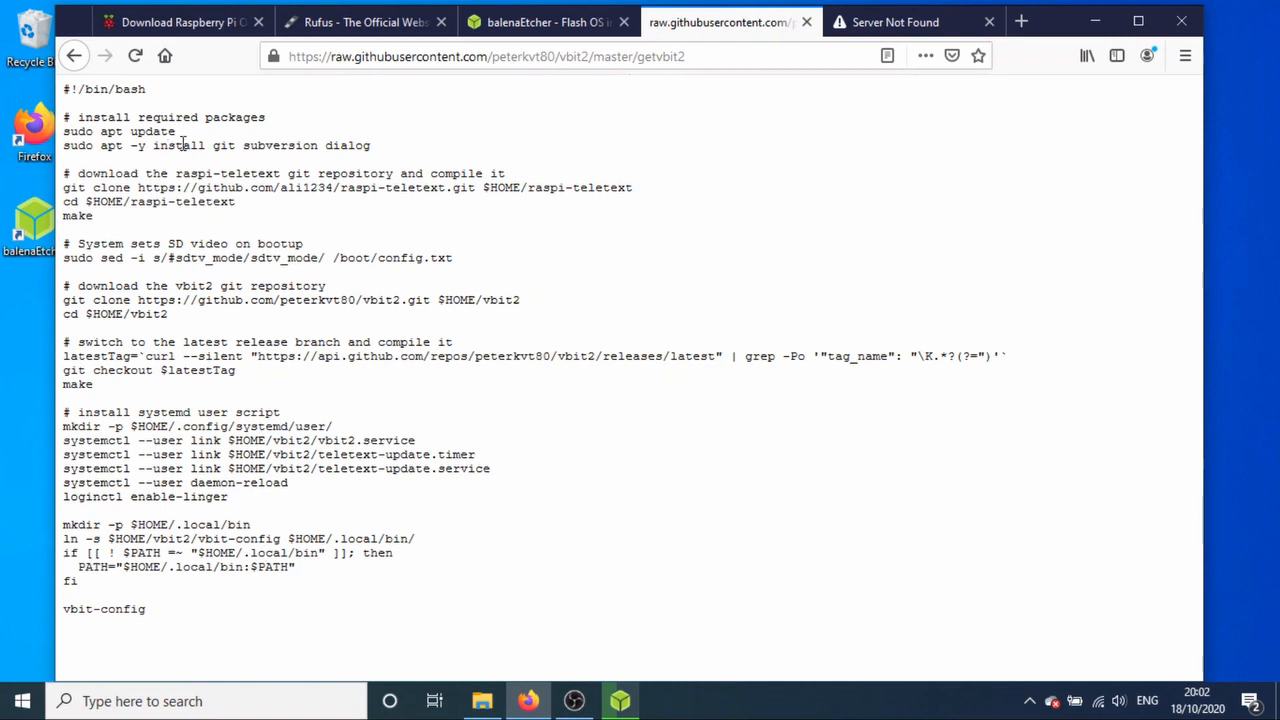
mouse_move(396, 158)
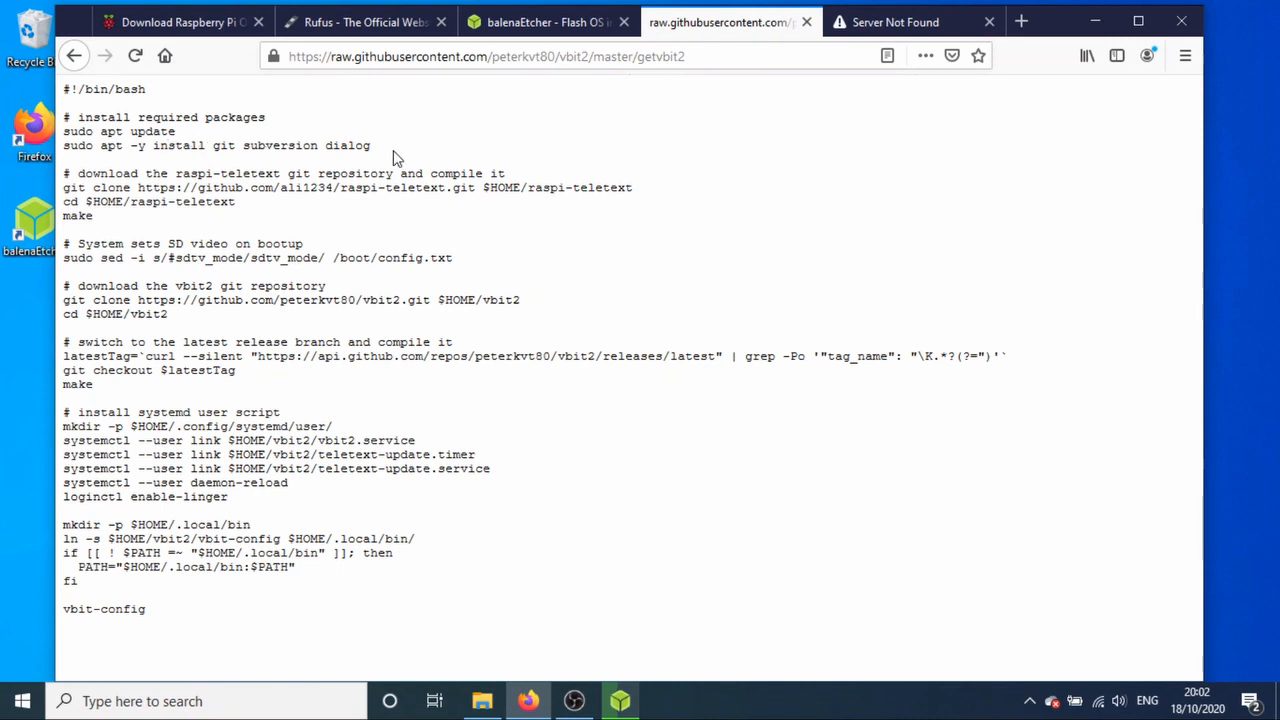
mouse_move(70, 196)
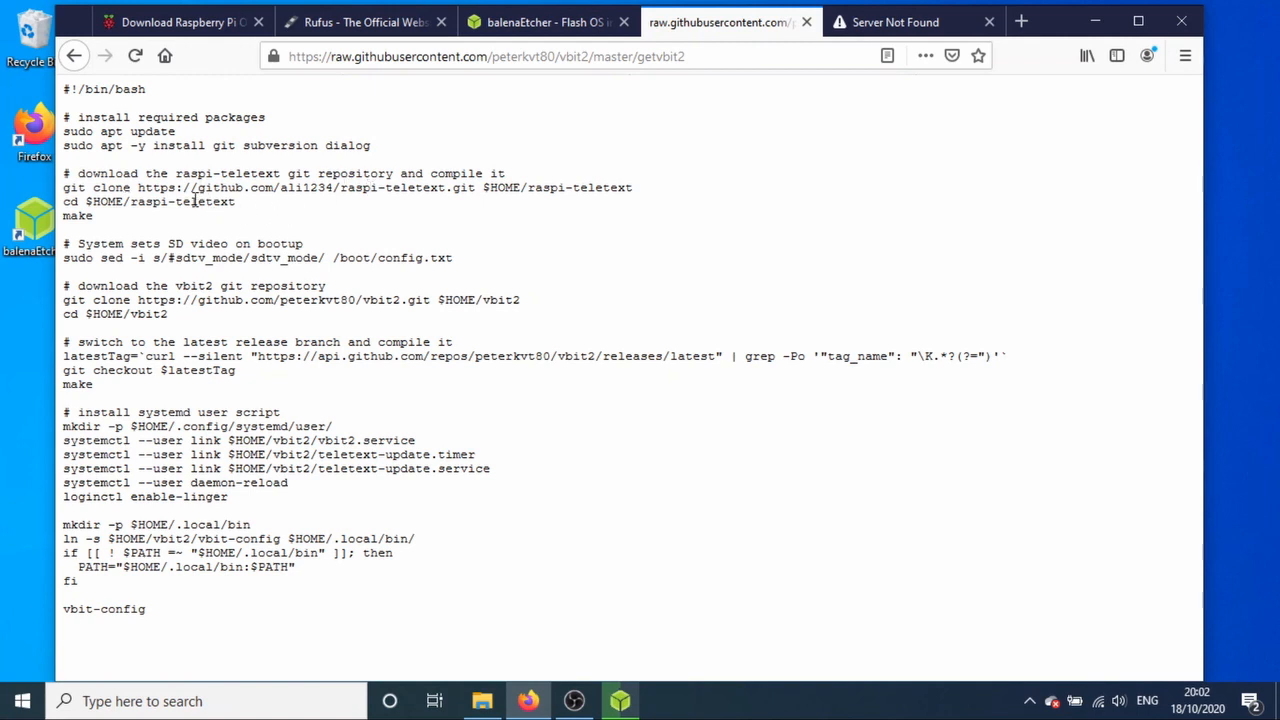
mouse_move(362, 222)
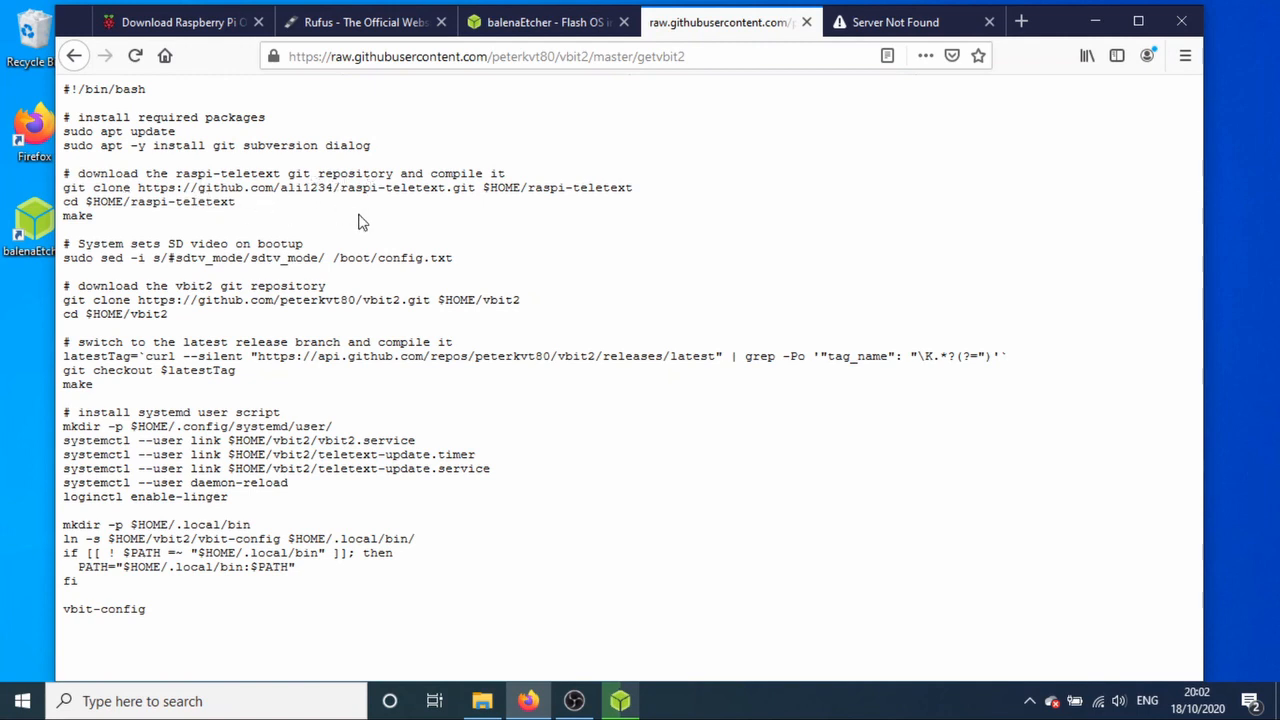
mouse_move(362, 192)
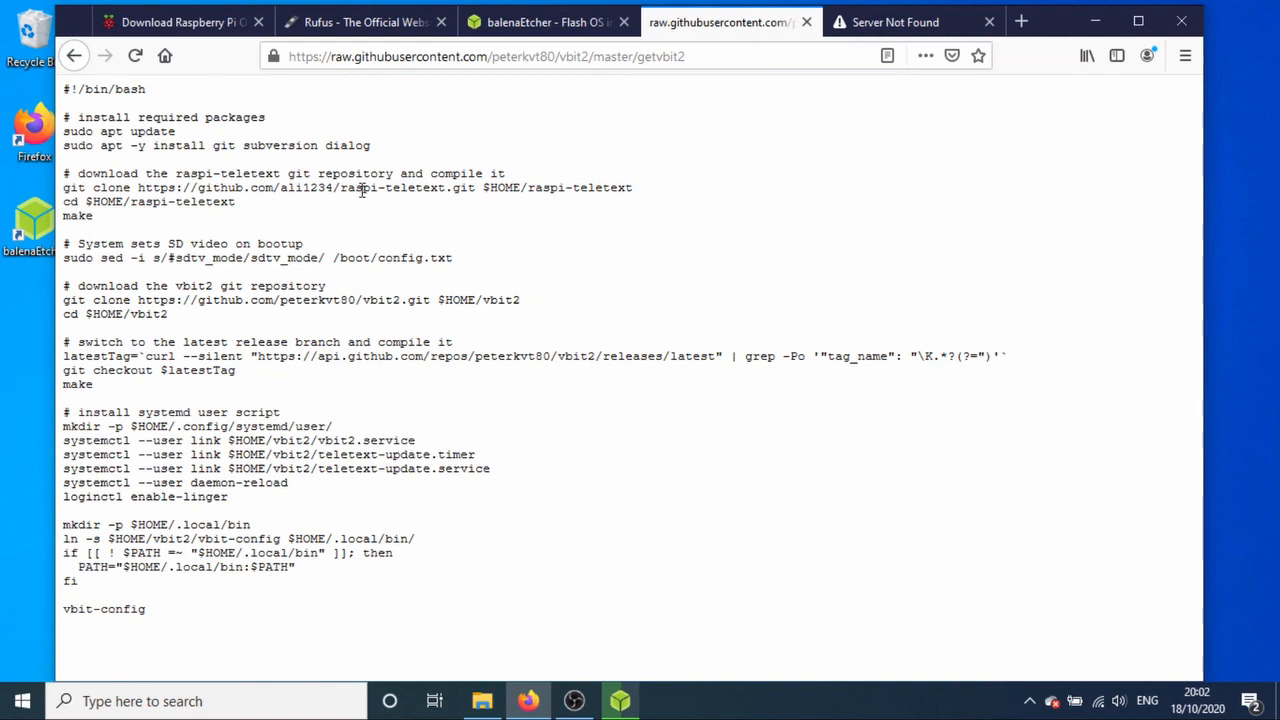
mouse_move(576, 190)
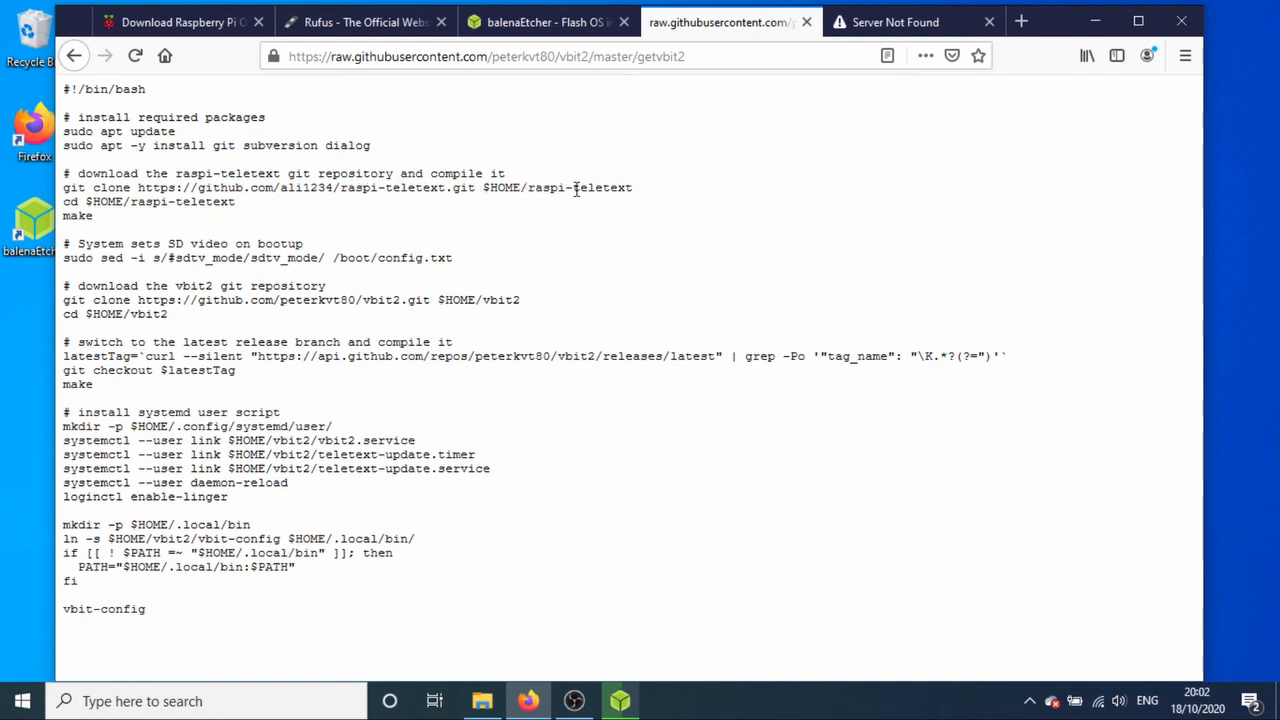
mouse_move(564, 194)
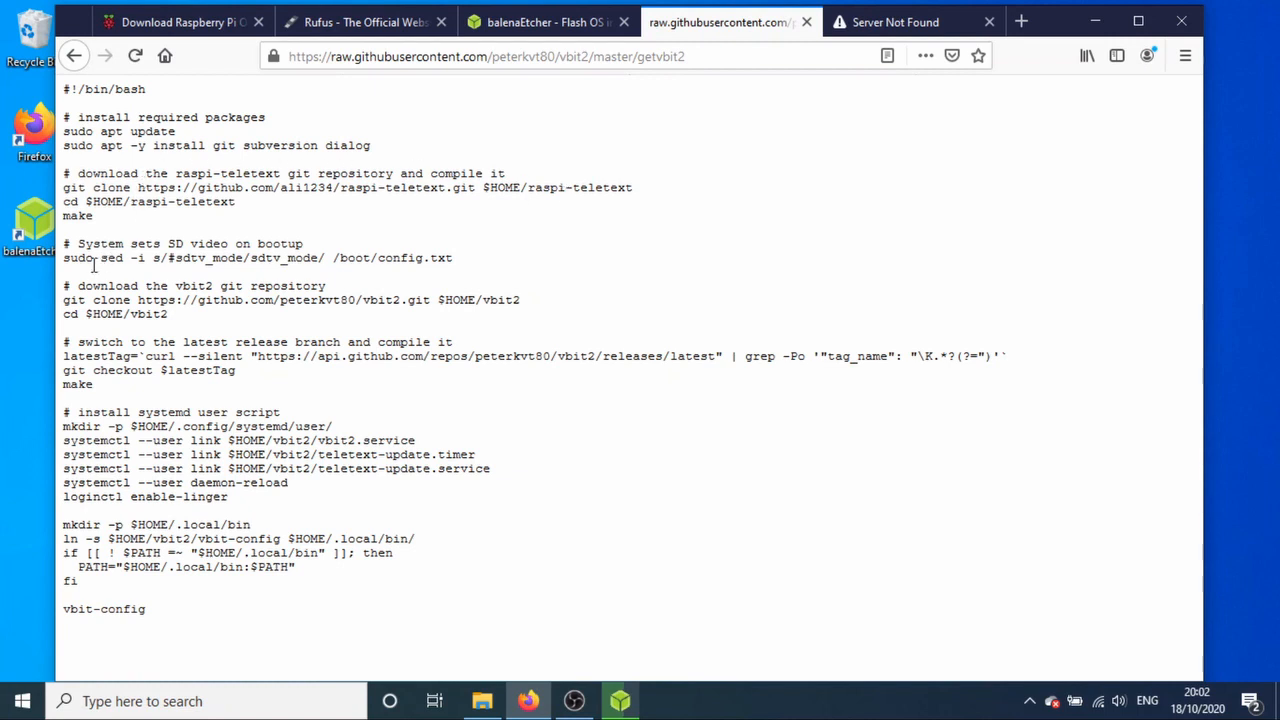
mouse_move(182, 264)
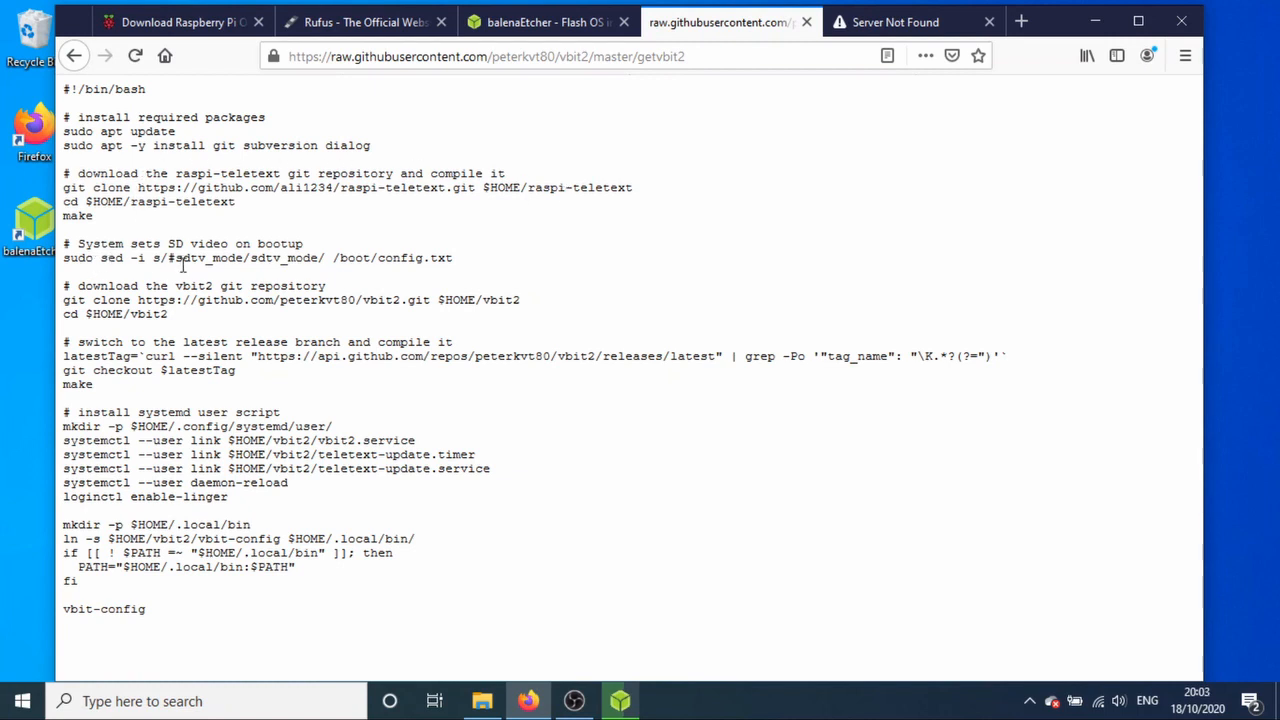
mouse_move(82, 276)
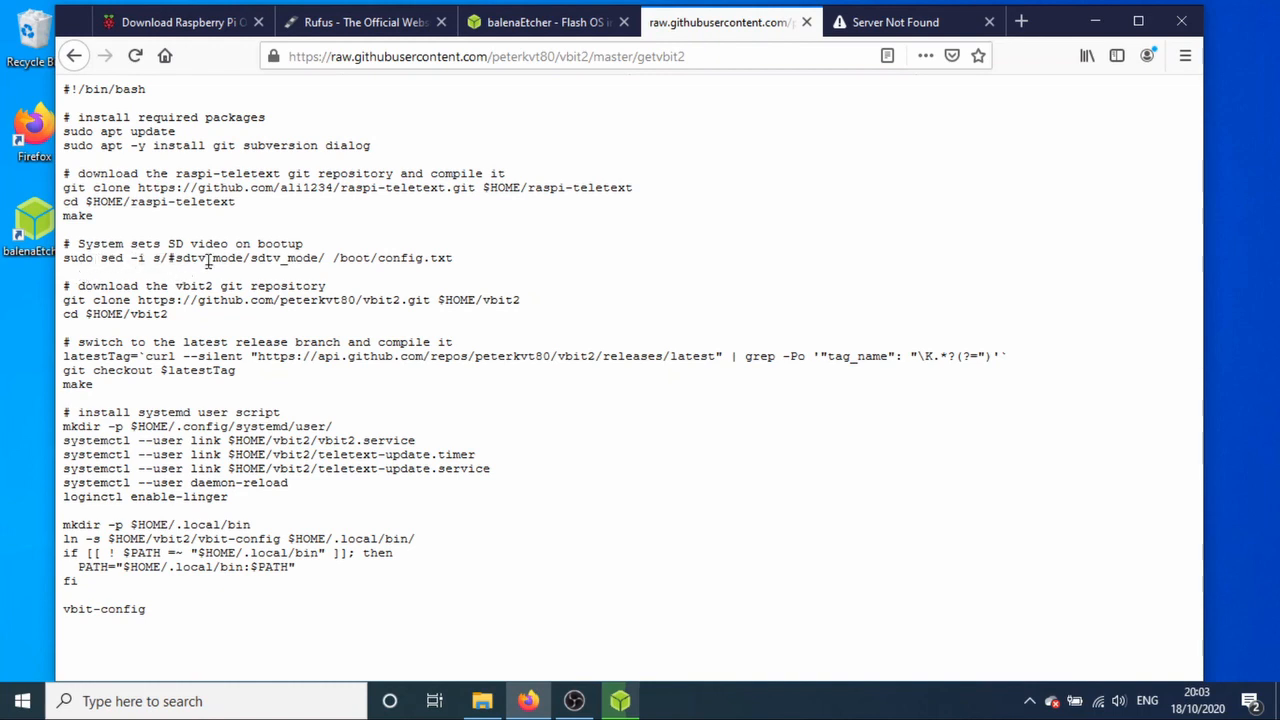
mouse_move(258, 280)
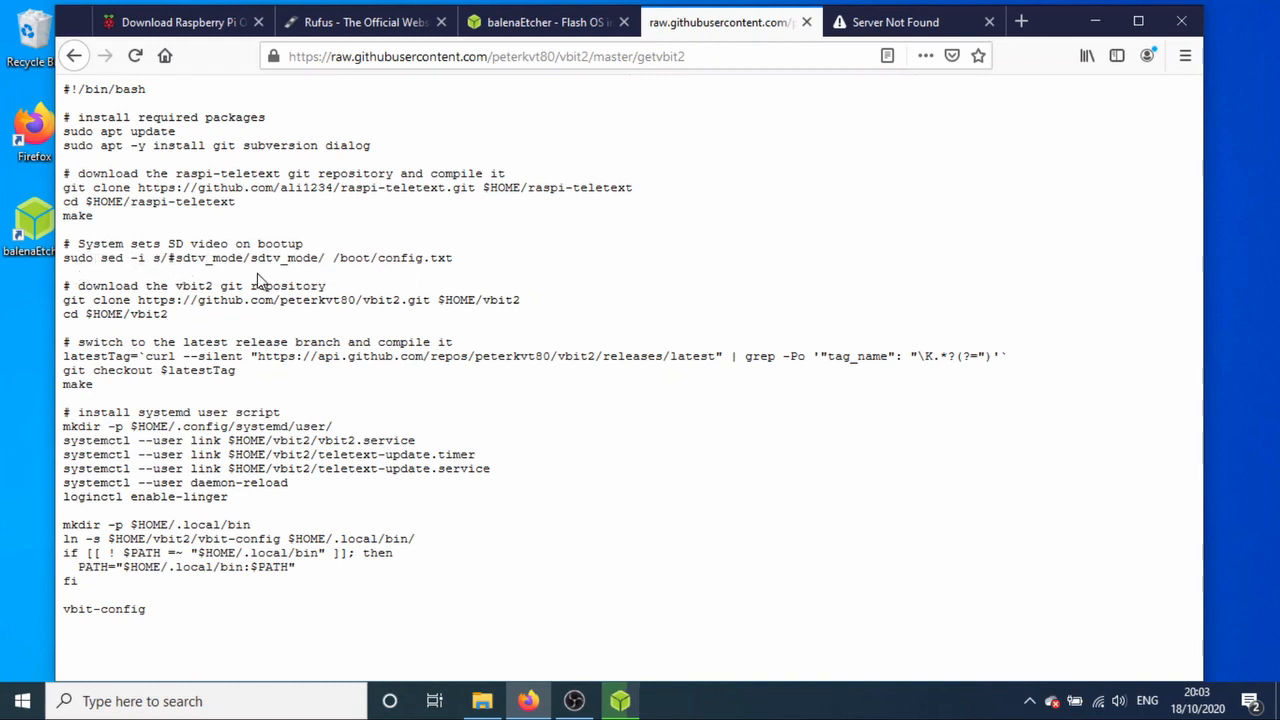
mouse_move(200, 284)
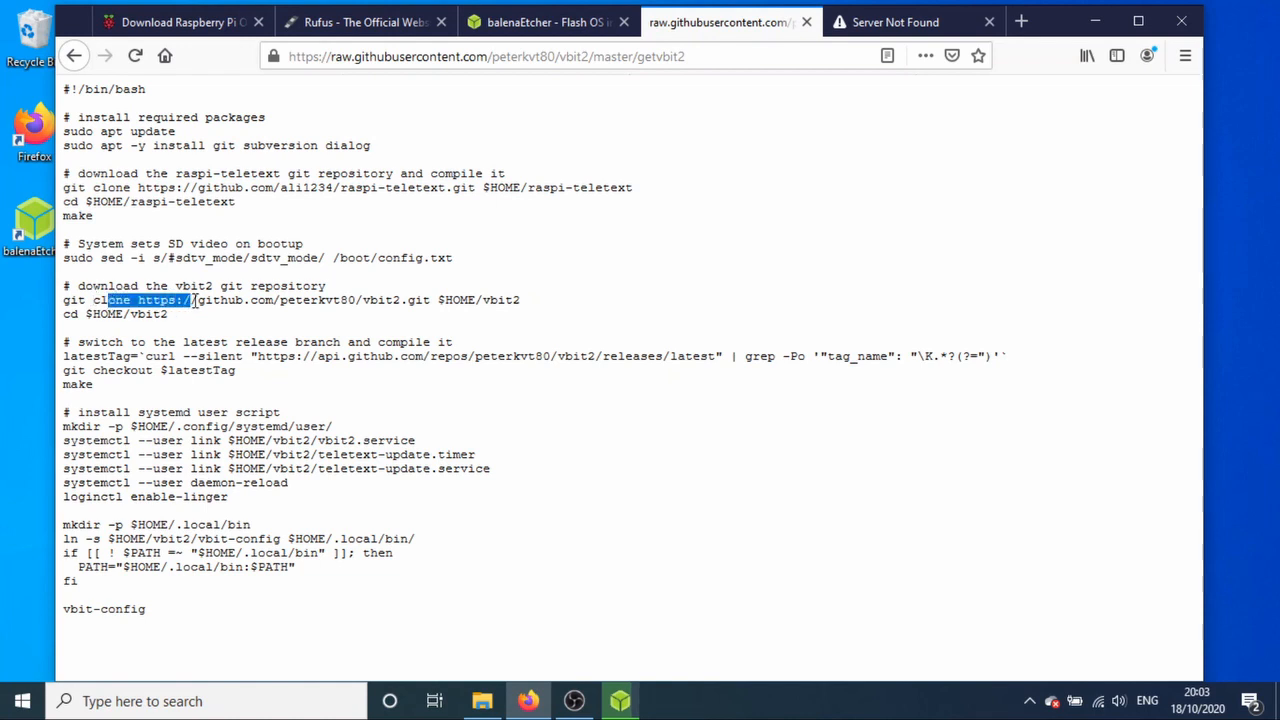
mouse_move(500, 300)
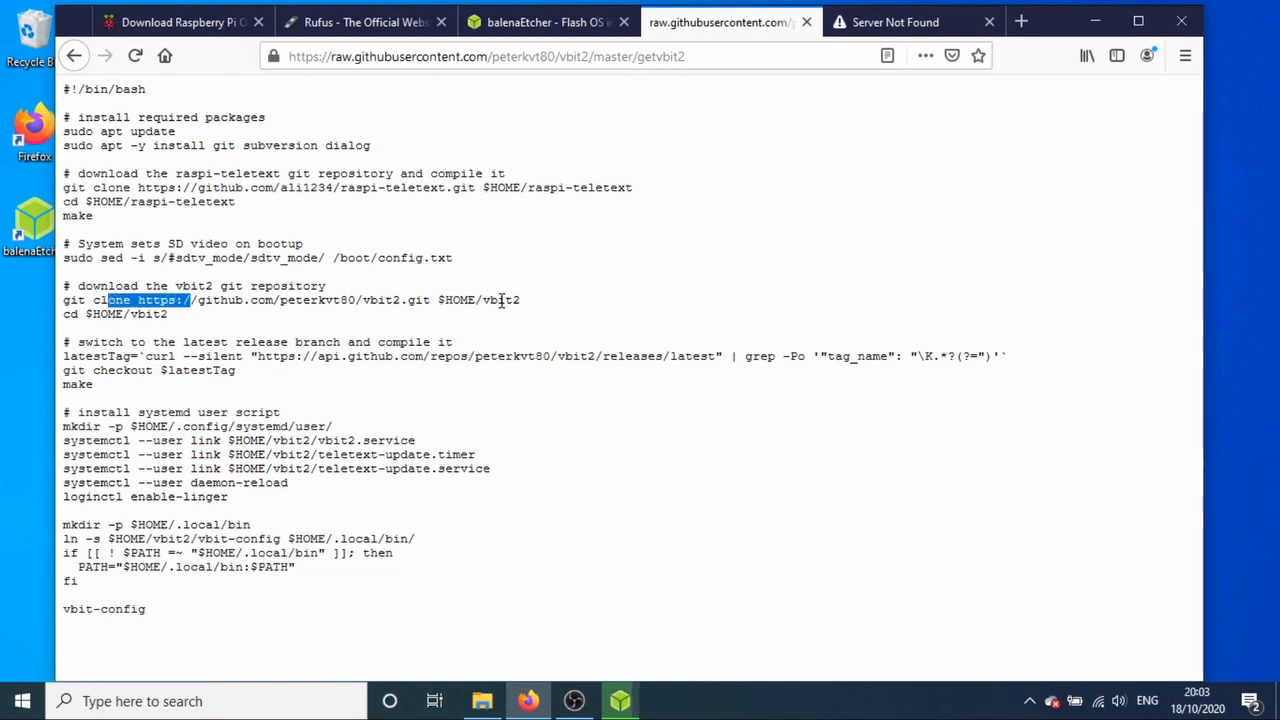
mouse_move(220, 336)
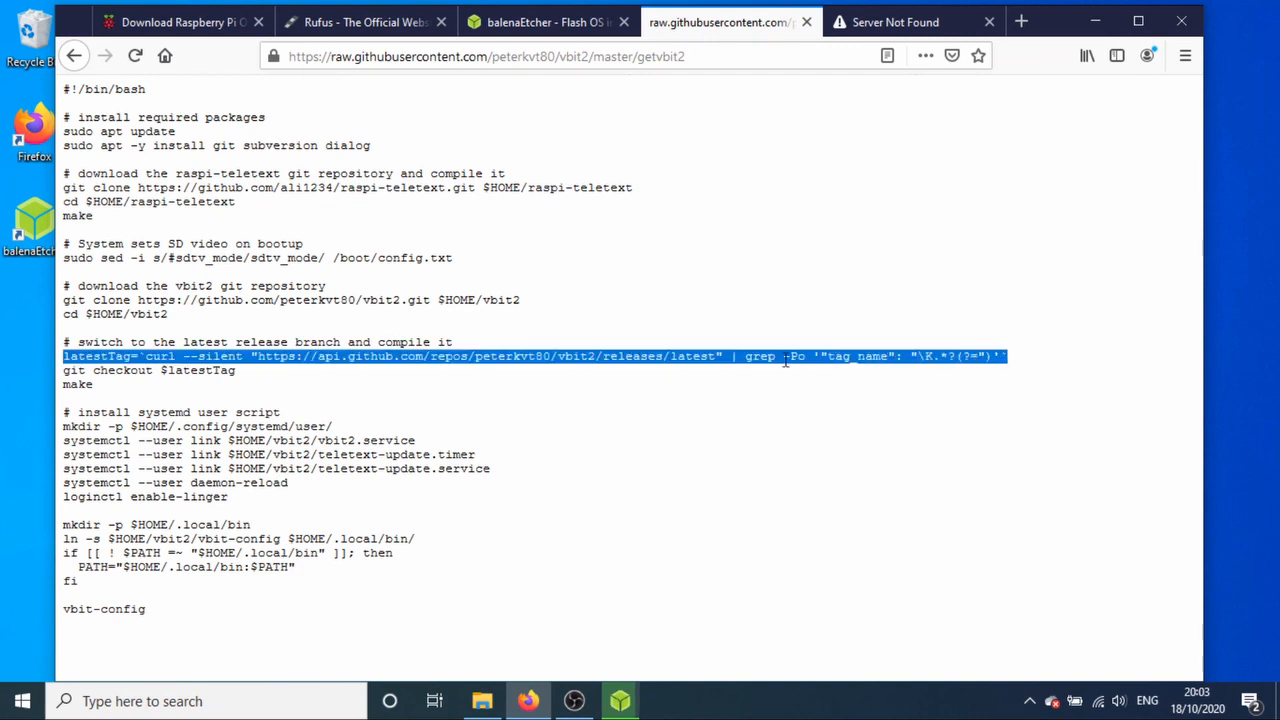
mouse_move(616, 356)
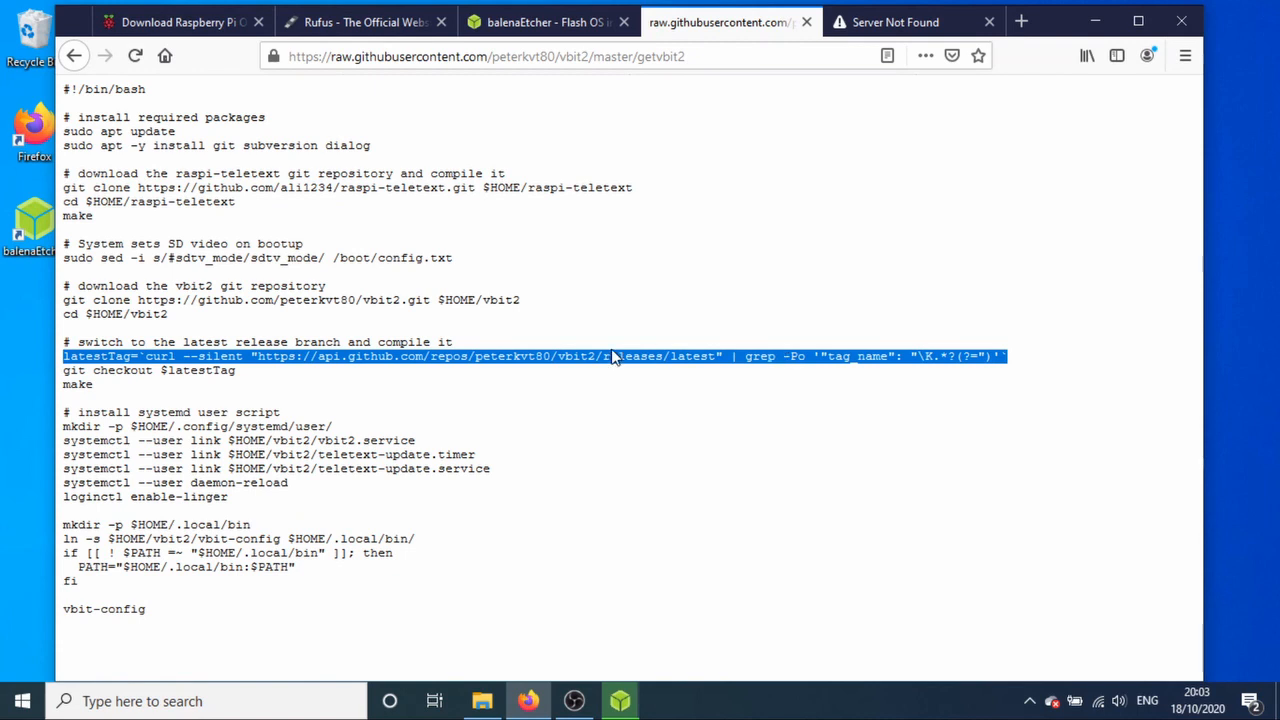
mouse_move(312, 360)
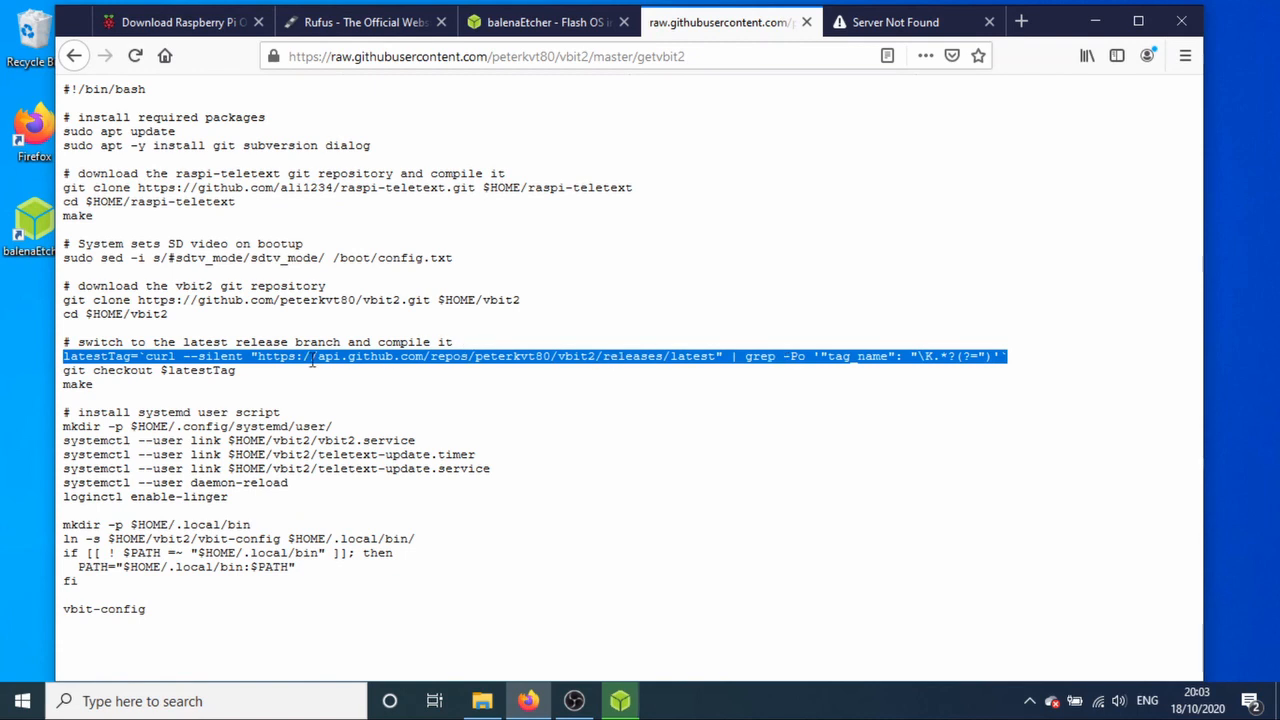
mouse_move(176, 370)
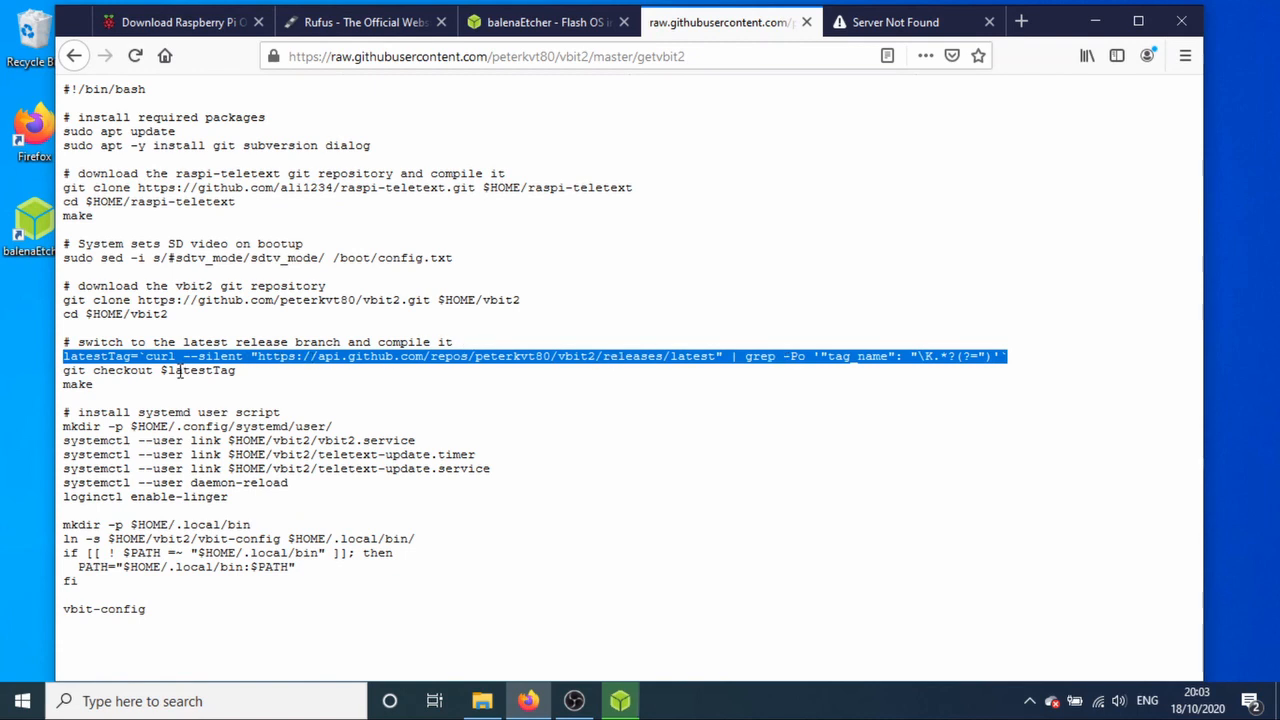
mouse_move(96, 390)
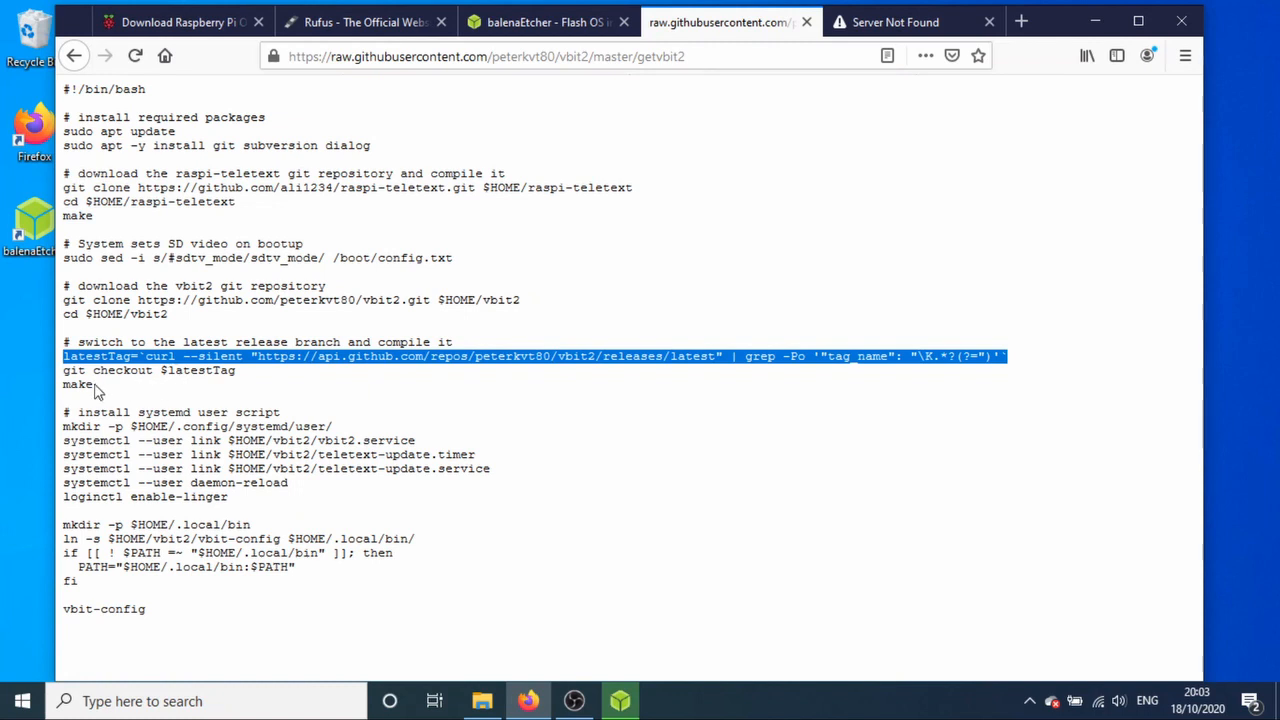
mouse_move(336, 414)
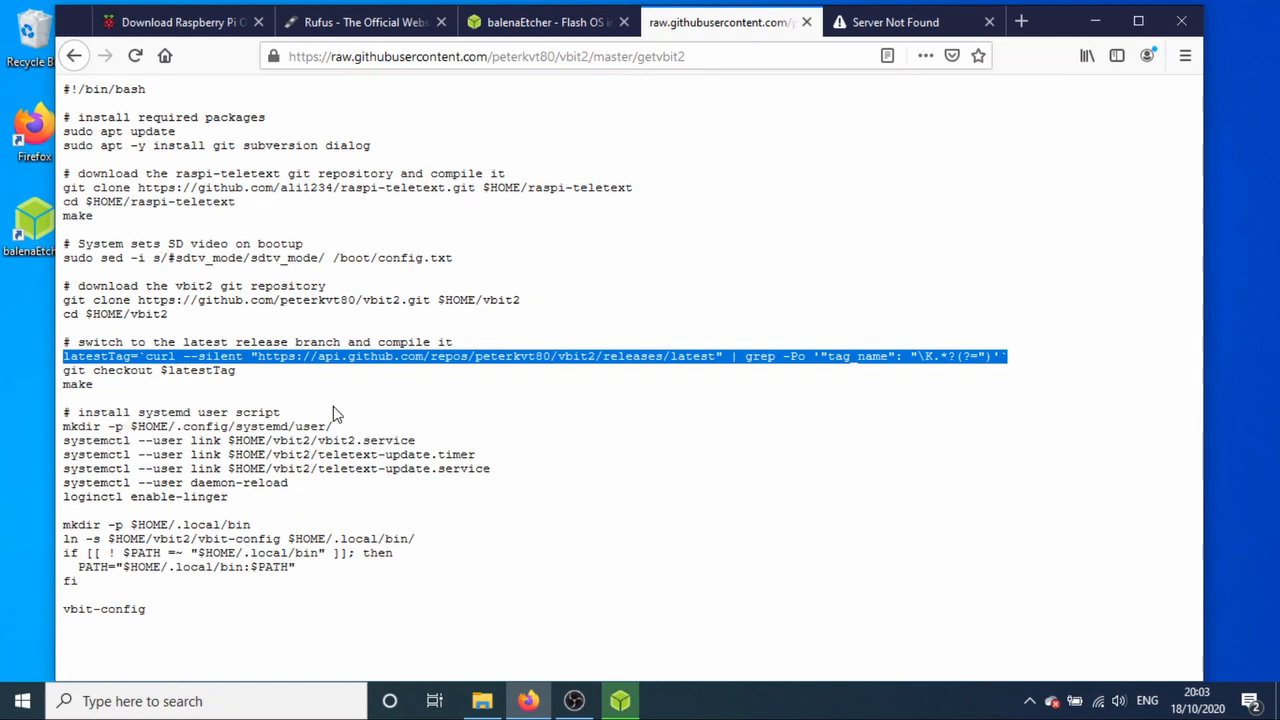
mouse_move(60, 428)
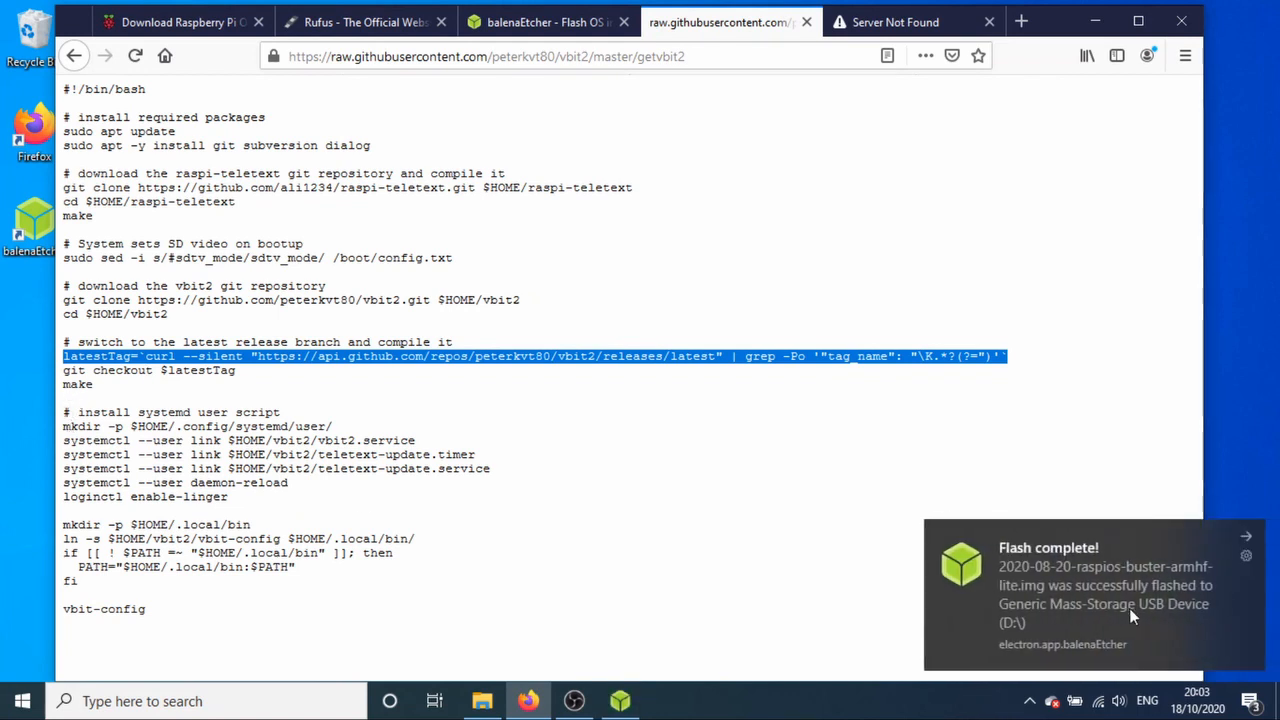
mouse_move(168, 482)
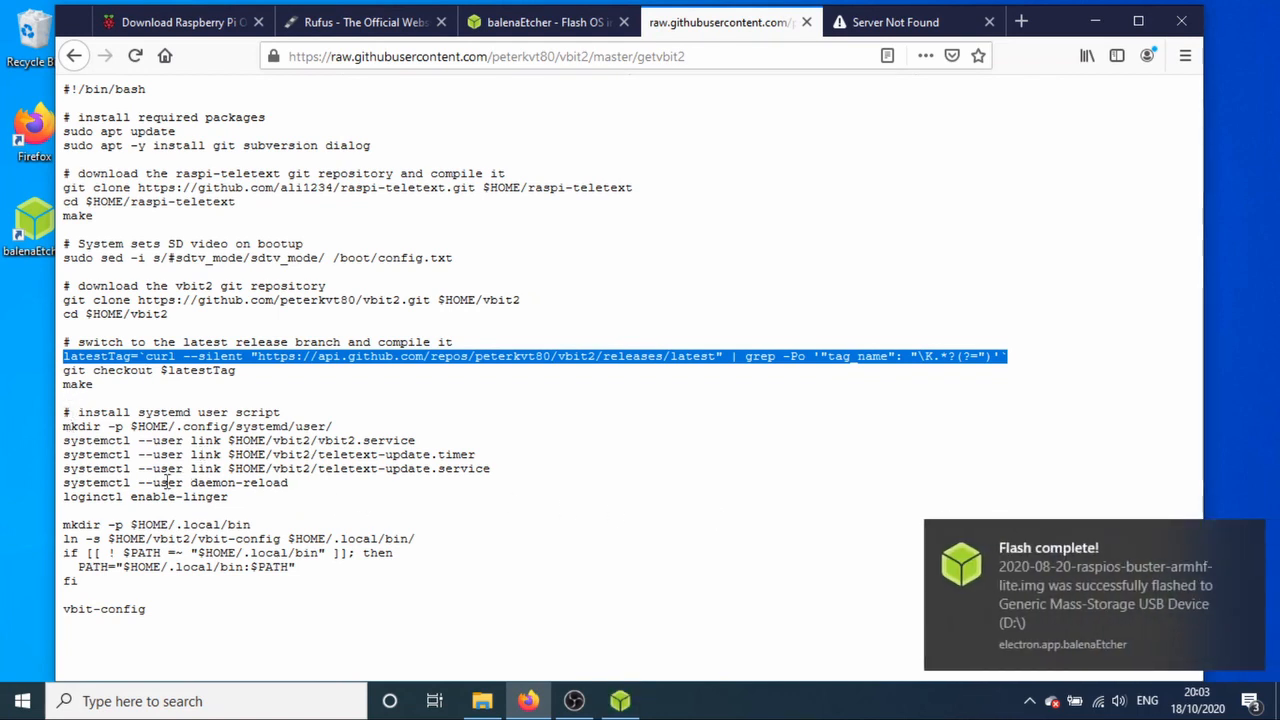
mouse_move(90, 628)
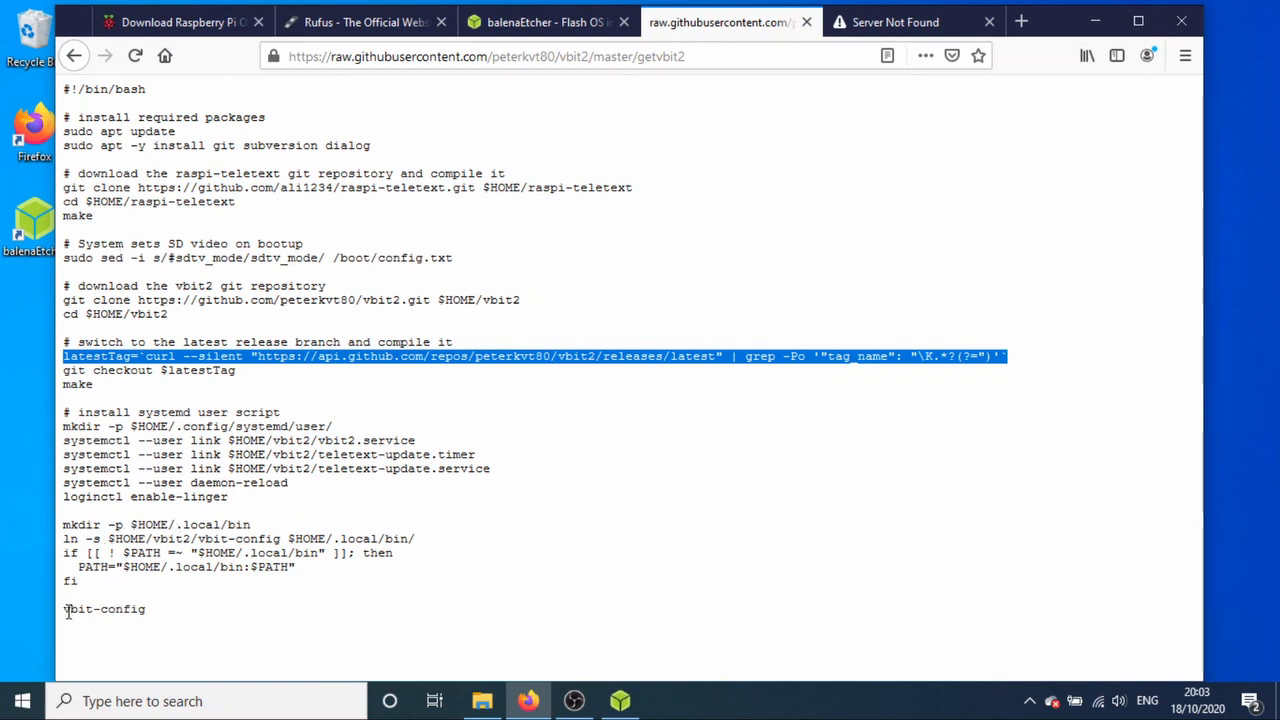
double_click(100, 610)
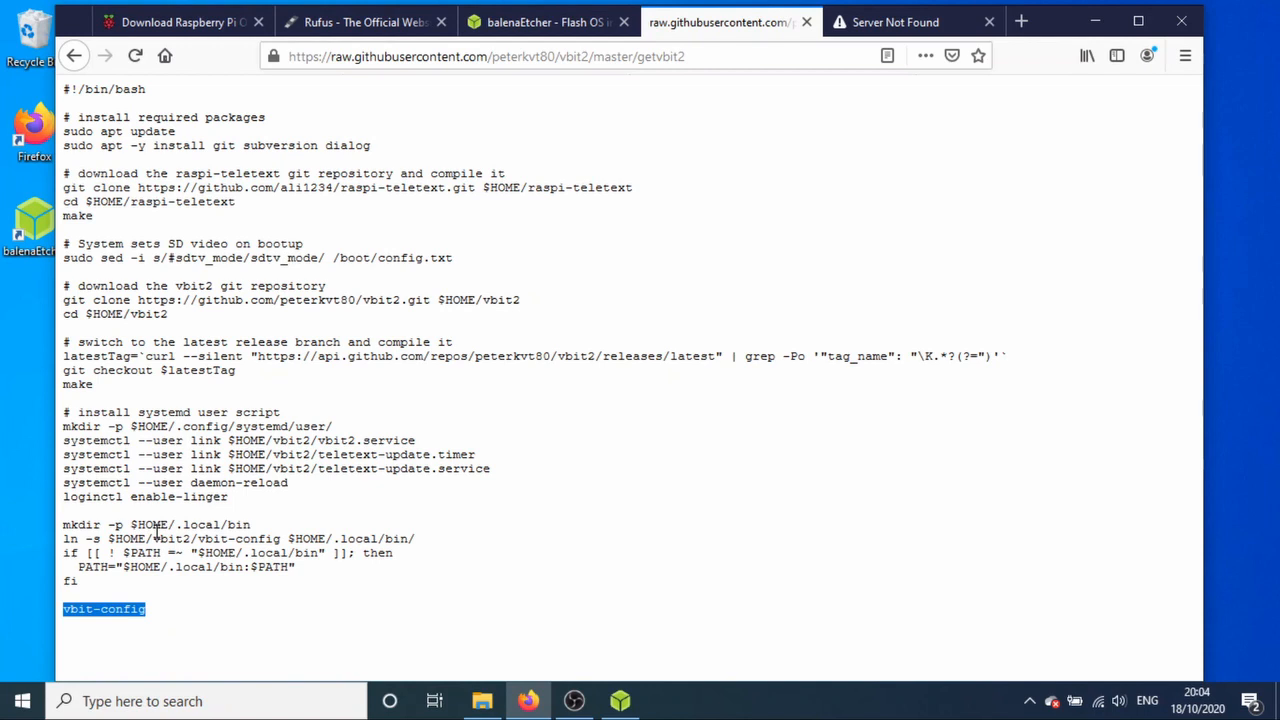
mouse_move(372, 172)
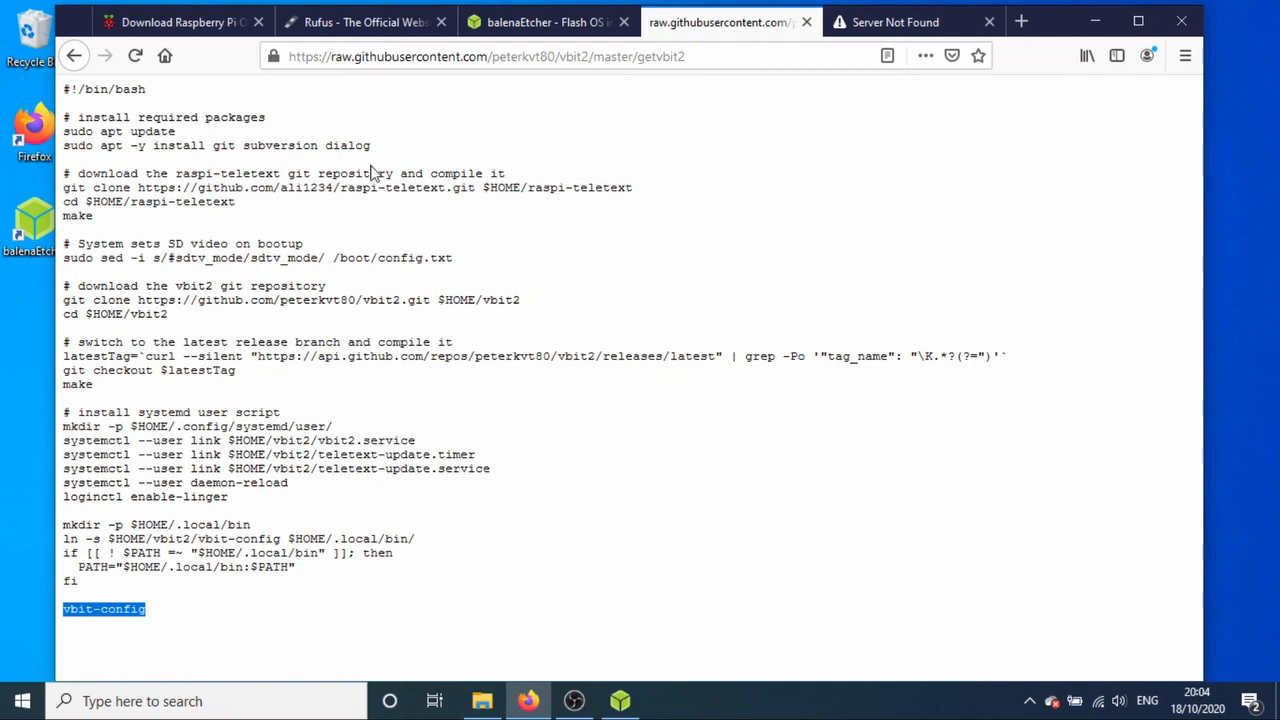
mouse_move(1140, 20)
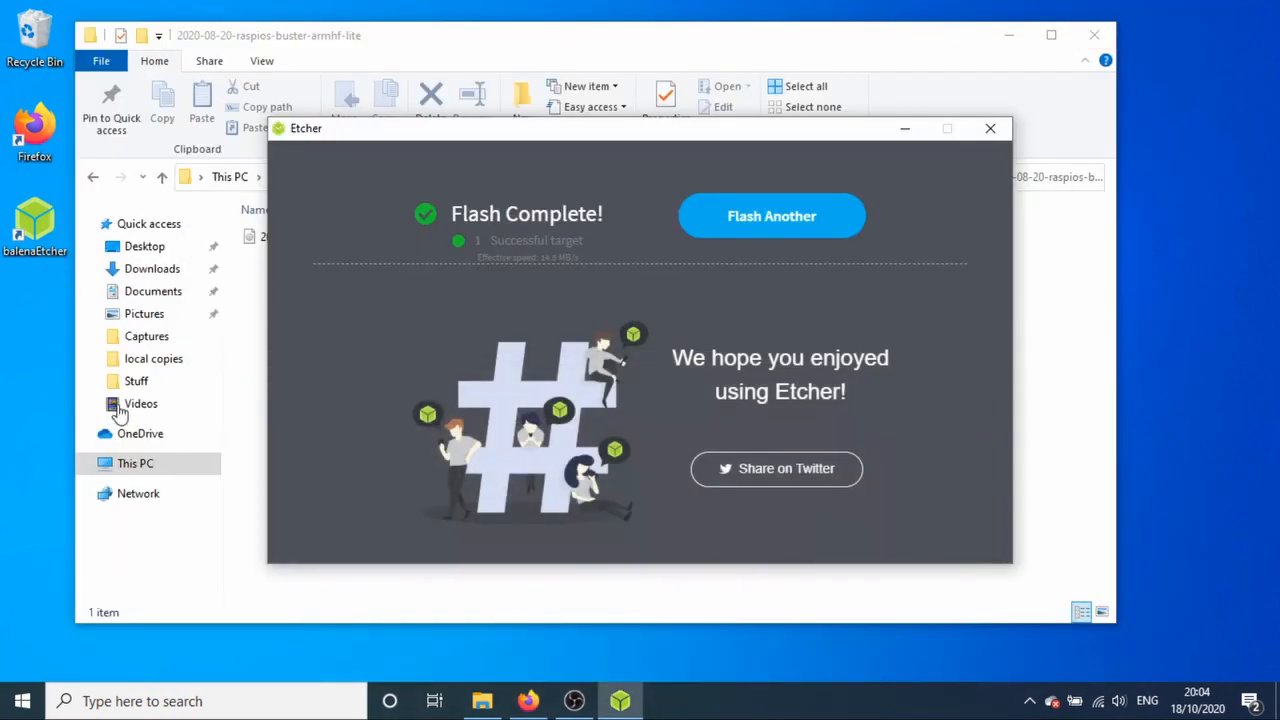
Step: Close balenaEtcher and the File Explorer window holding the image folder
left_click(990, 128)
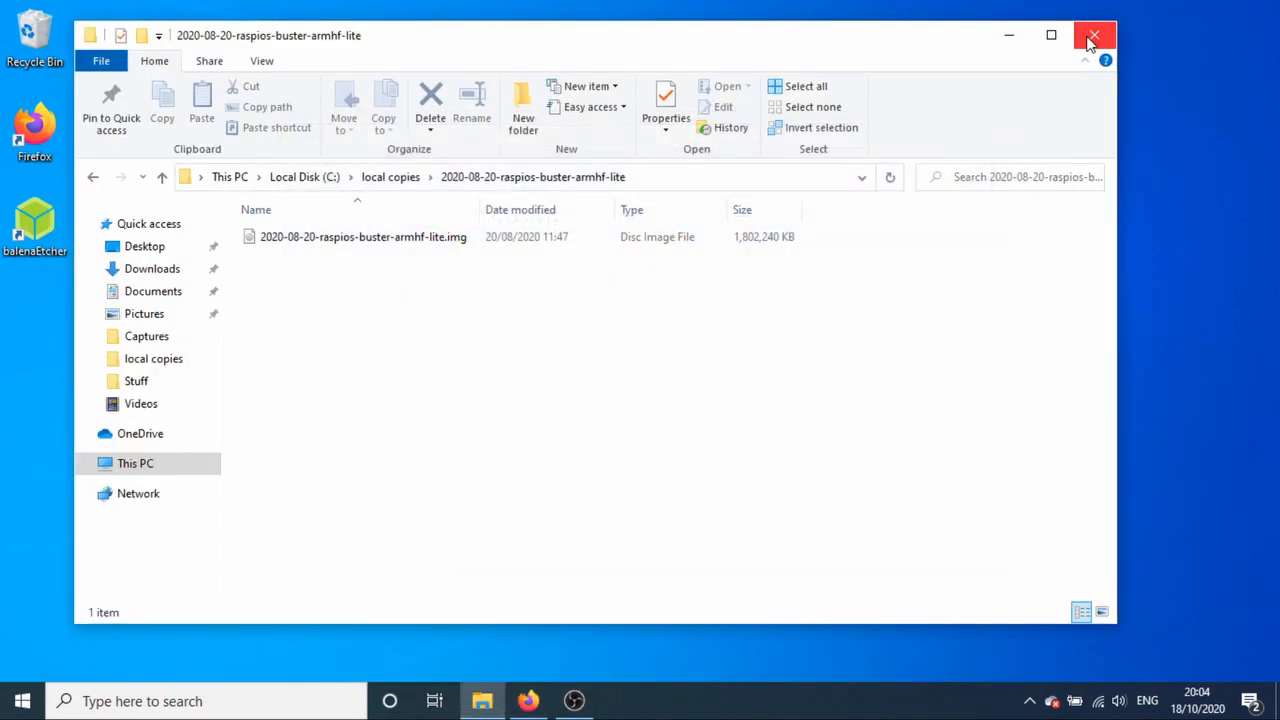
left_click(1090, 28)
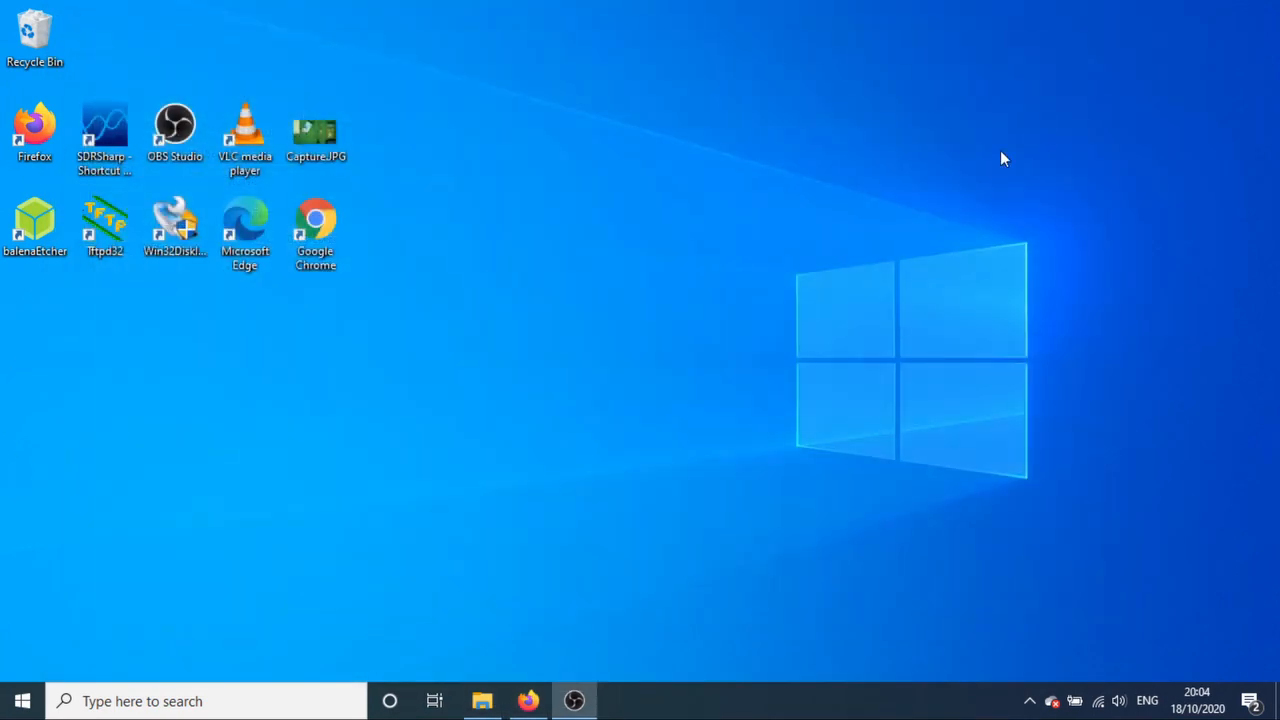
mouse_move(712, 290)
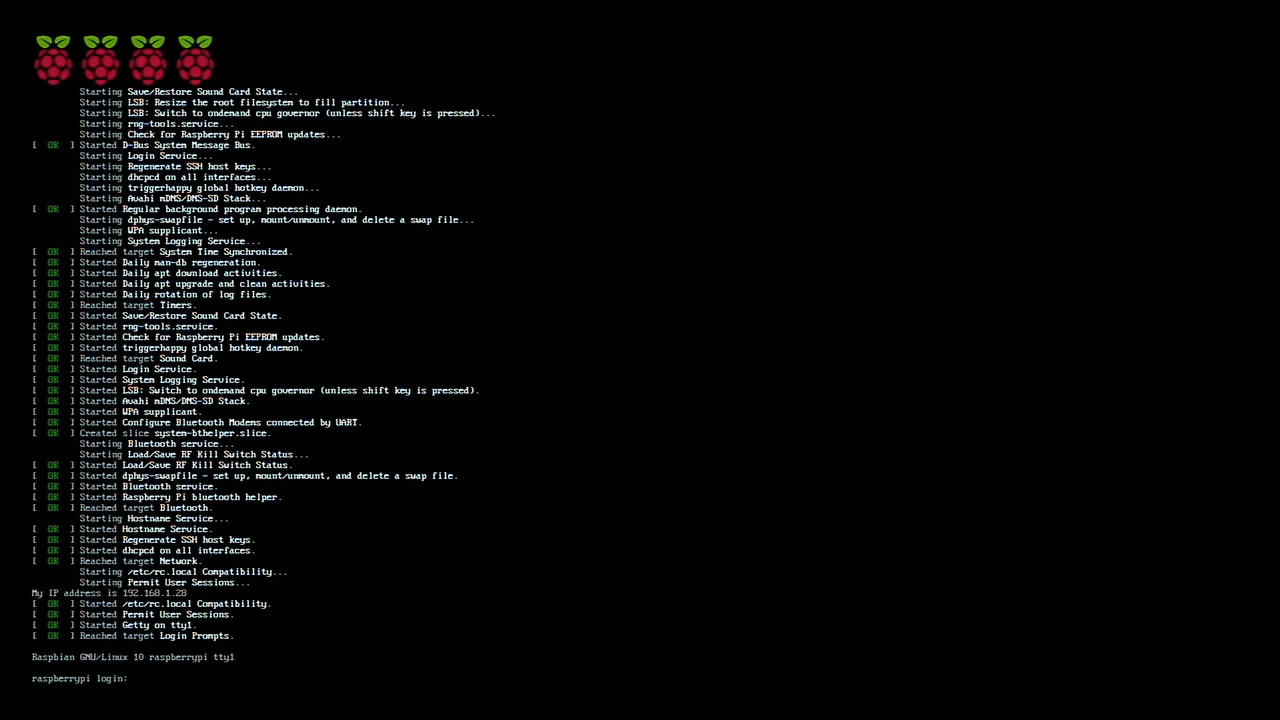
Step: Log in as pi at the console and clear the screen
type("pi")
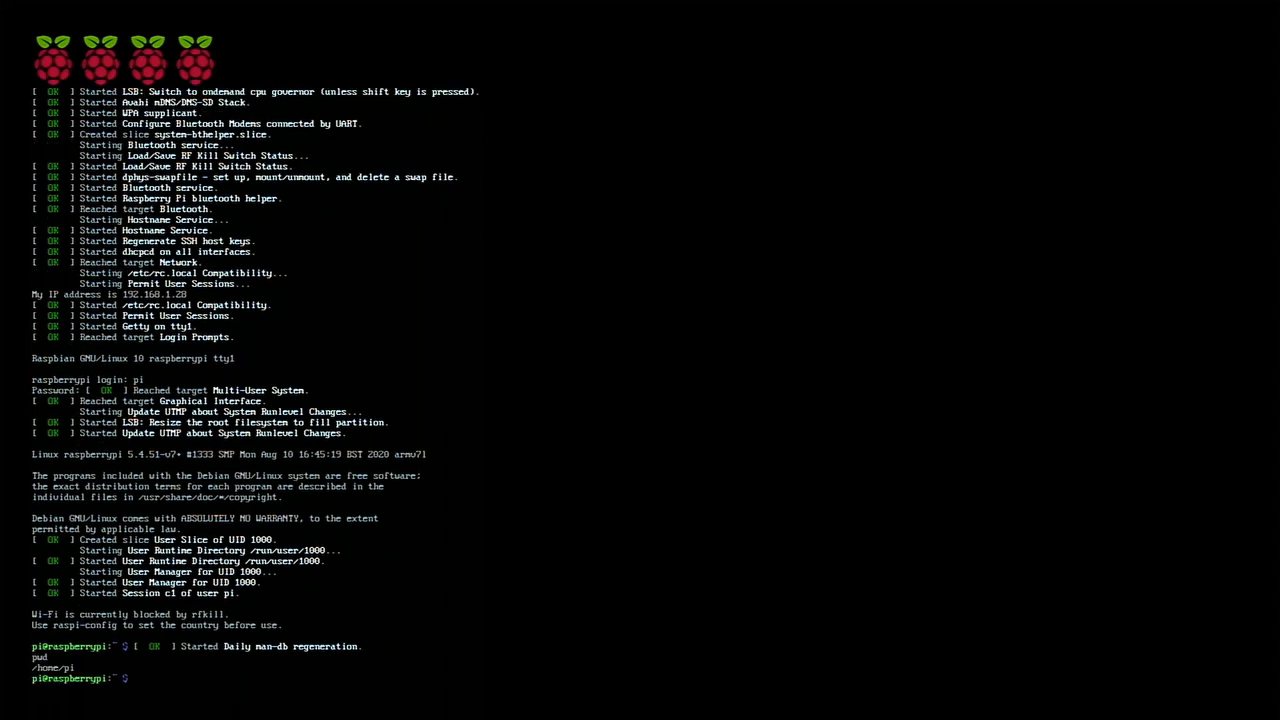
type("clear")
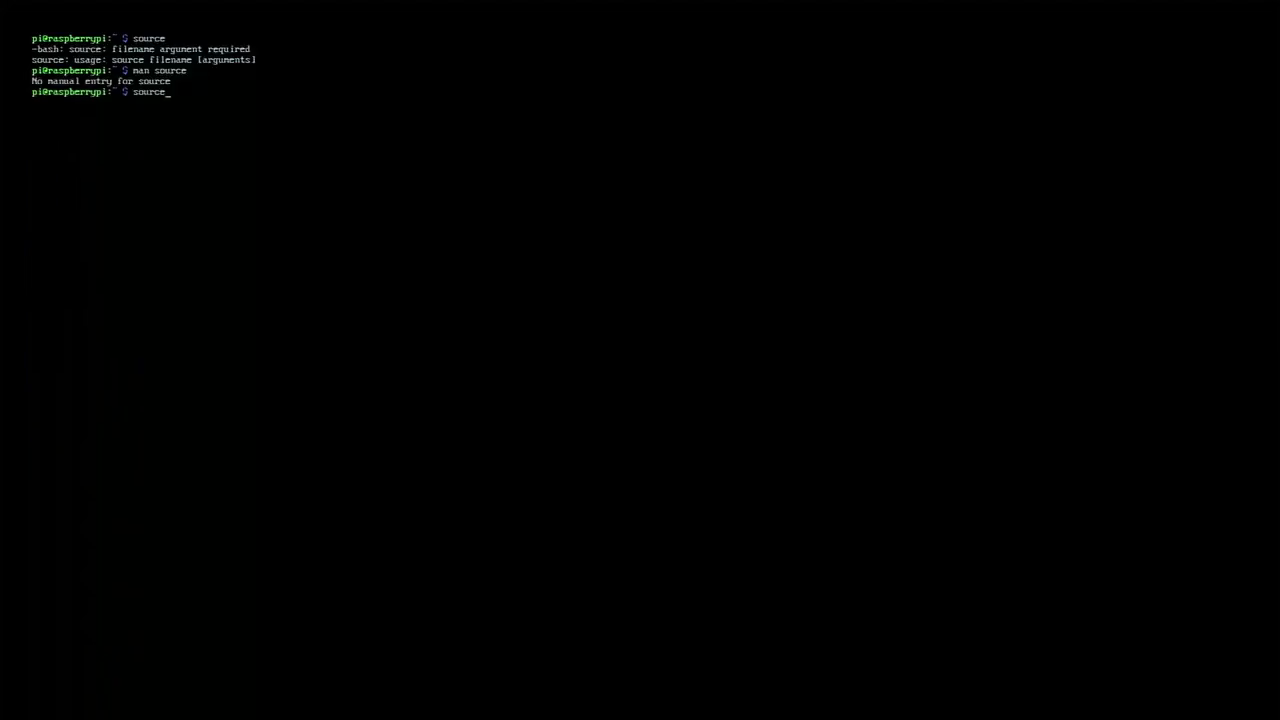
type("<(wget -O -")
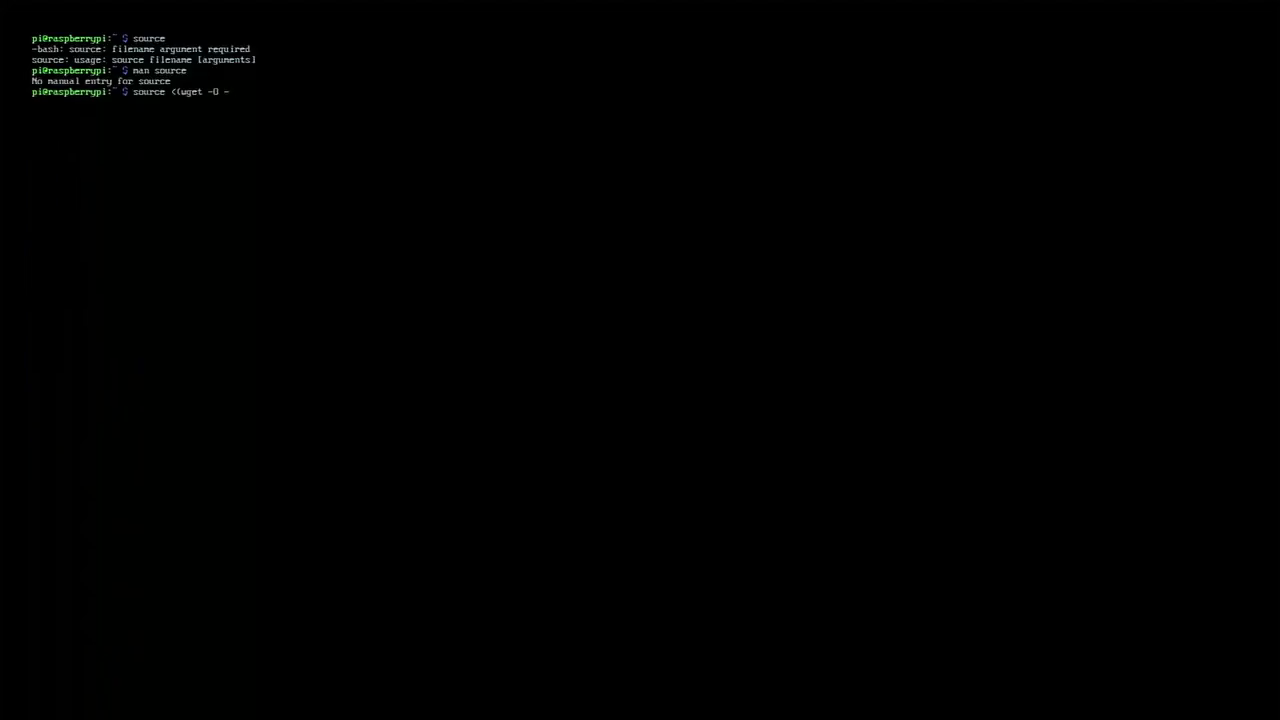
type("https://raw")
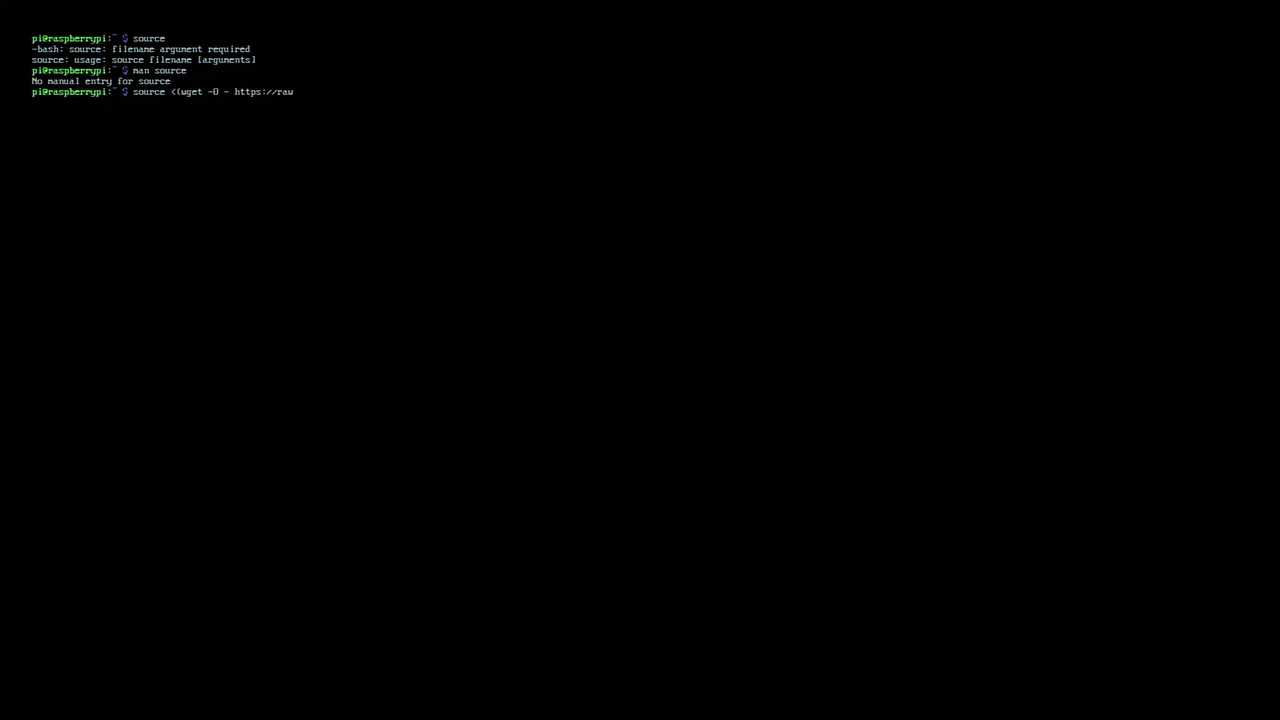
type("githubusercontent.com/peterkvt80/vb")
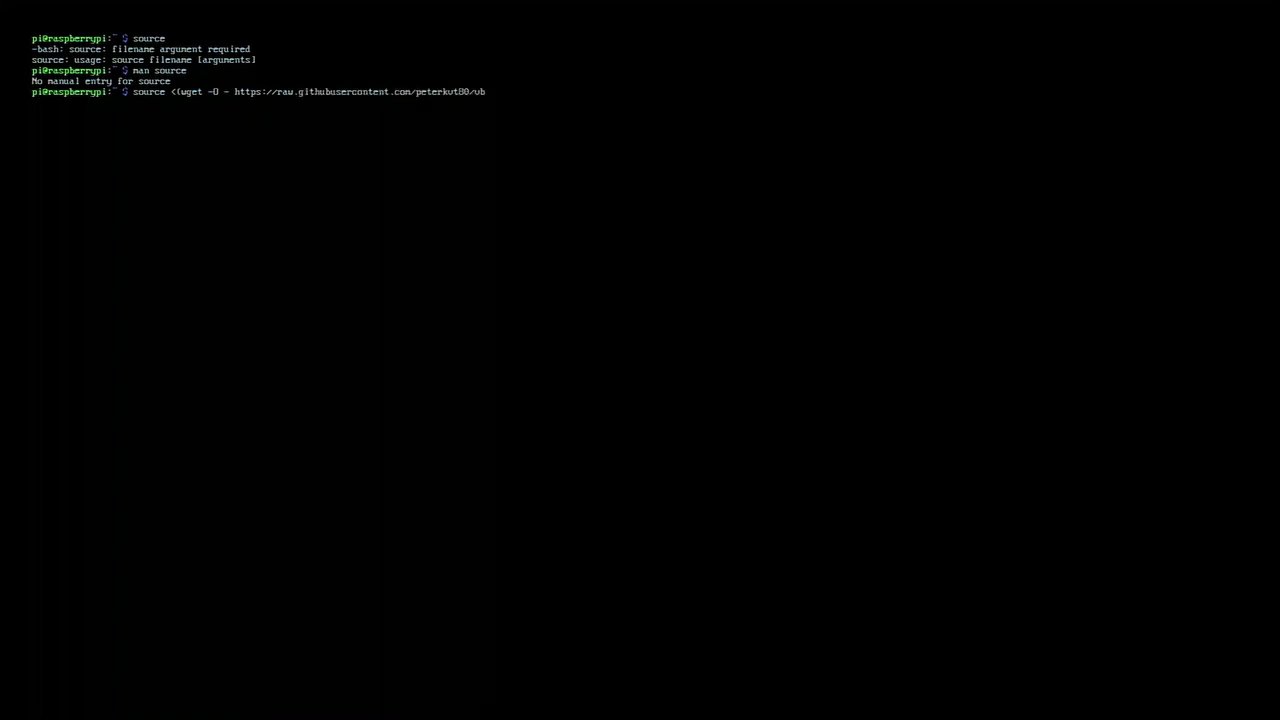
type("it2/m")
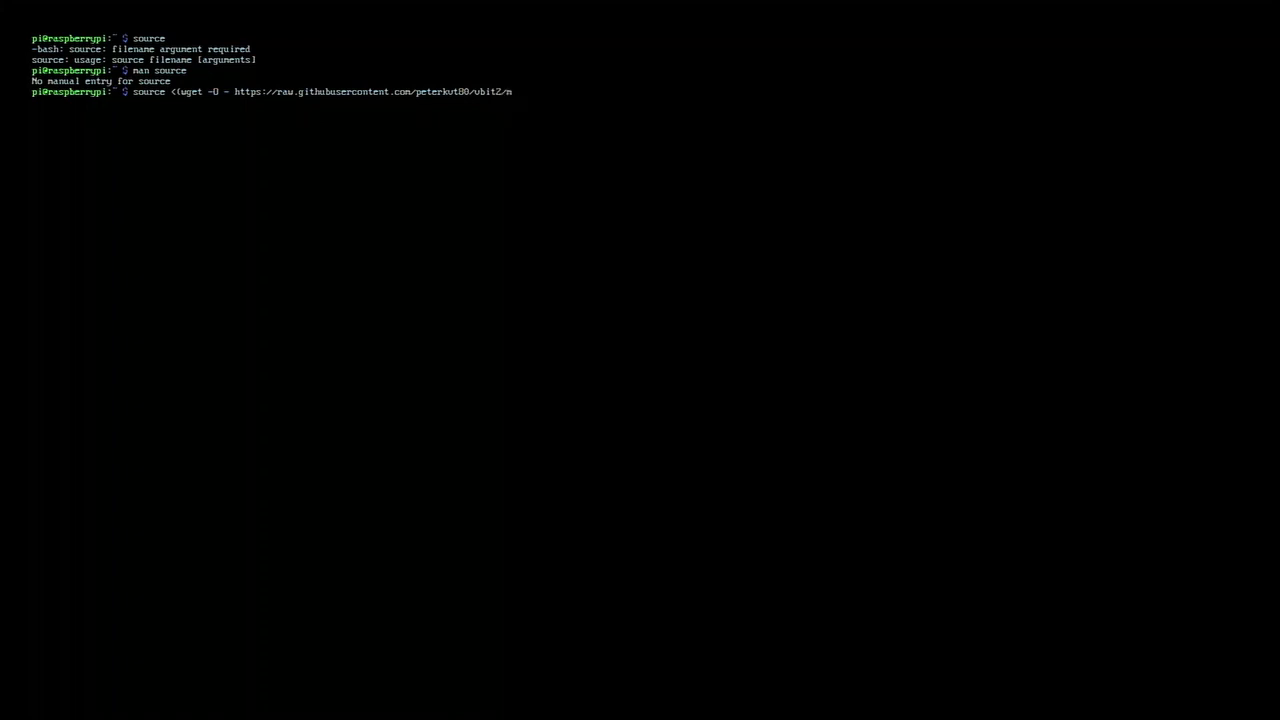
type("aster/getvbit2")
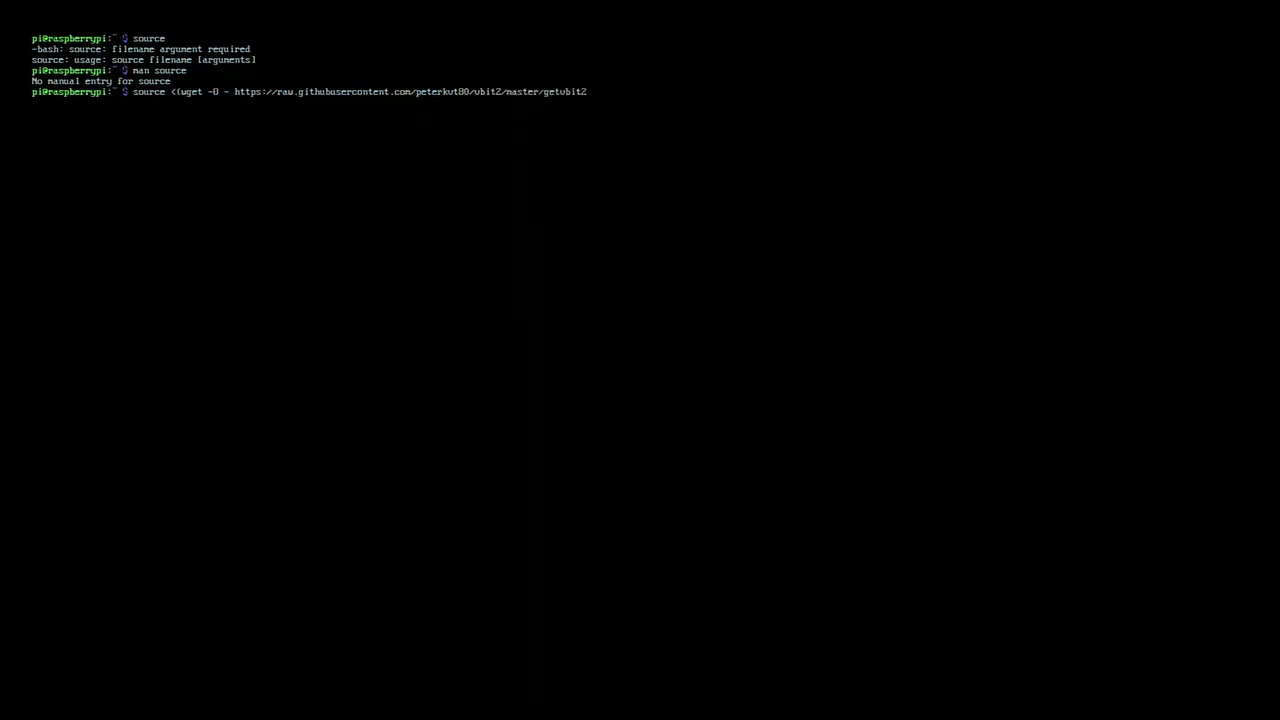
key("Return")
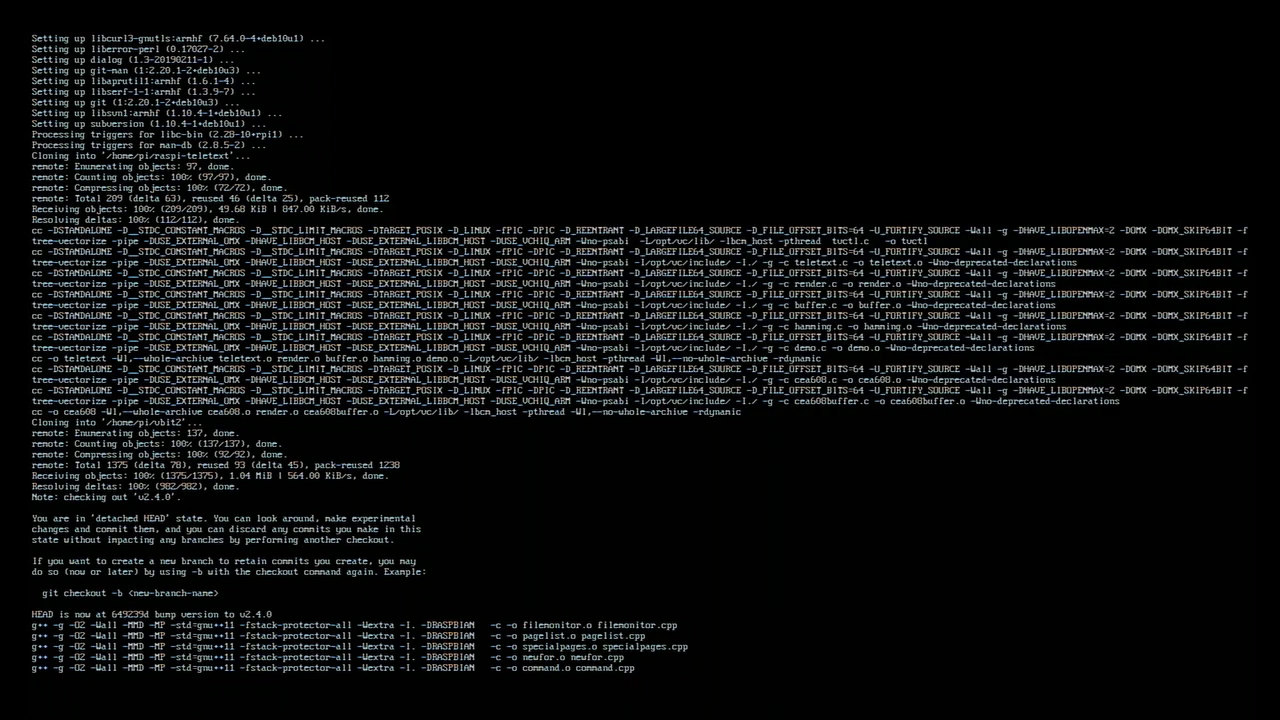
Step: Scroll through the build messages while vbit2 compiles until the VBIT2 Config menu appears
scroll("down", 3)
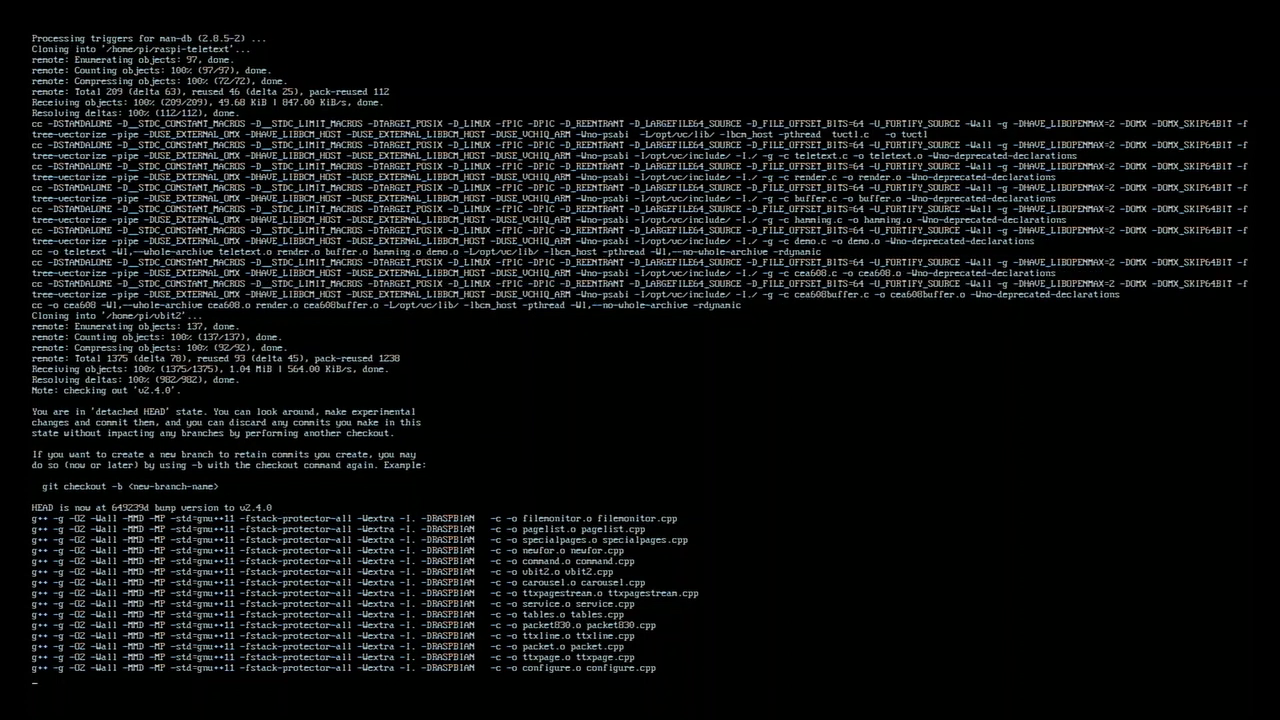
scroll("down", 3)
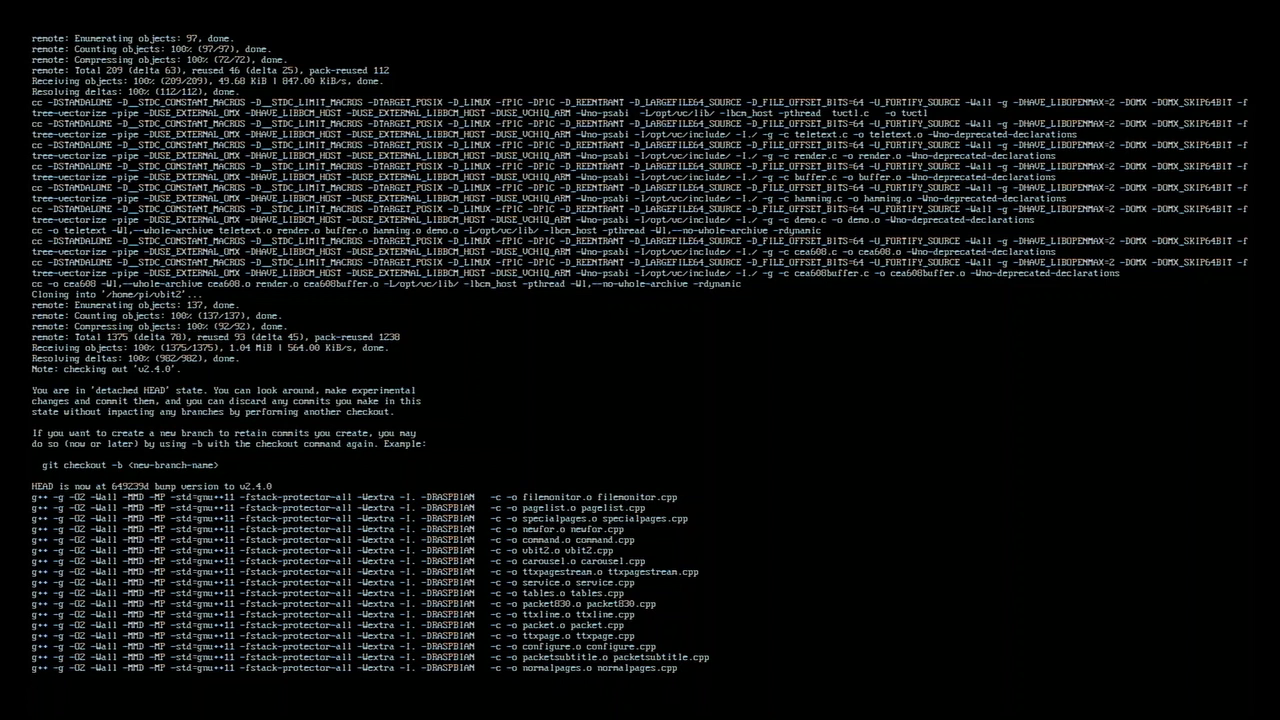
scroll("down", 3)
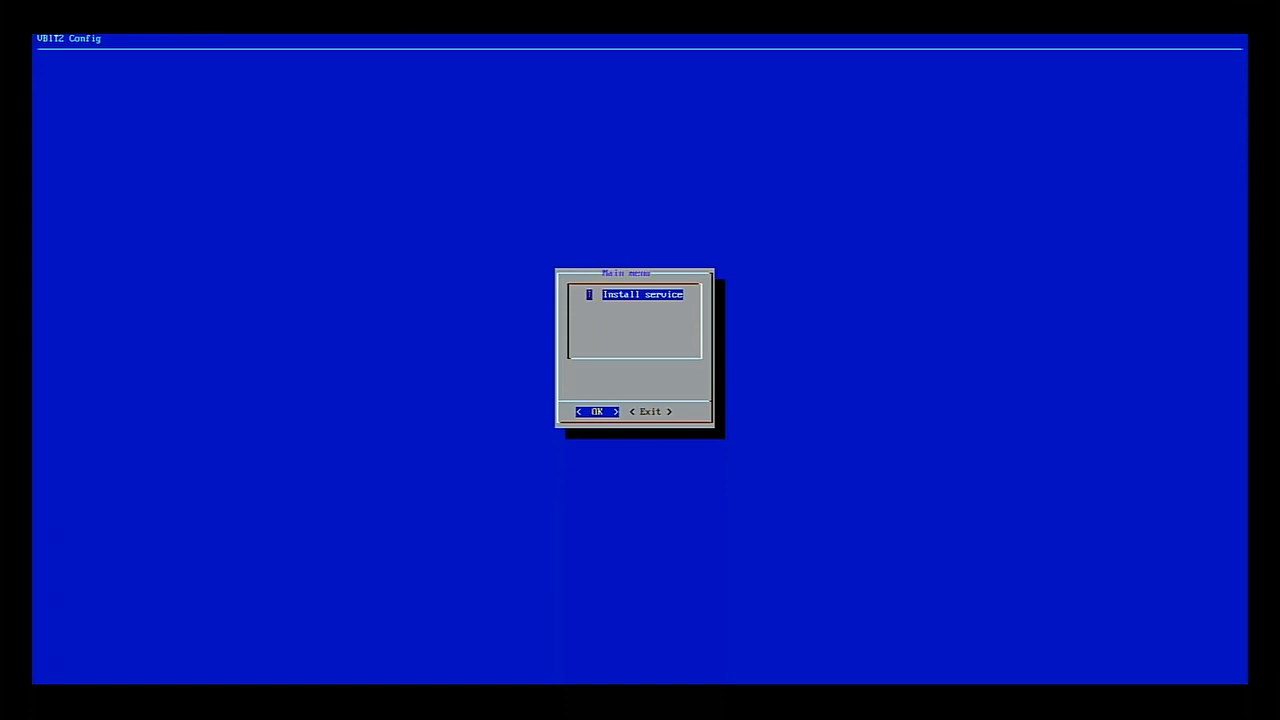
Step: Use Install service twice, confirming a service and then selecting Ceefax (Yorks and Lincs)
left_click(596, 412)
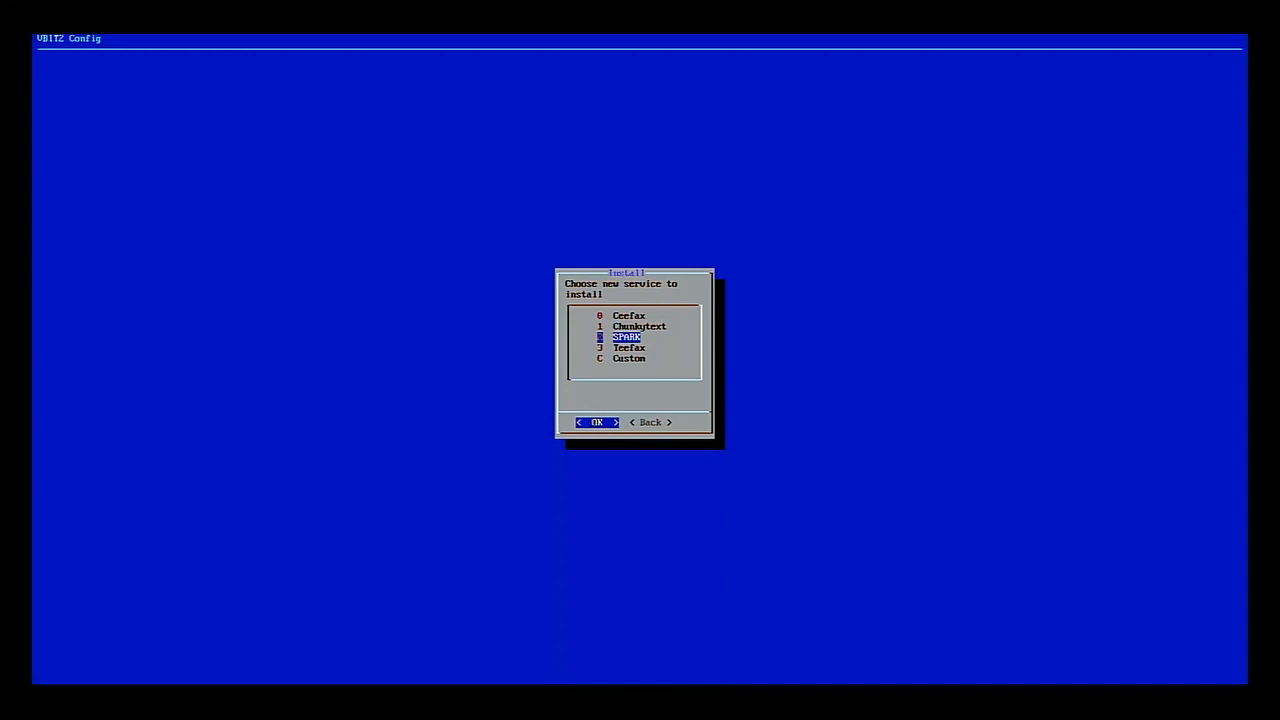
key("Up")
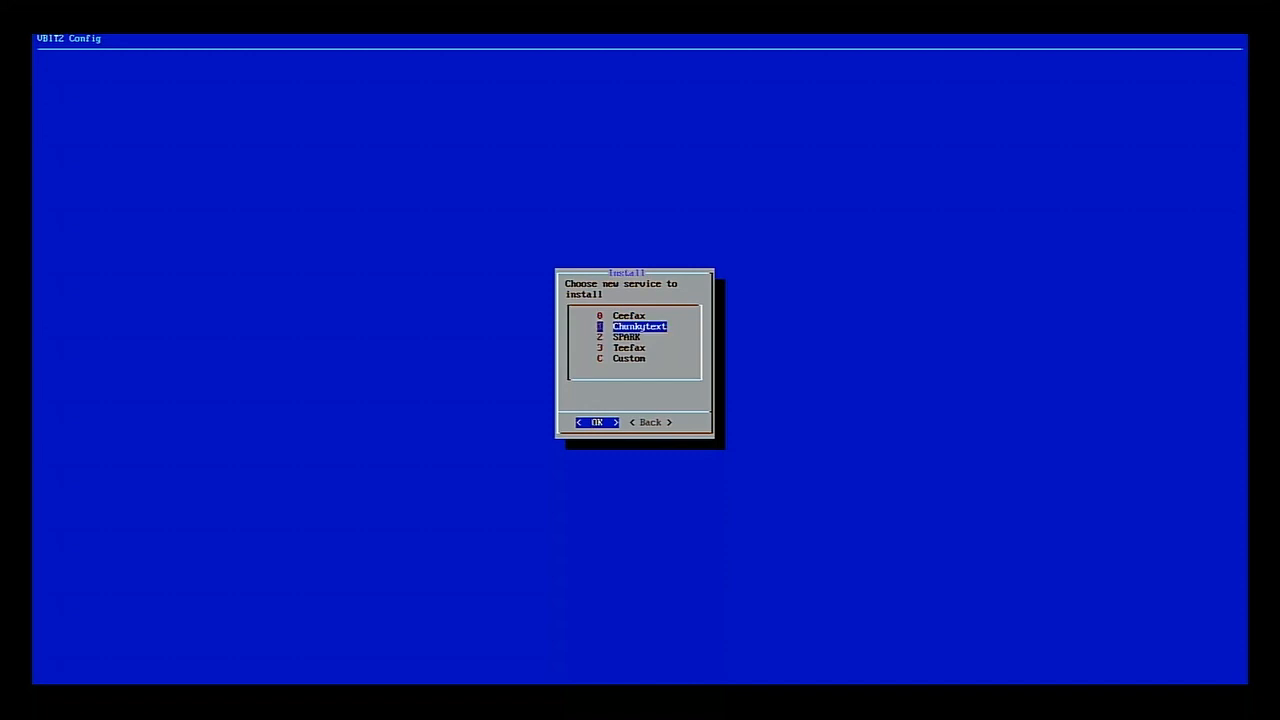
left_click(598, 422)
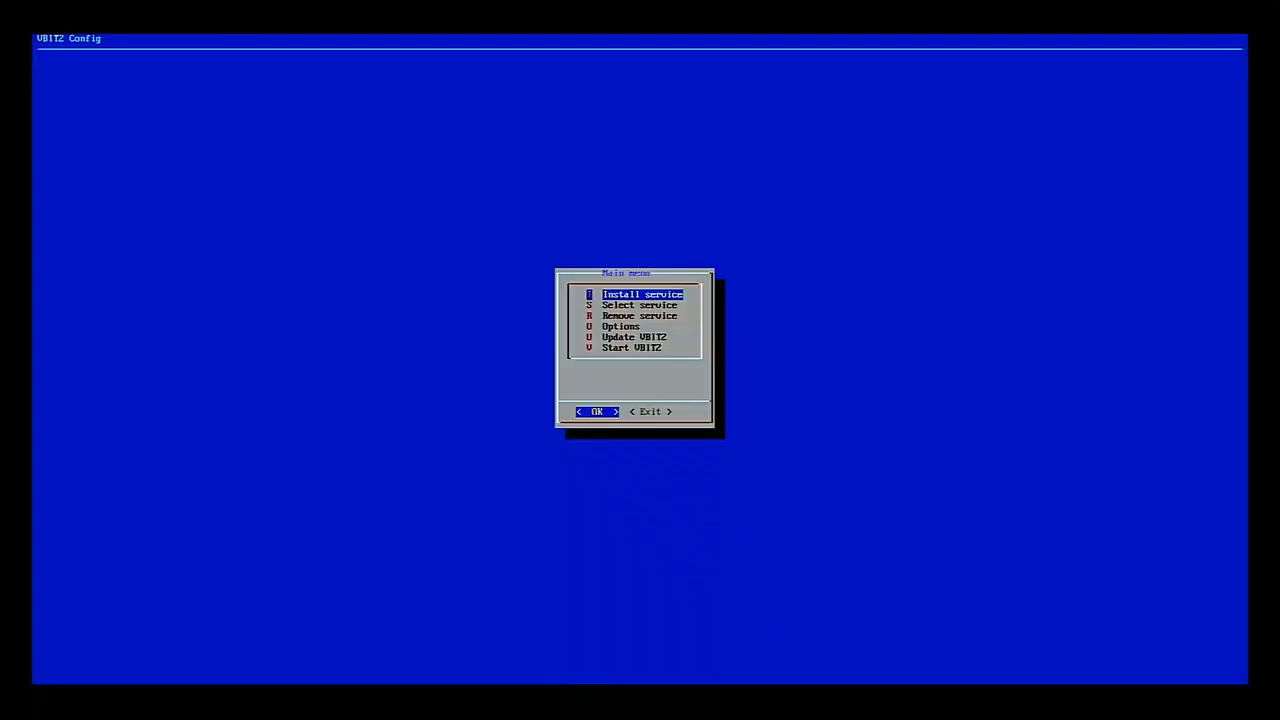
left_click(598, 412)
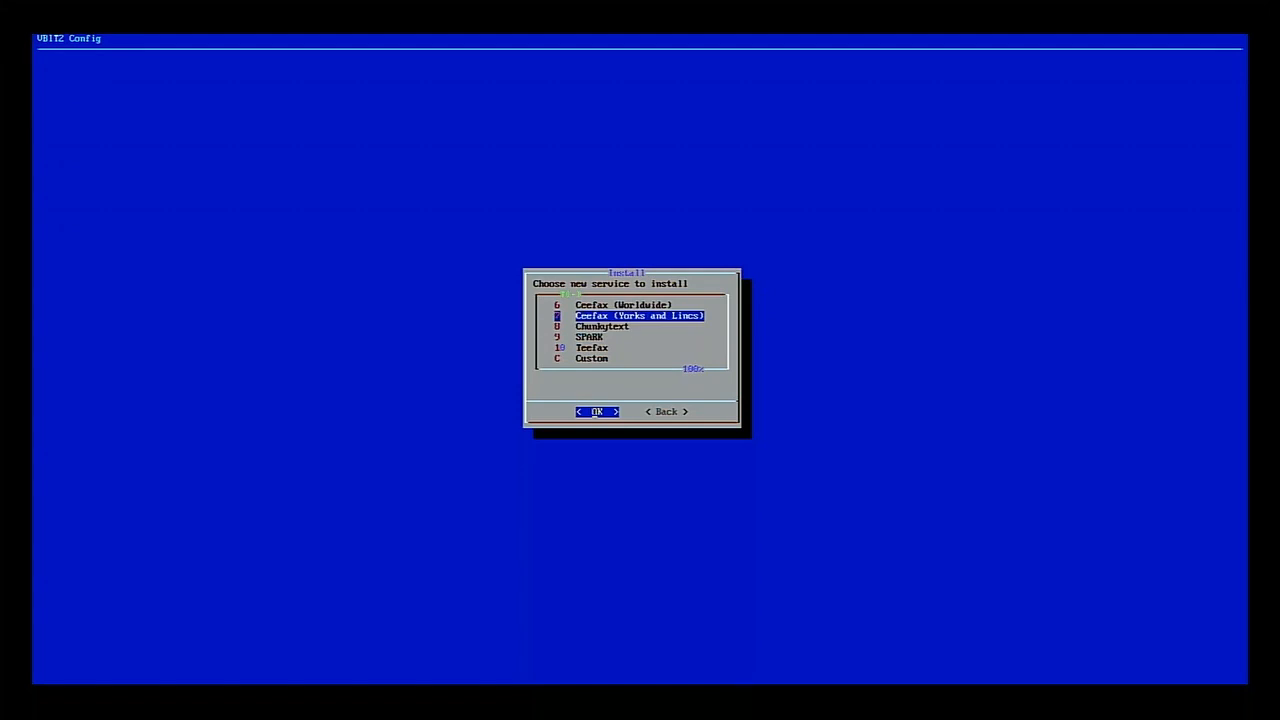
key("Up")
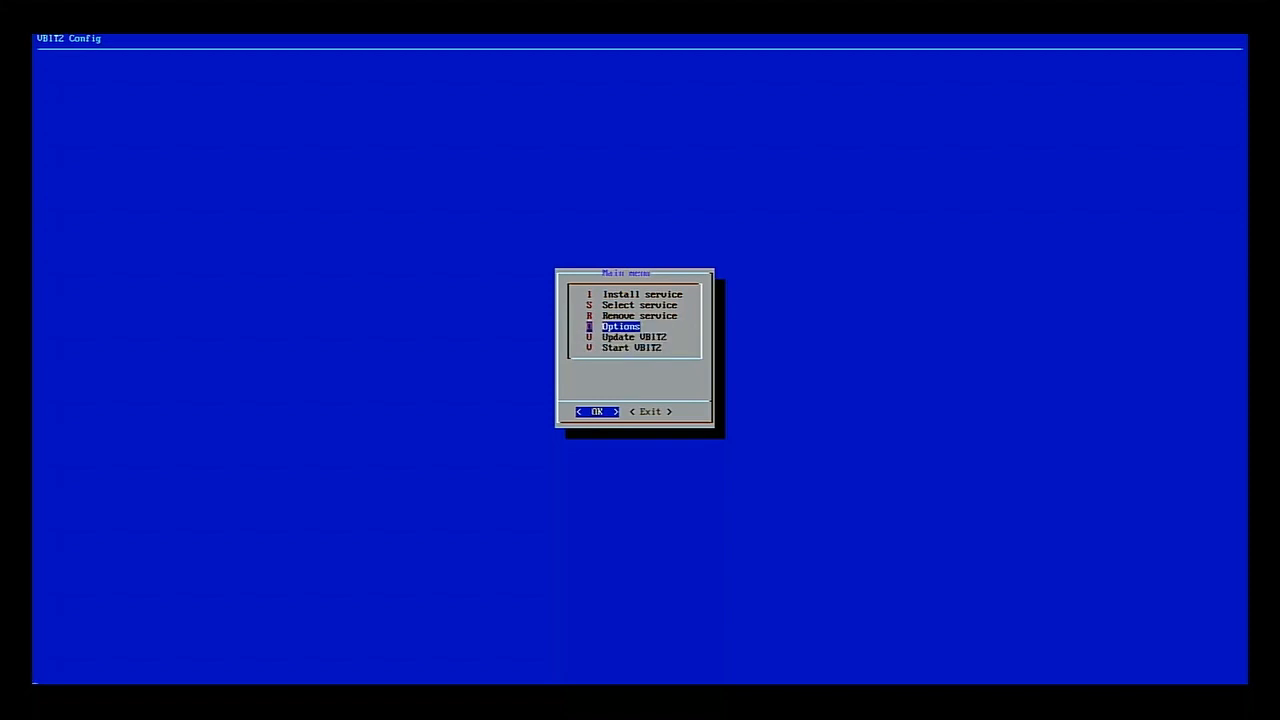
Step: In Options, enable 'Run vbit2 at boot'
left_click(600, 412)
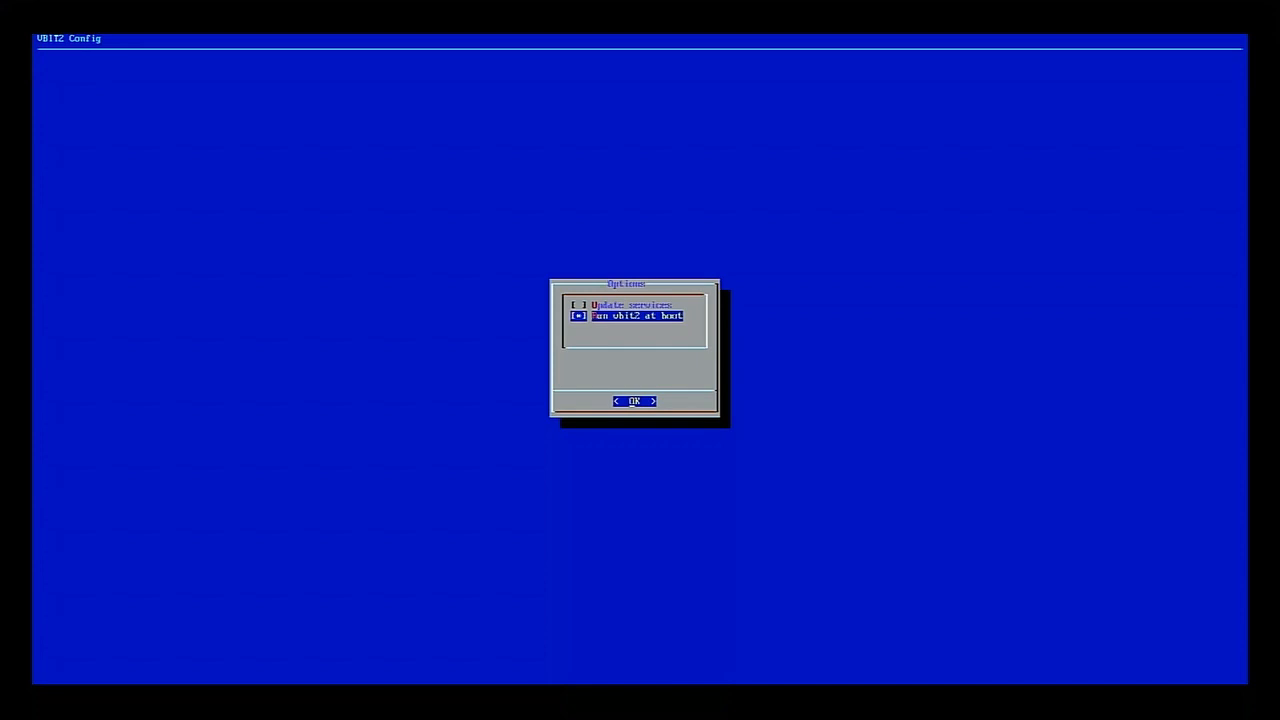
left_click(634, 400)
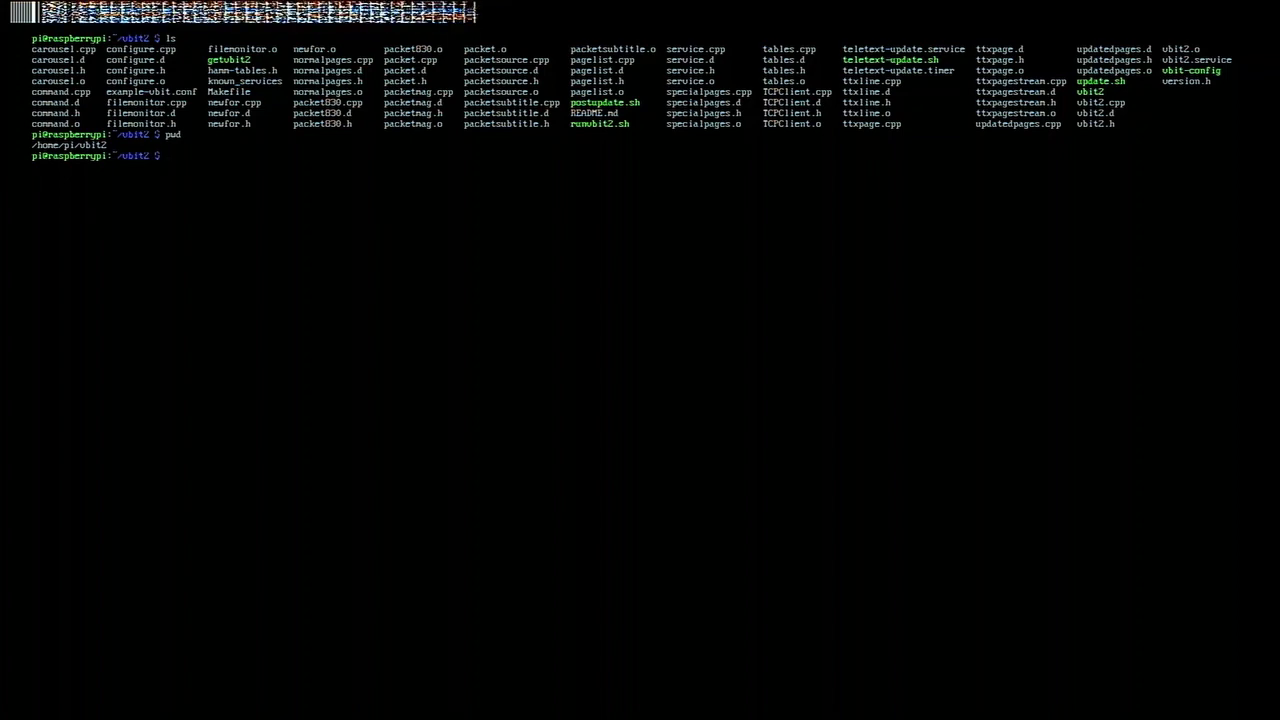
Step: Run cd .. and ls -la to list the folders, then inspect the vbit2 folder's files
type("cd ..")
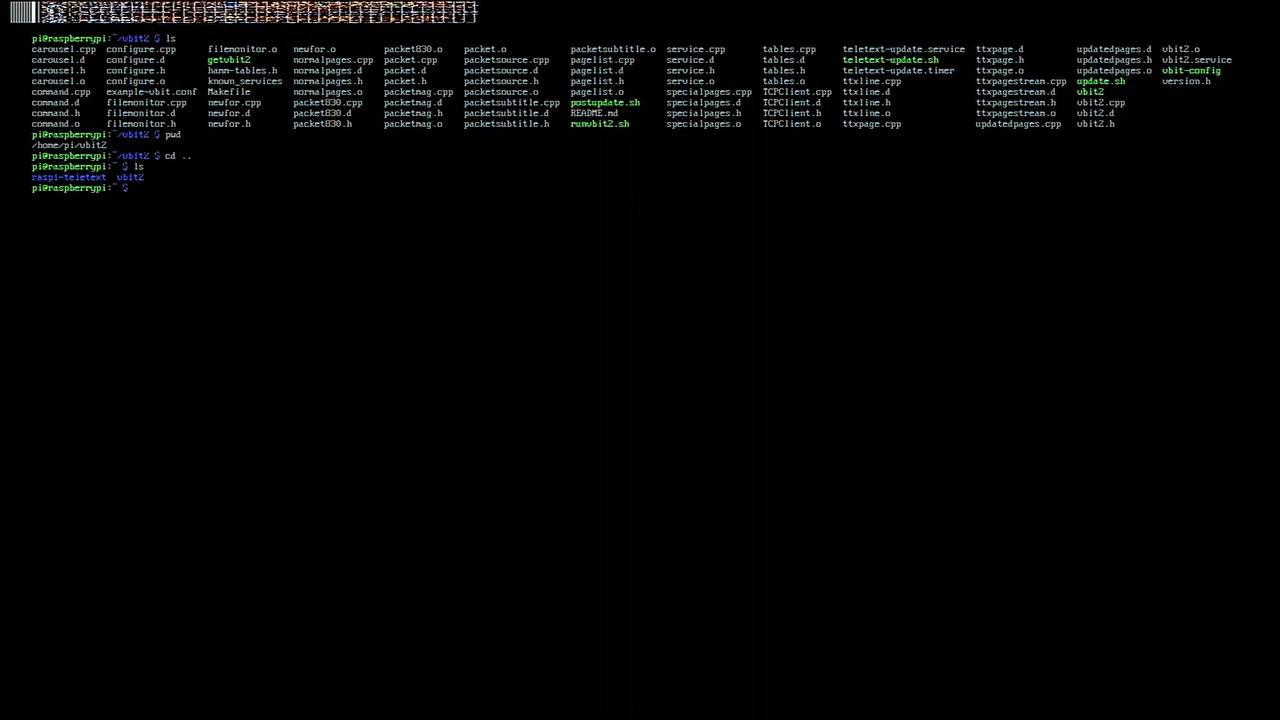
type("ls -la")
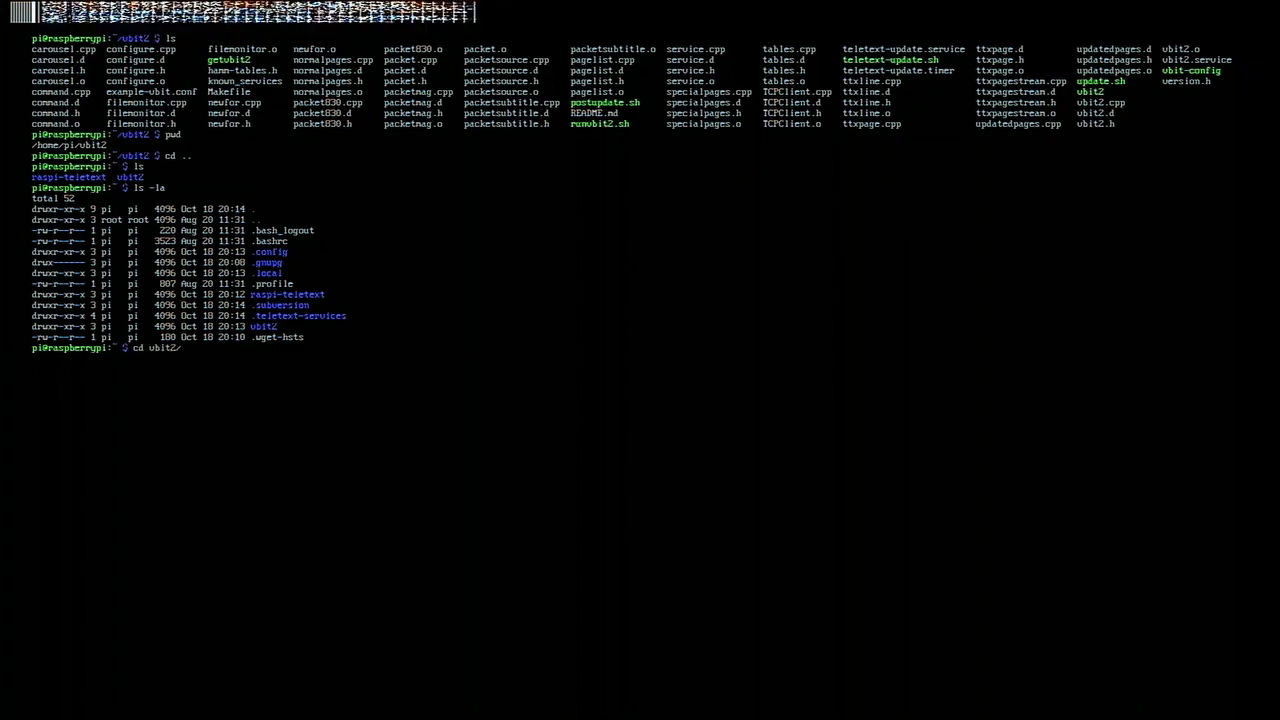
type("na")
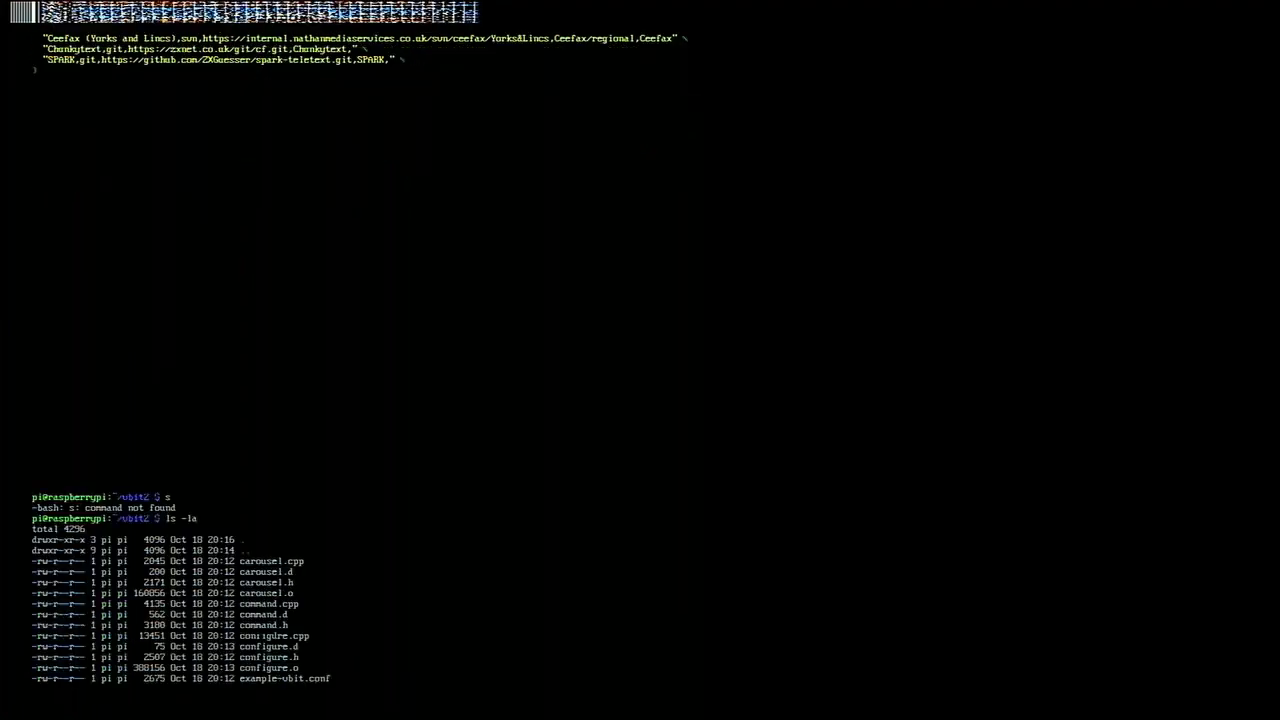
scroll("down", 3)
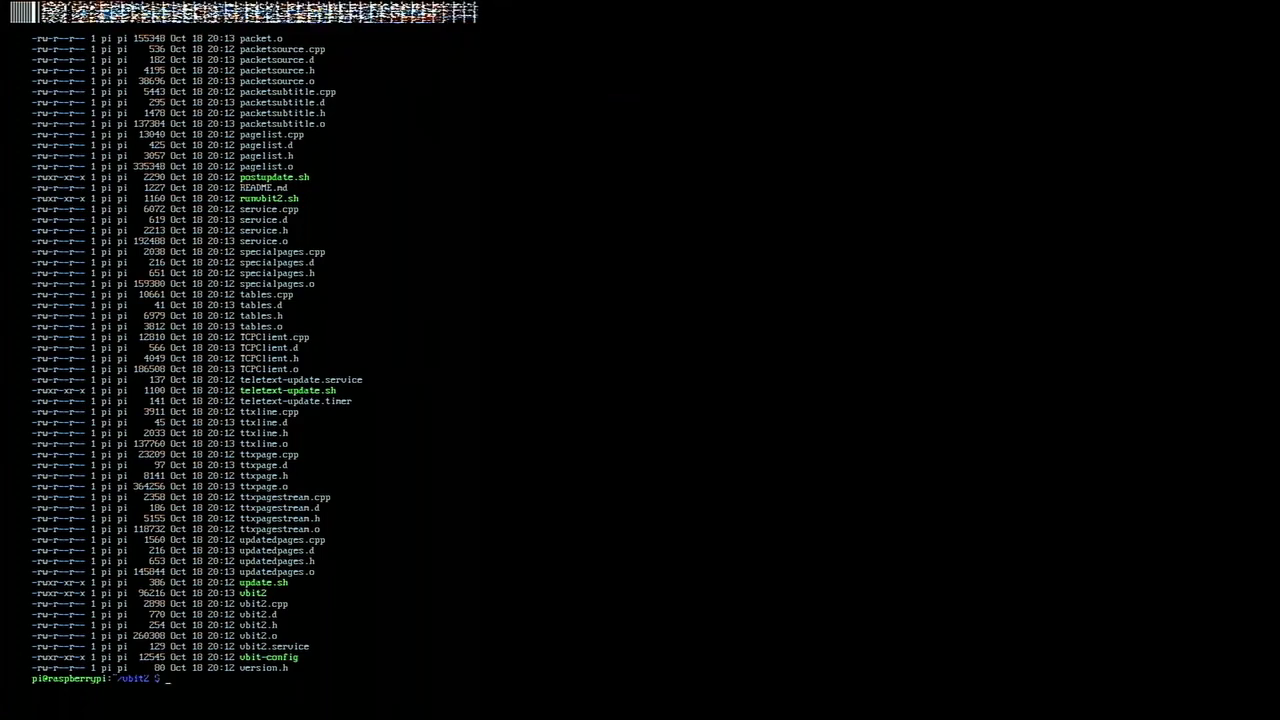
Step: Launch ./update.sh from ~/vbit2 to reopen VBIT2 Config, now offering a stop option
type("./u")
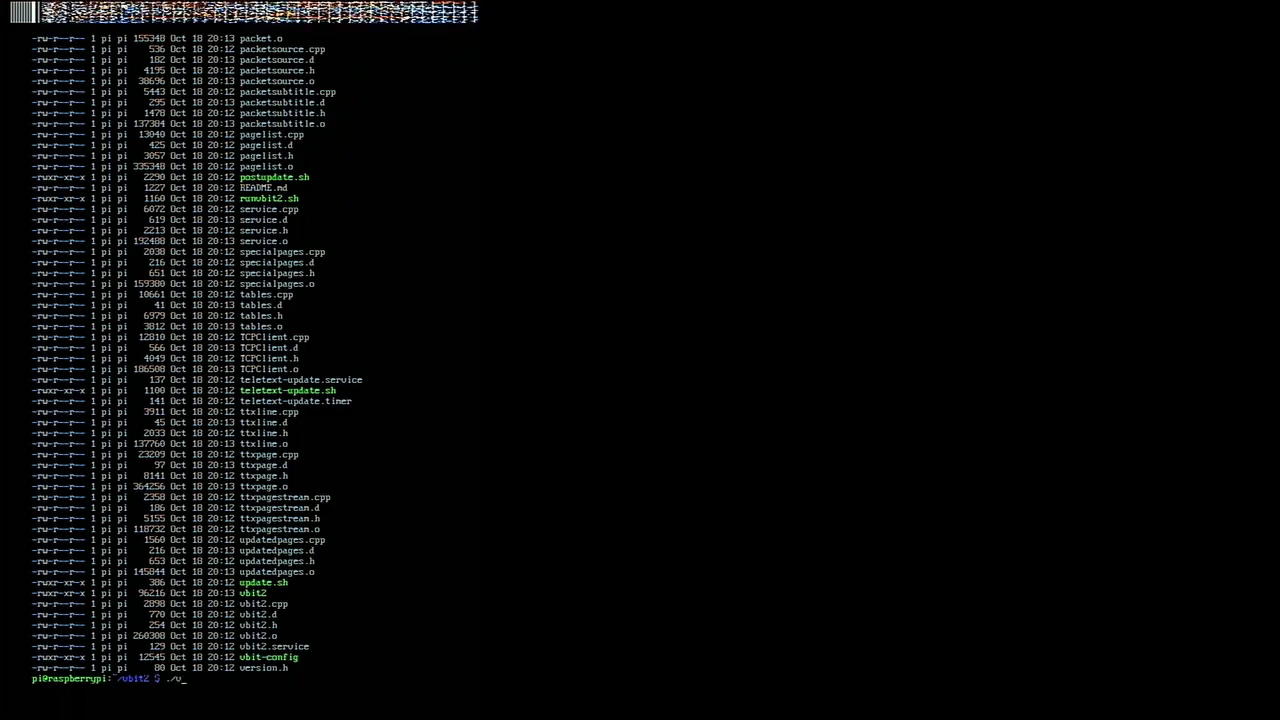
key("Enter")
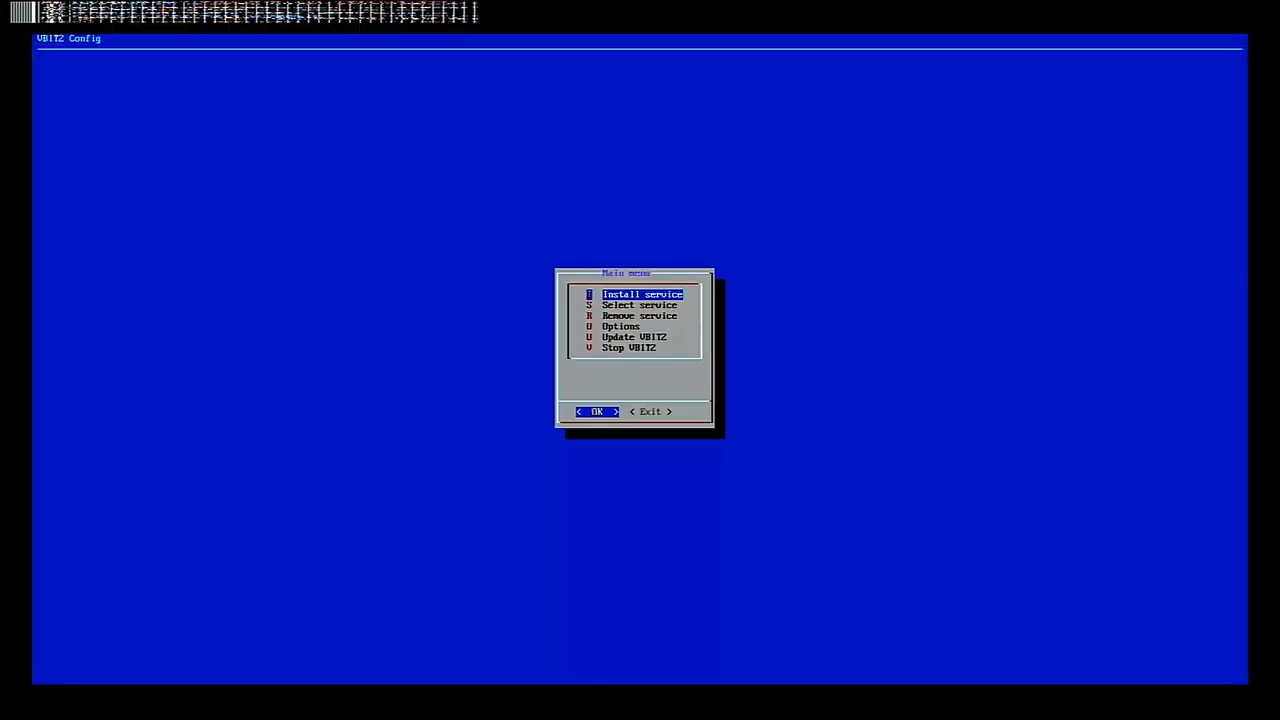